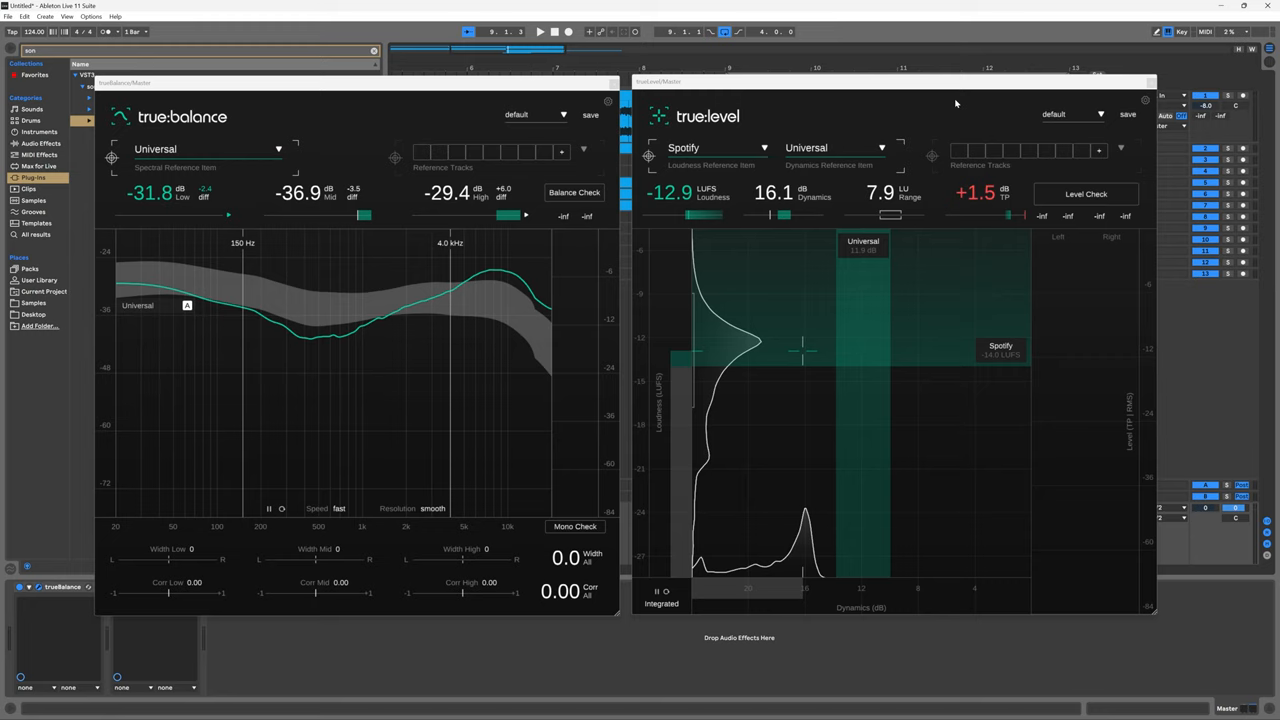
mouse_move(701, 266)
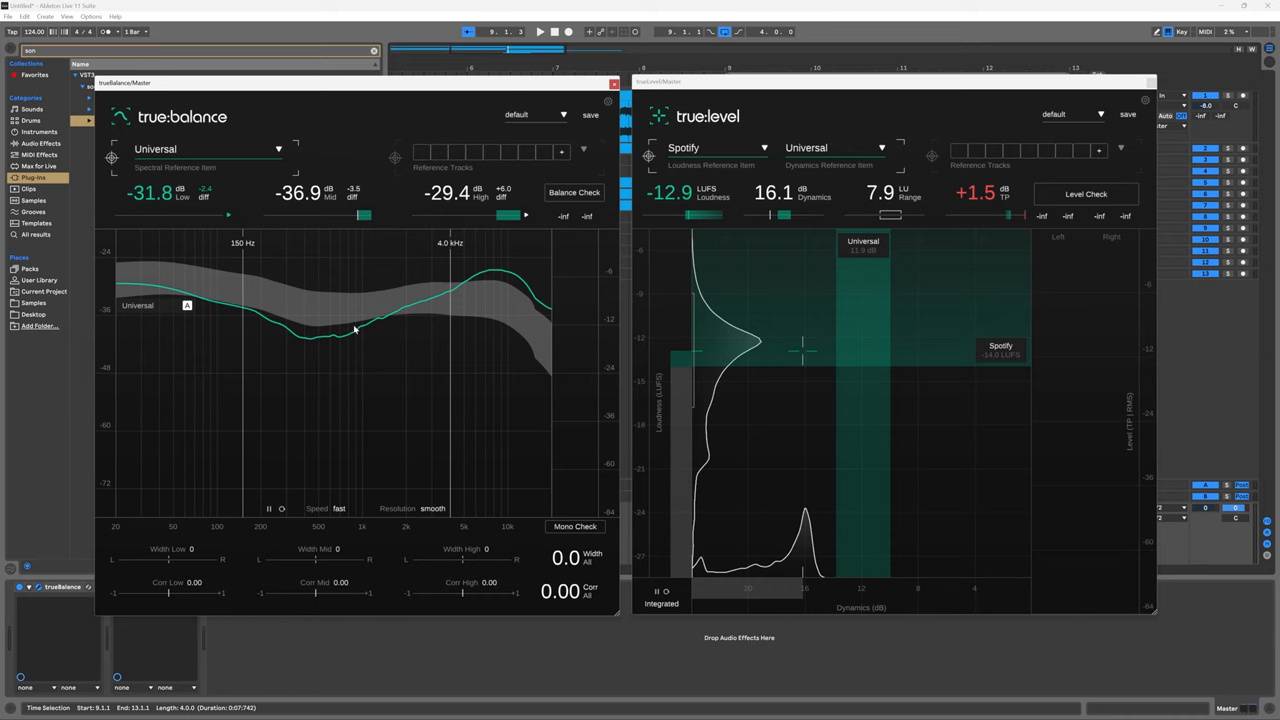
mouse_move(530, 311)
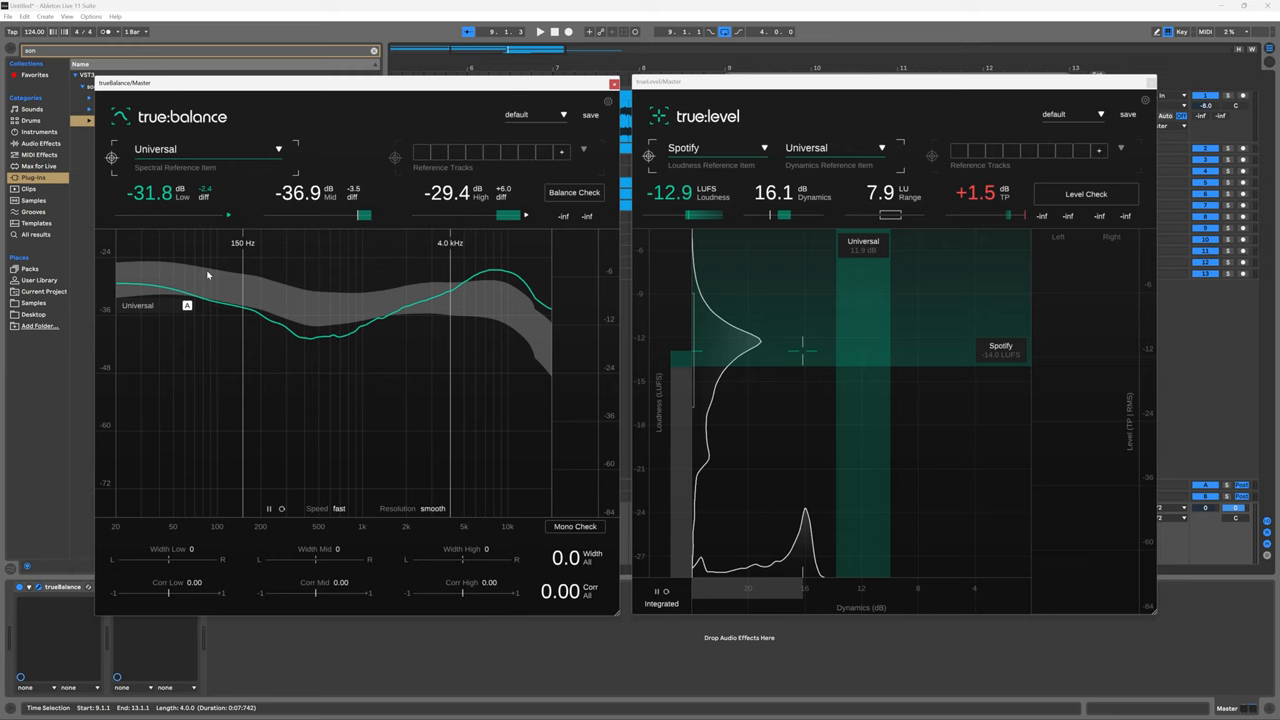
mouse_move(307, 335)
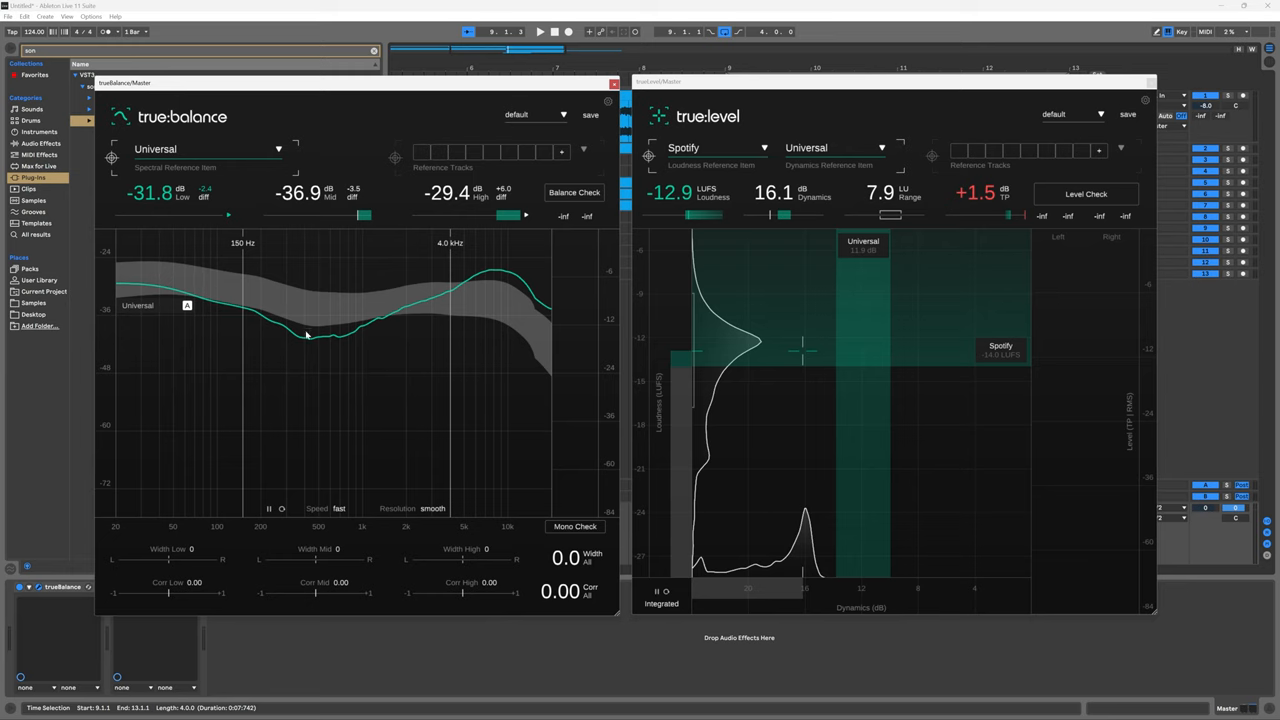
mouse_move(488, 311)
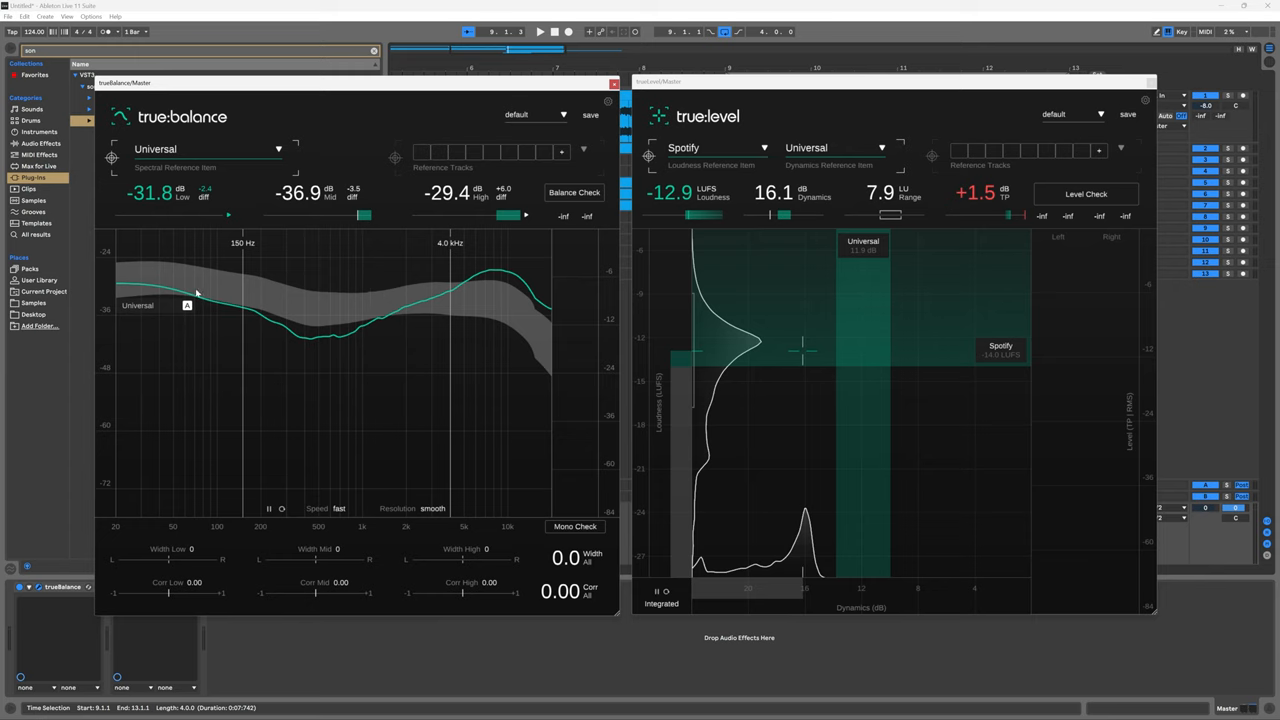
mouse_move(210, 498)
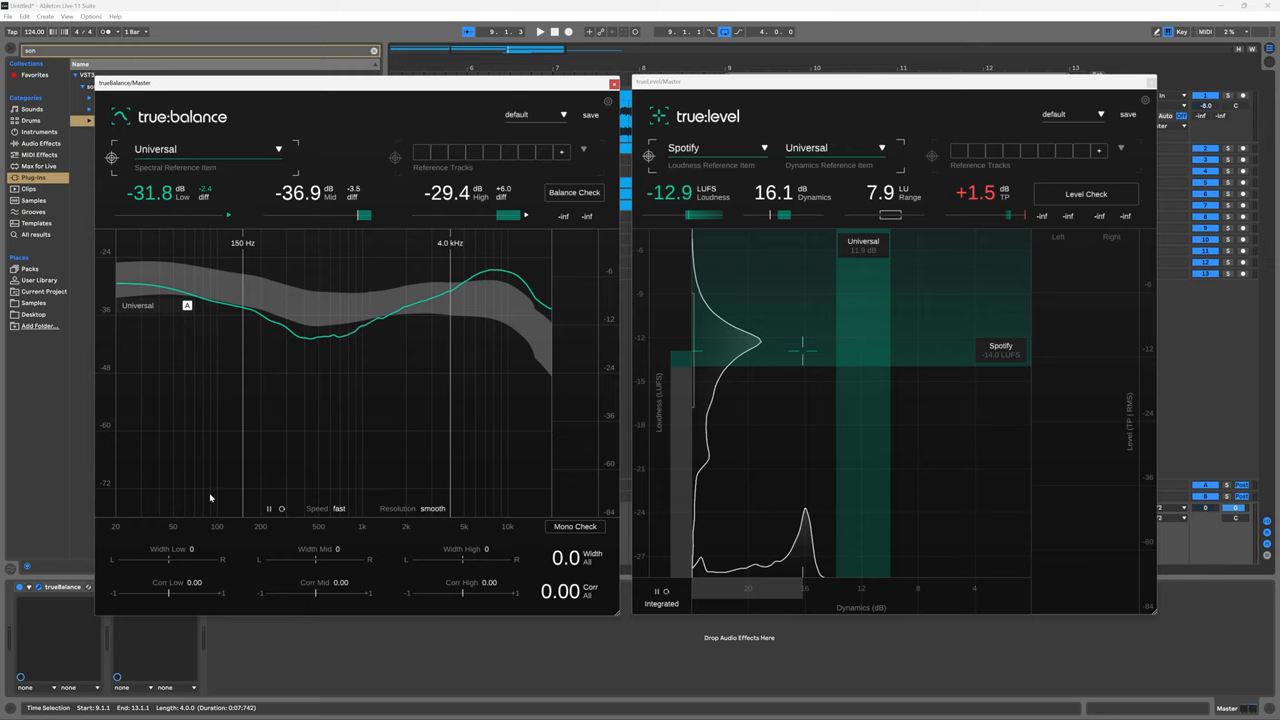
mouse_move(236, 581)
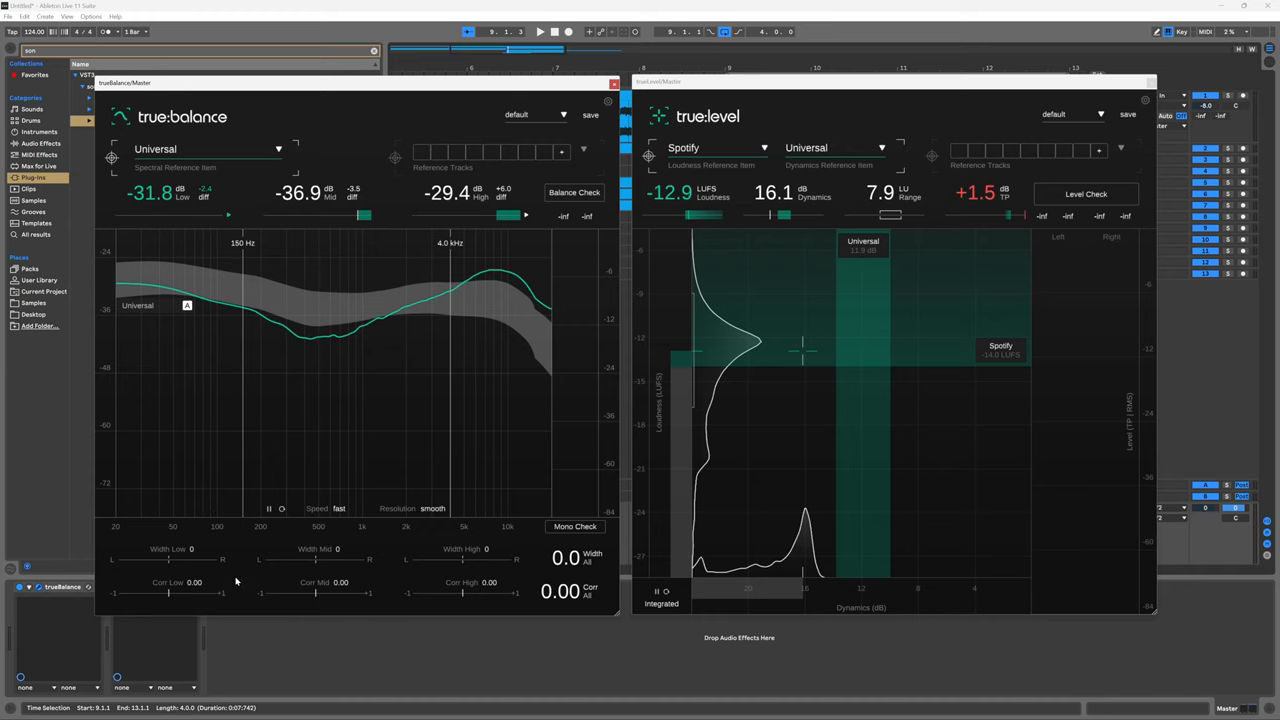
mouse_move(436, 593)
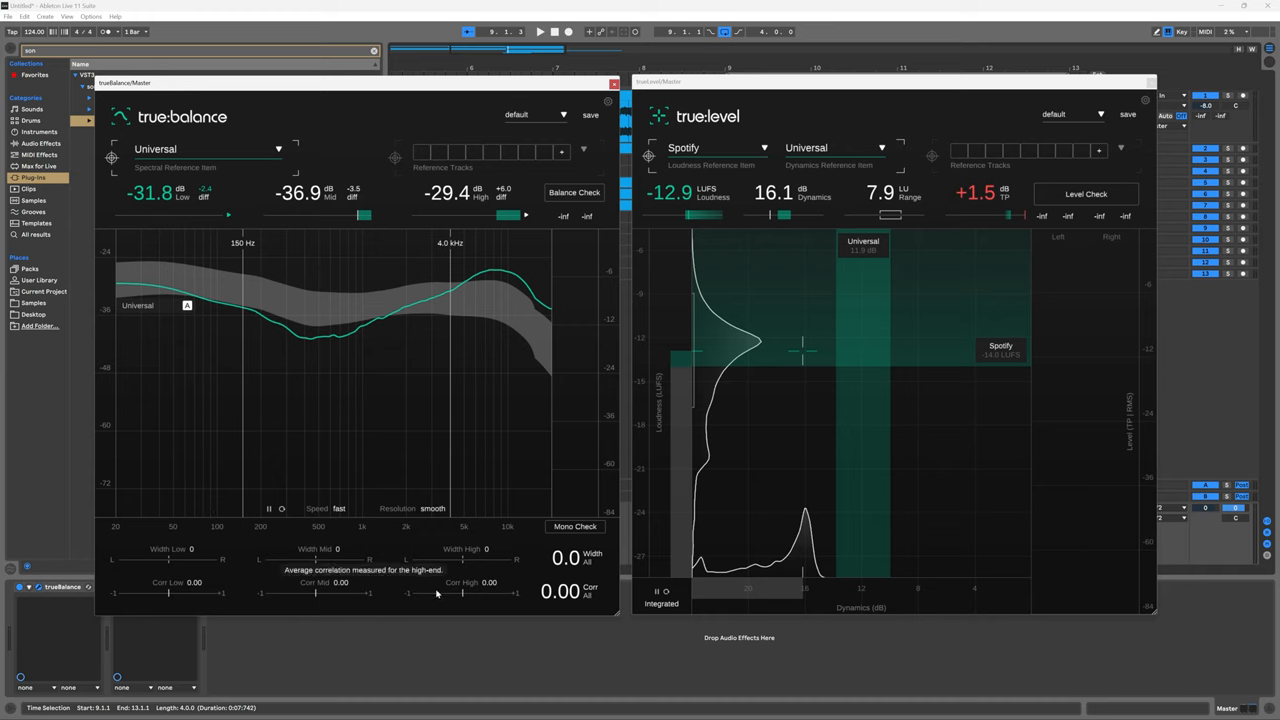
mouse_move(403, 545)
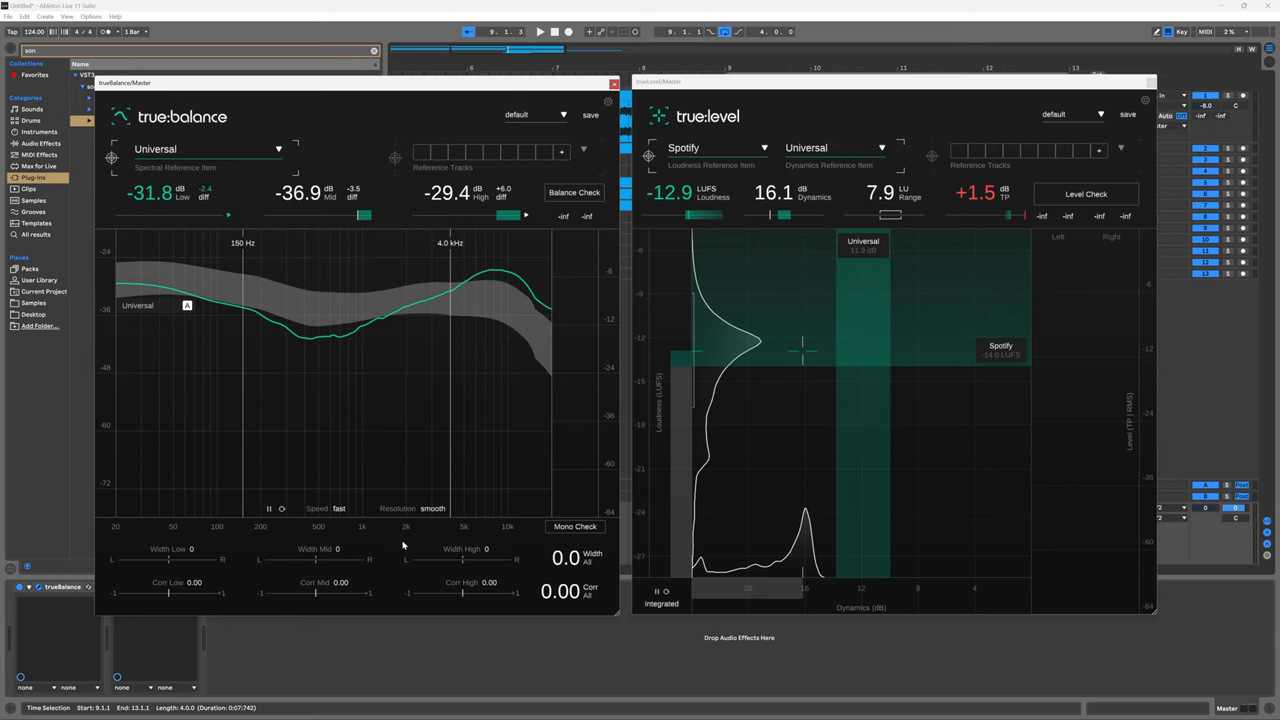
mouse_move(427, 525)
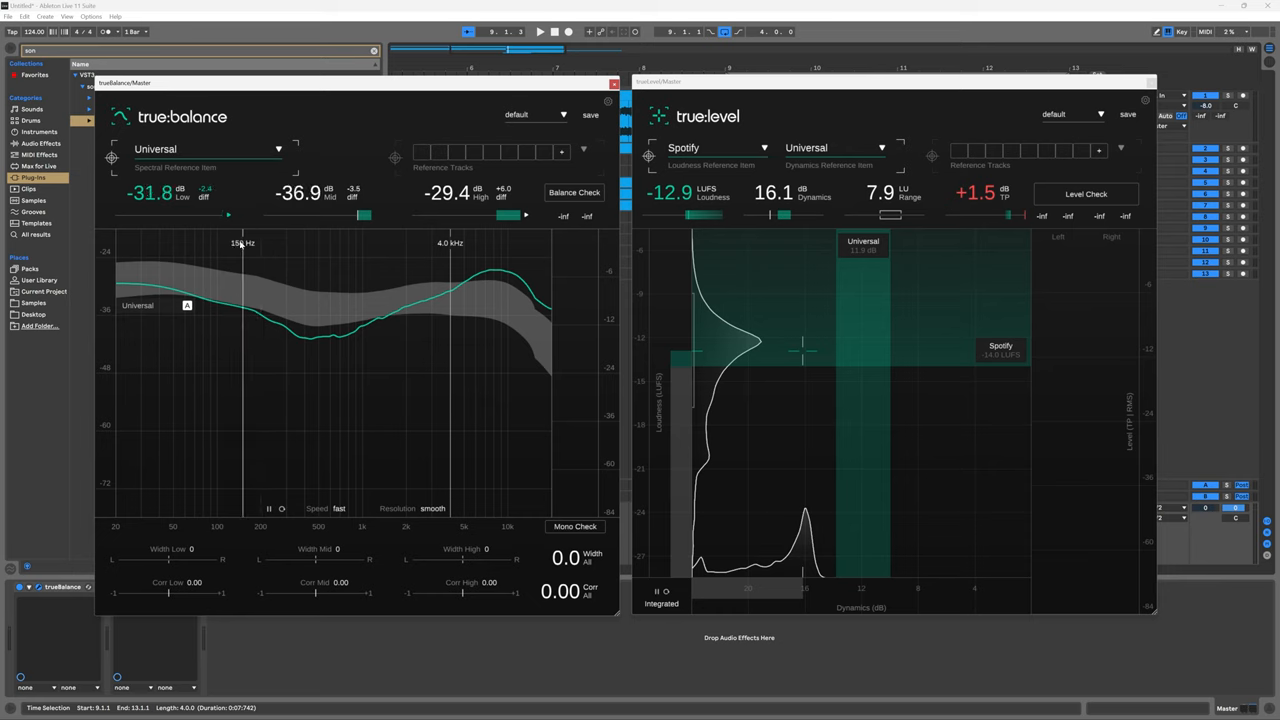
mouse_move(243, 253)
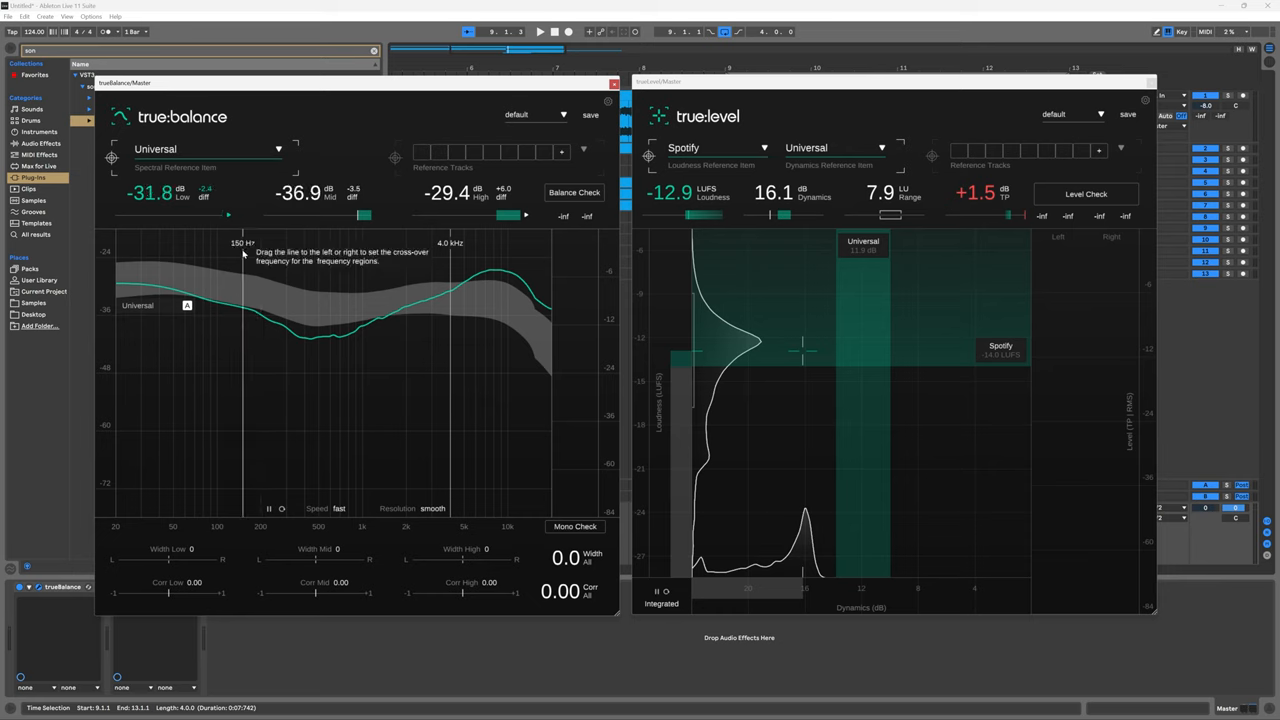
mouse_move(331, 341)
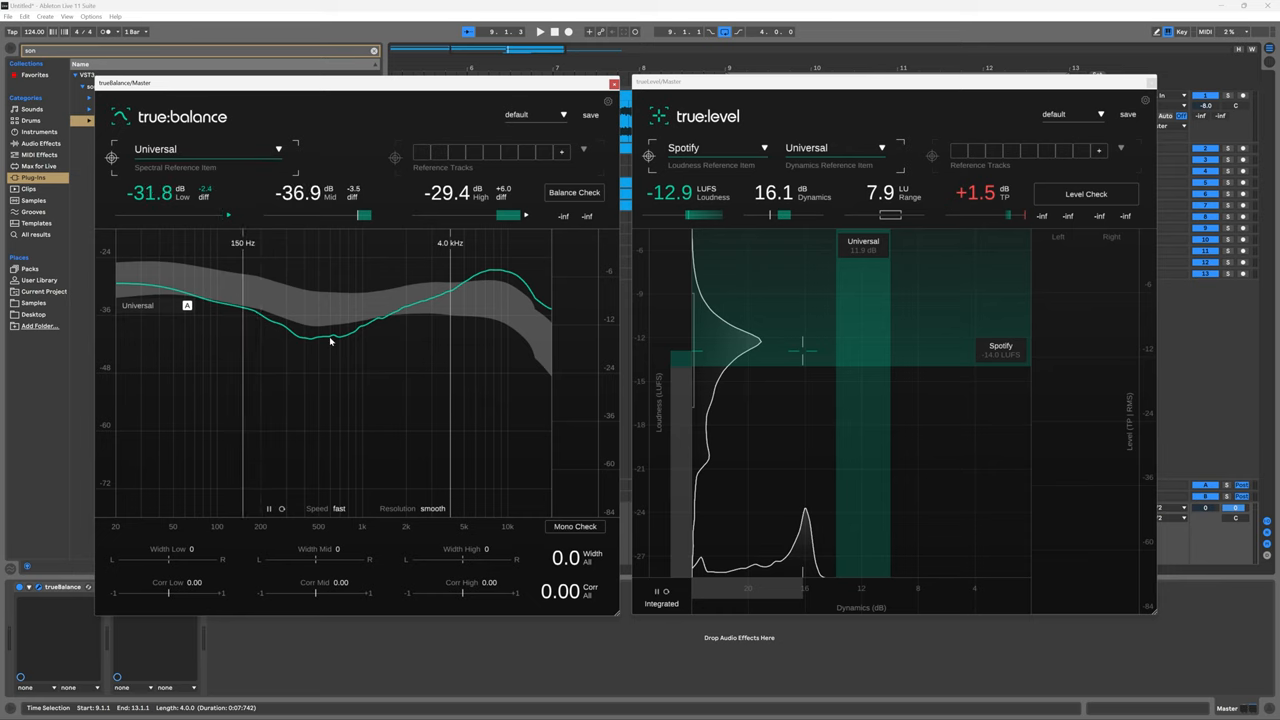
mouse_move(500, 368)
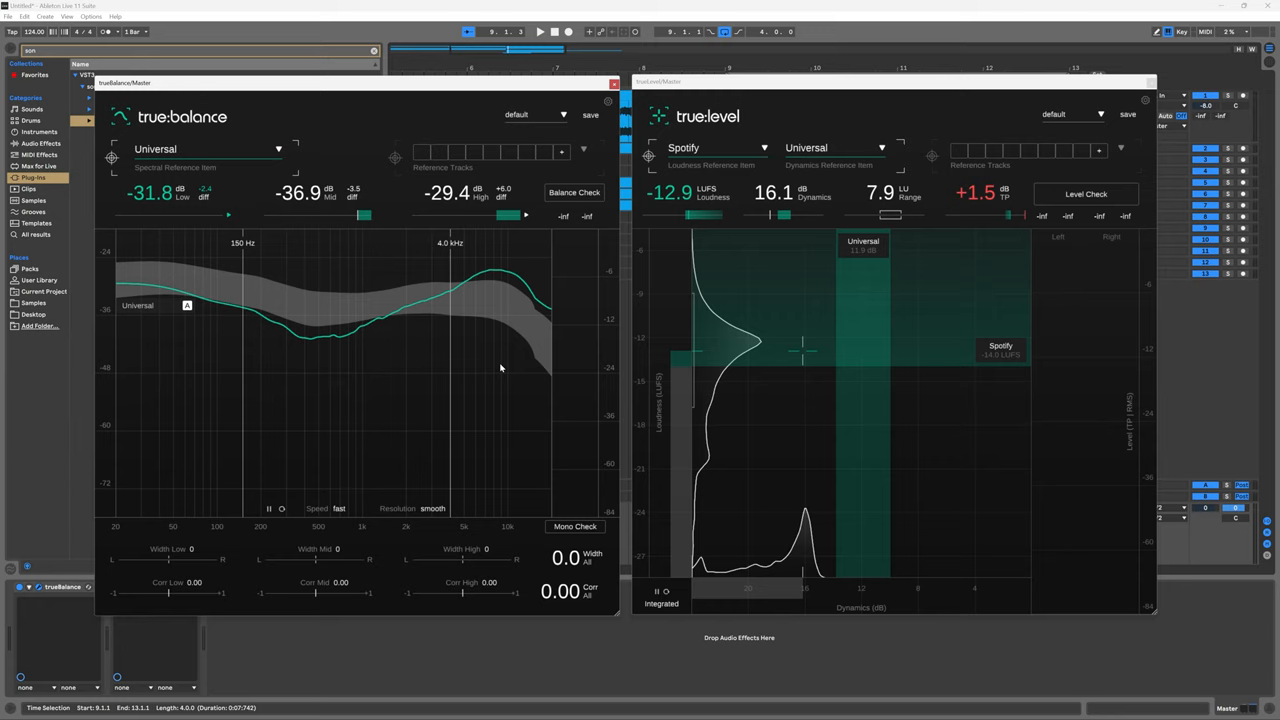
mouse_move(764, 220)
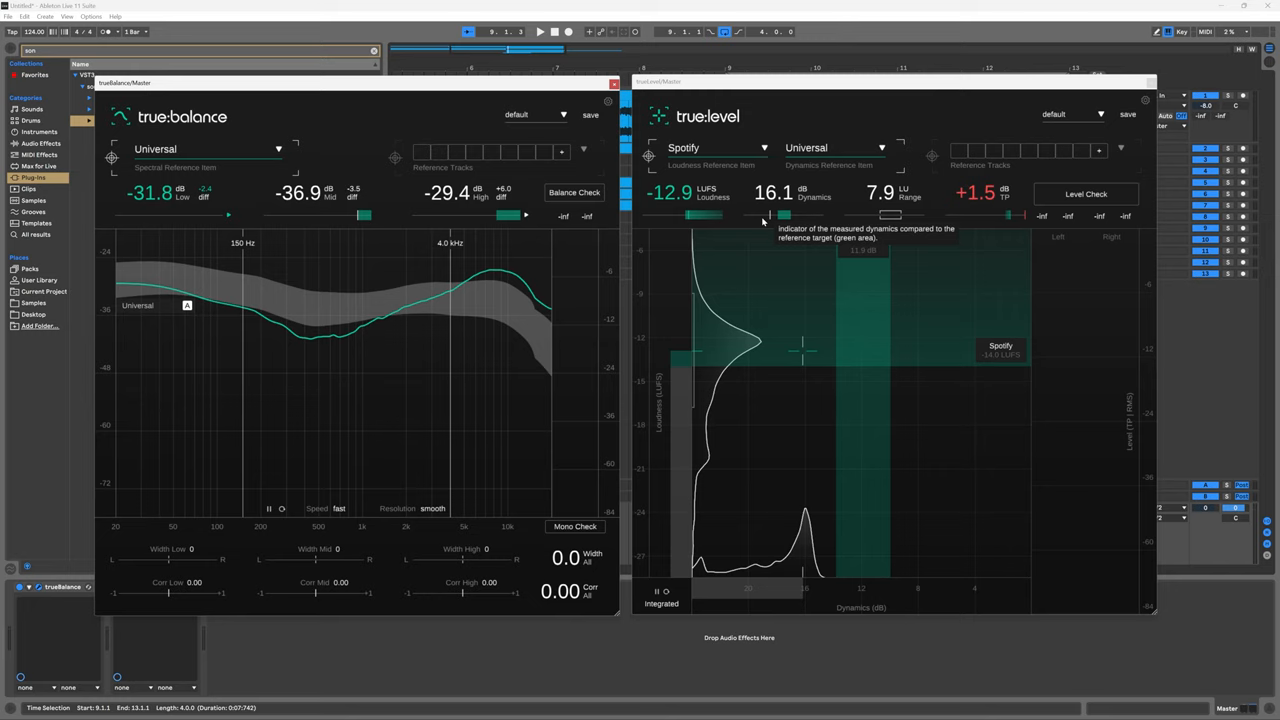
Browse true:level's loudness and dynamics references keeping Universal, close it, and open true:balance's spectral genre list
left_click(715, 147)
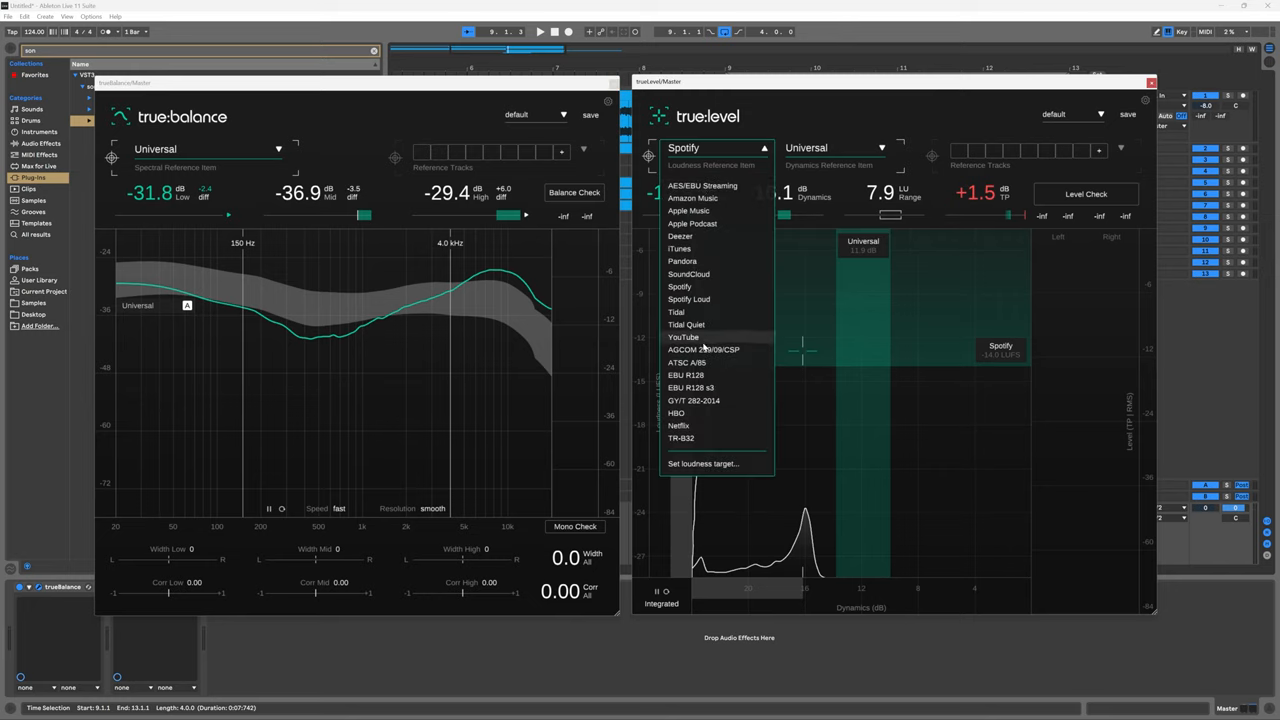
mouse_move(725, 182)
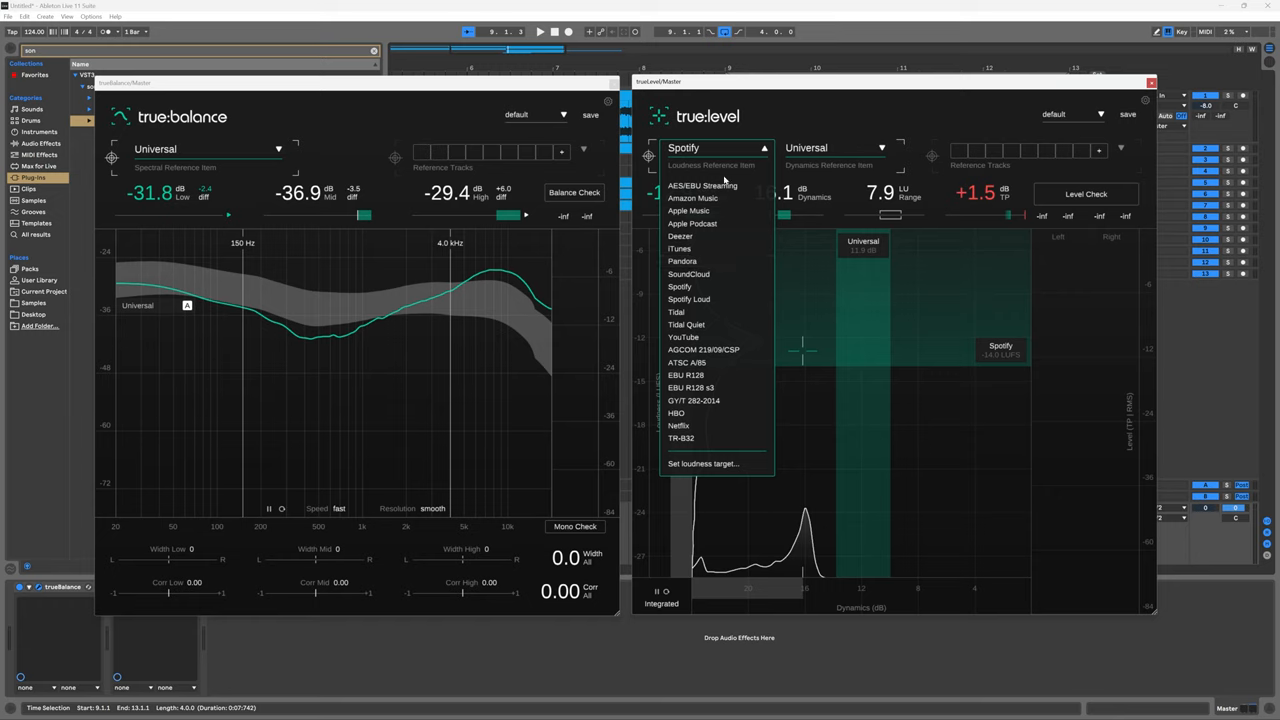
left_click(680, 287)
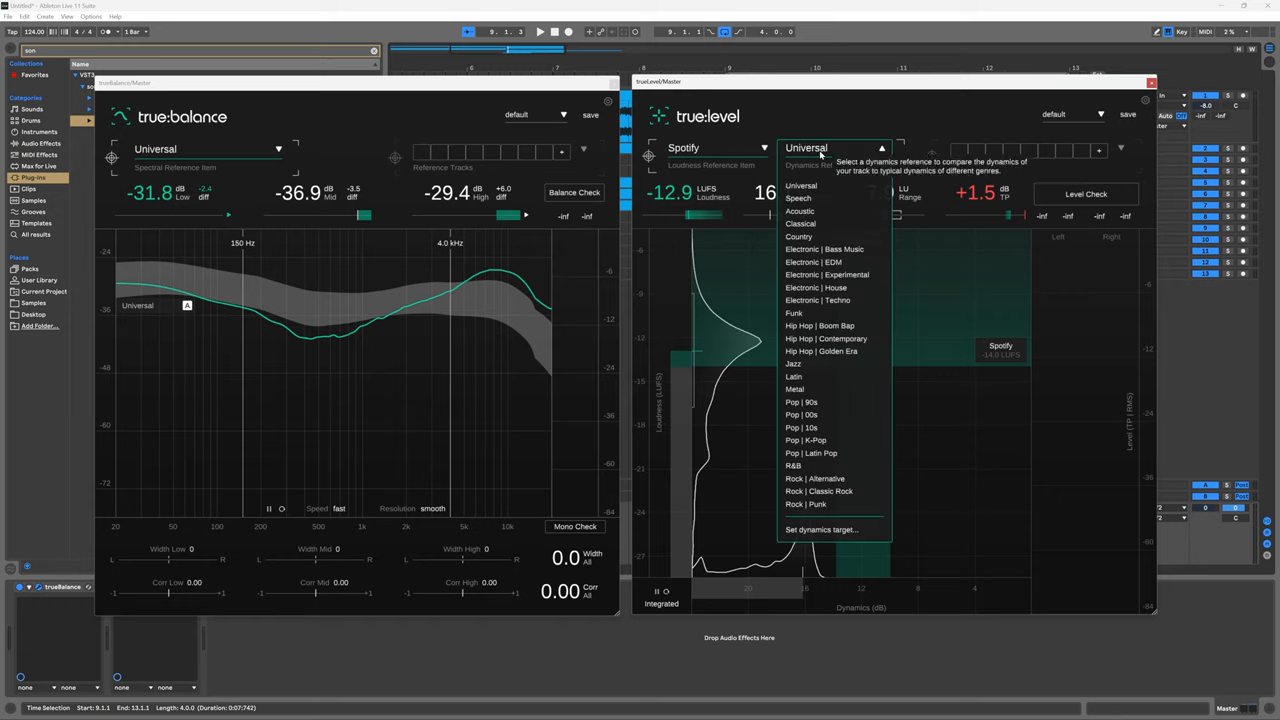
mouse_move(811, 389)
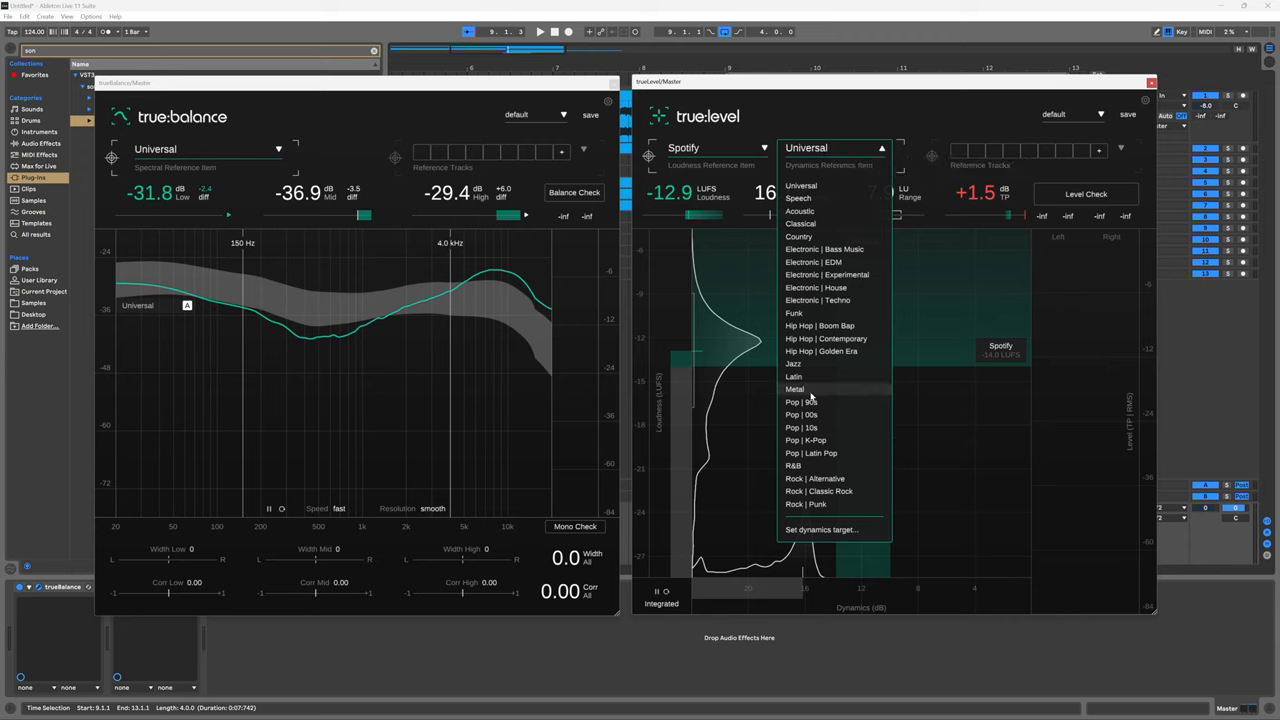
mouse_move(798, 198)
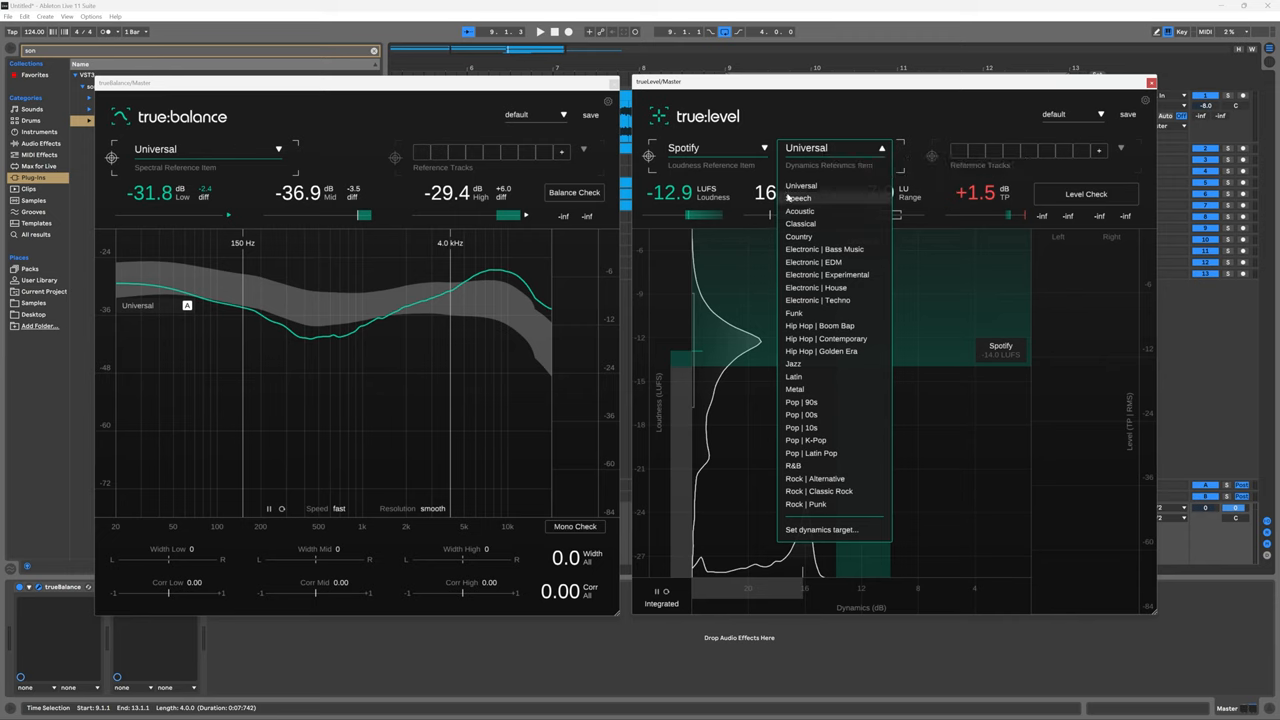
left_click(801, 185)
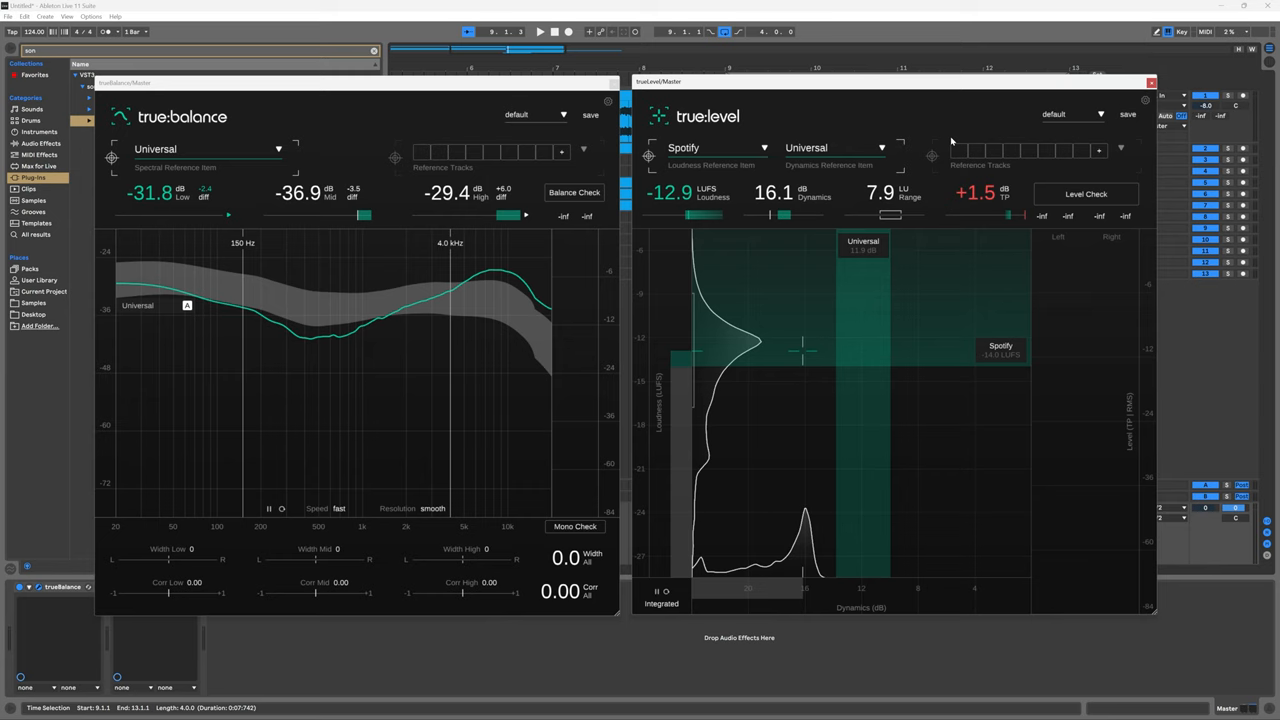
mouse_move(1031, 88)
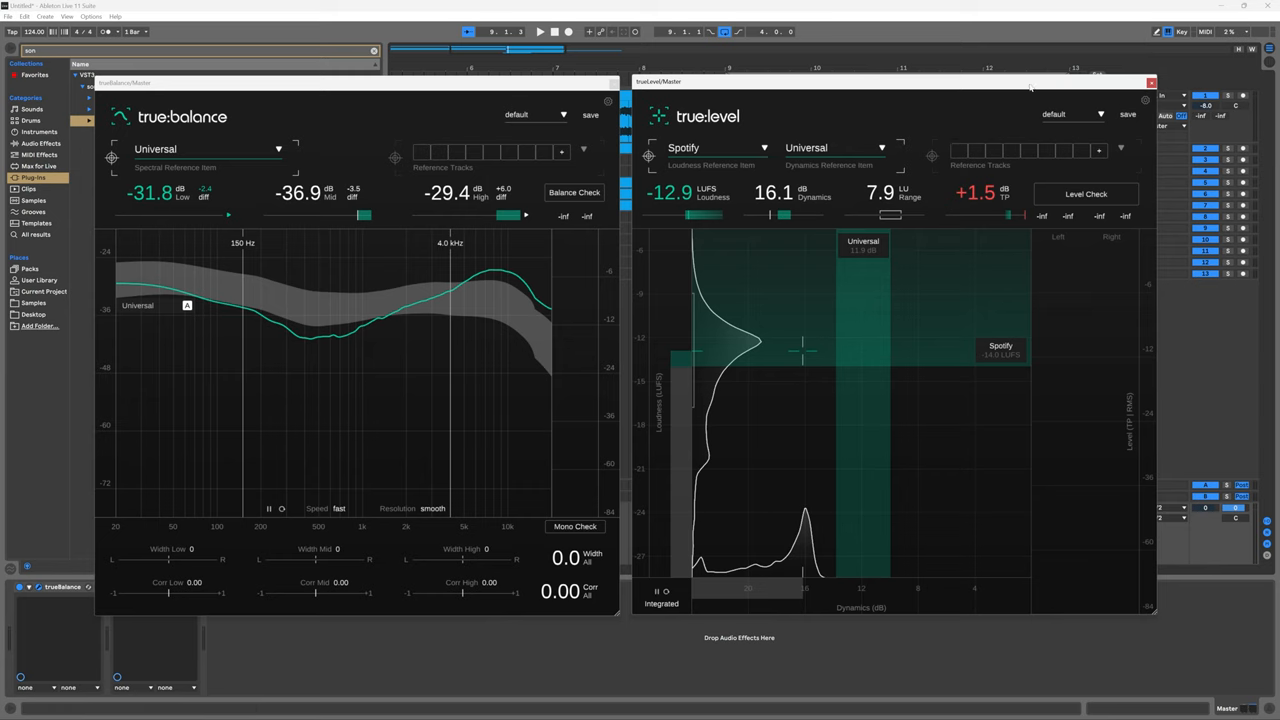
left_click(1151, 82)
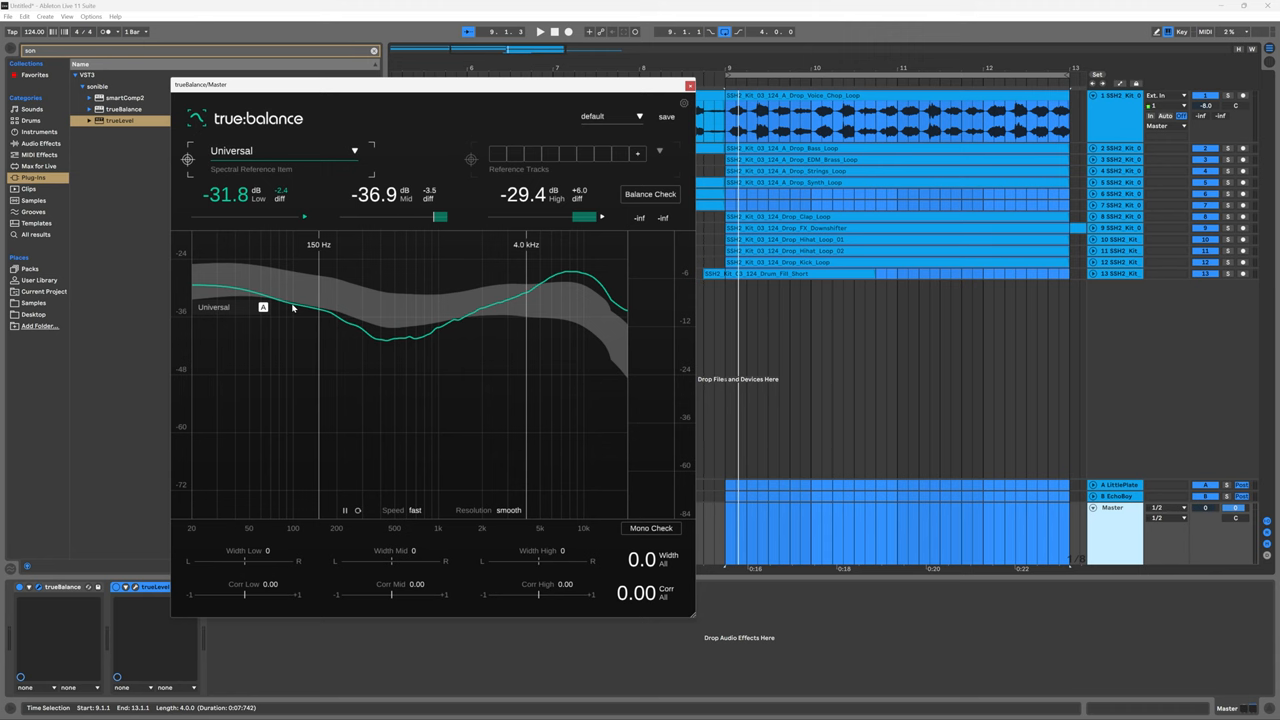
left_click(538, 31)
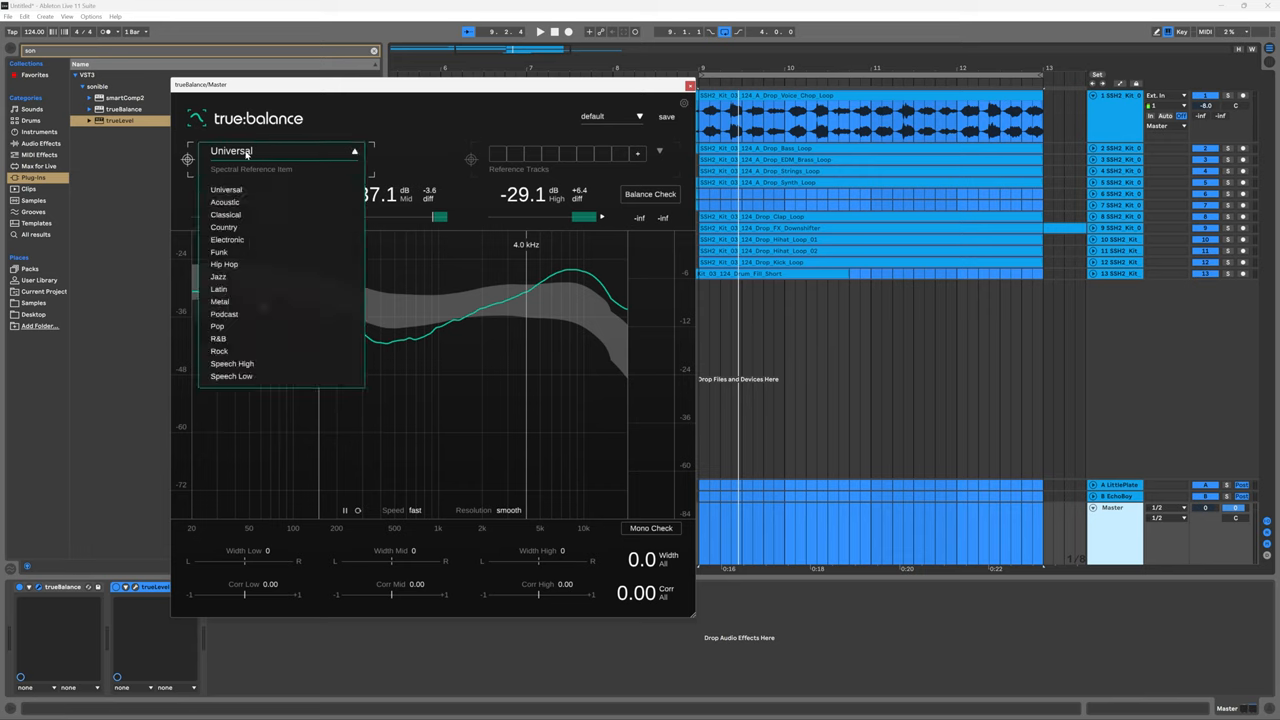
Keep Universal as true:balance's spectral reference and play the mix briefly, then stop
left_click(226, 189)
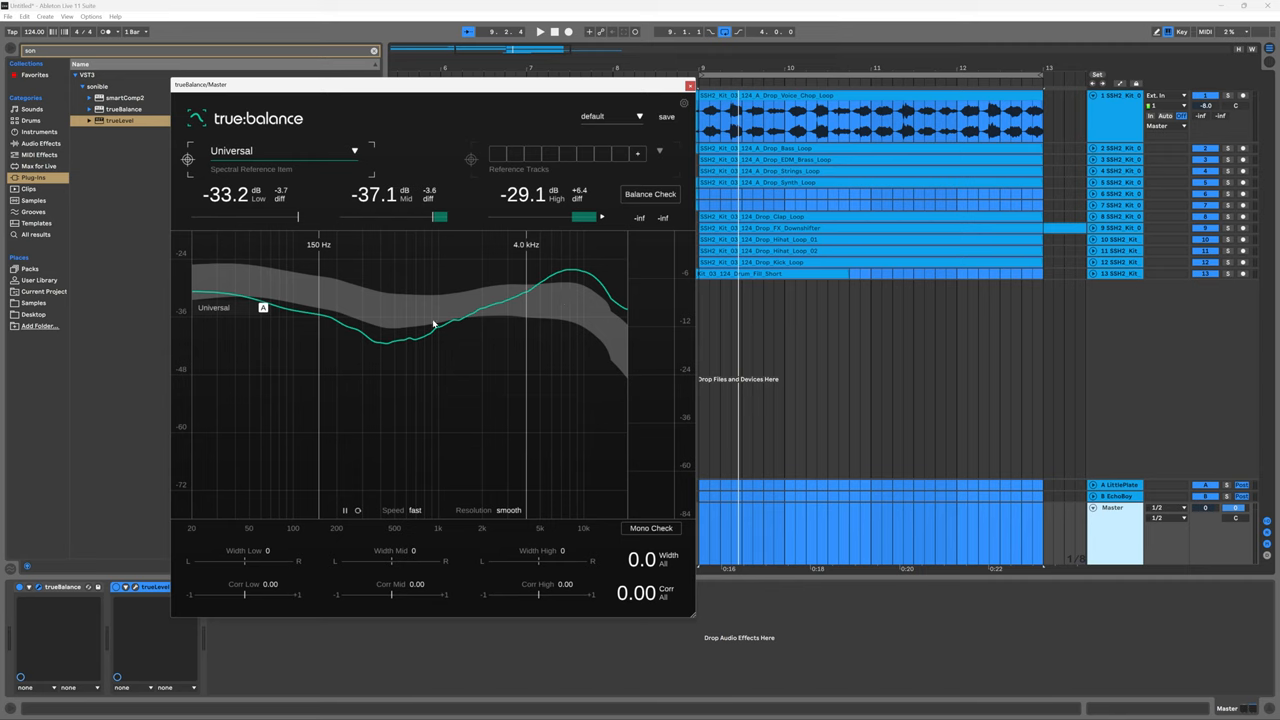
mouse_move(282, 308)
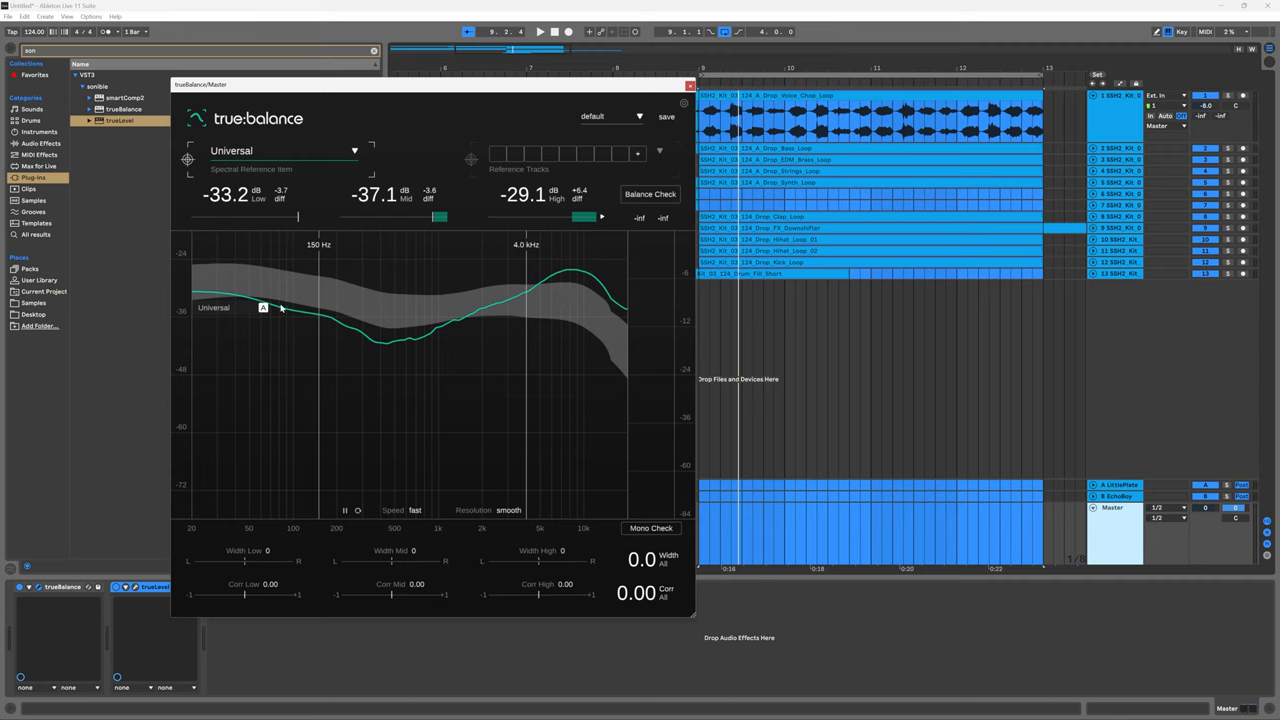
mouse_move(332, 305)
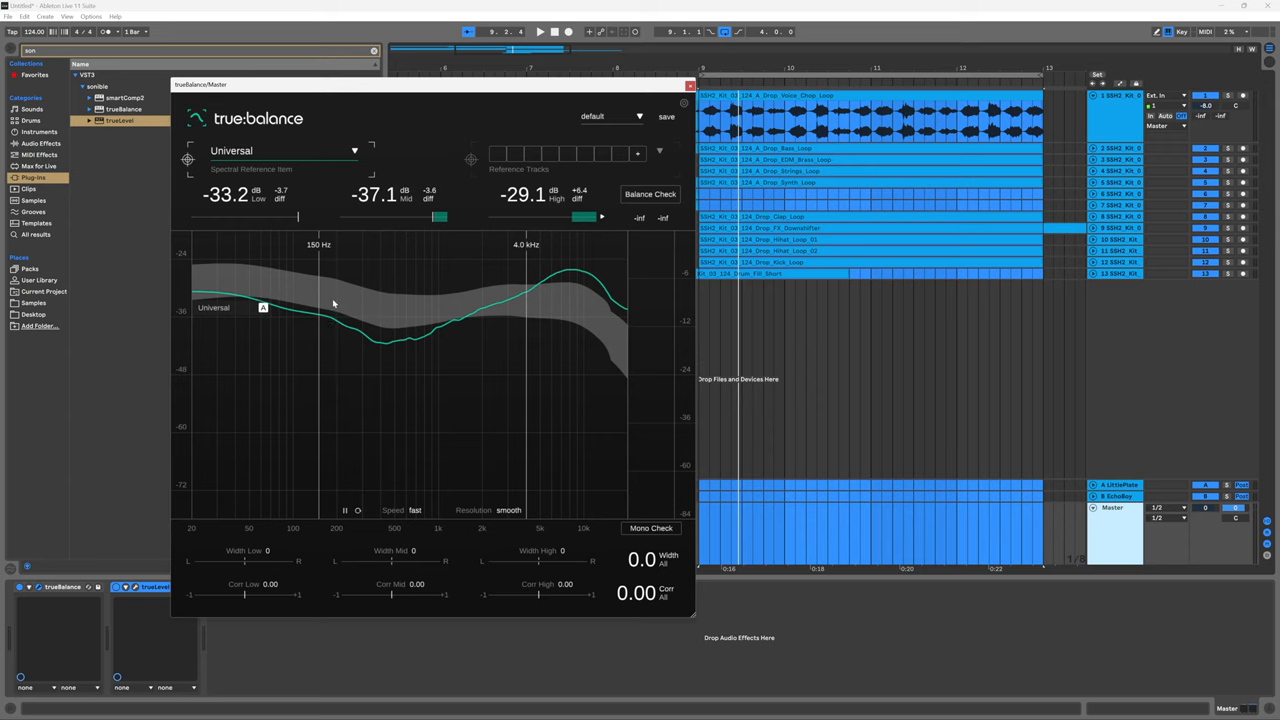
left_click(539, 31)
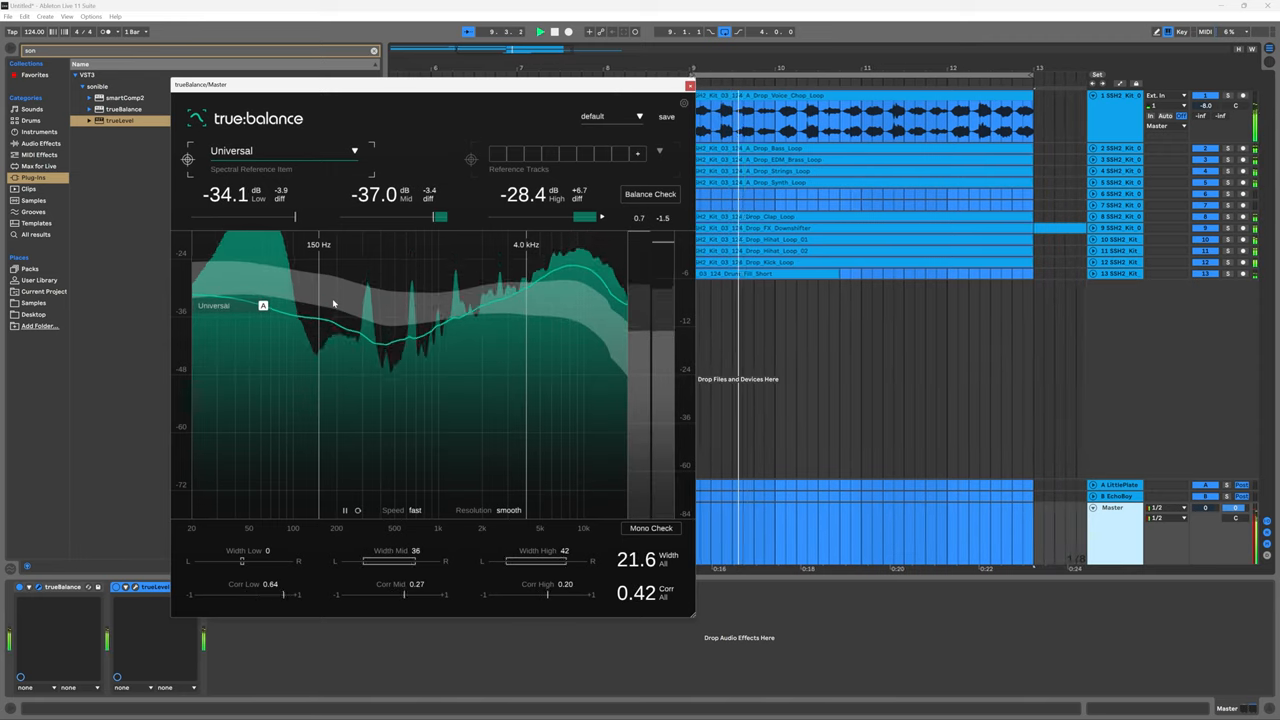
left_click(539, 31)
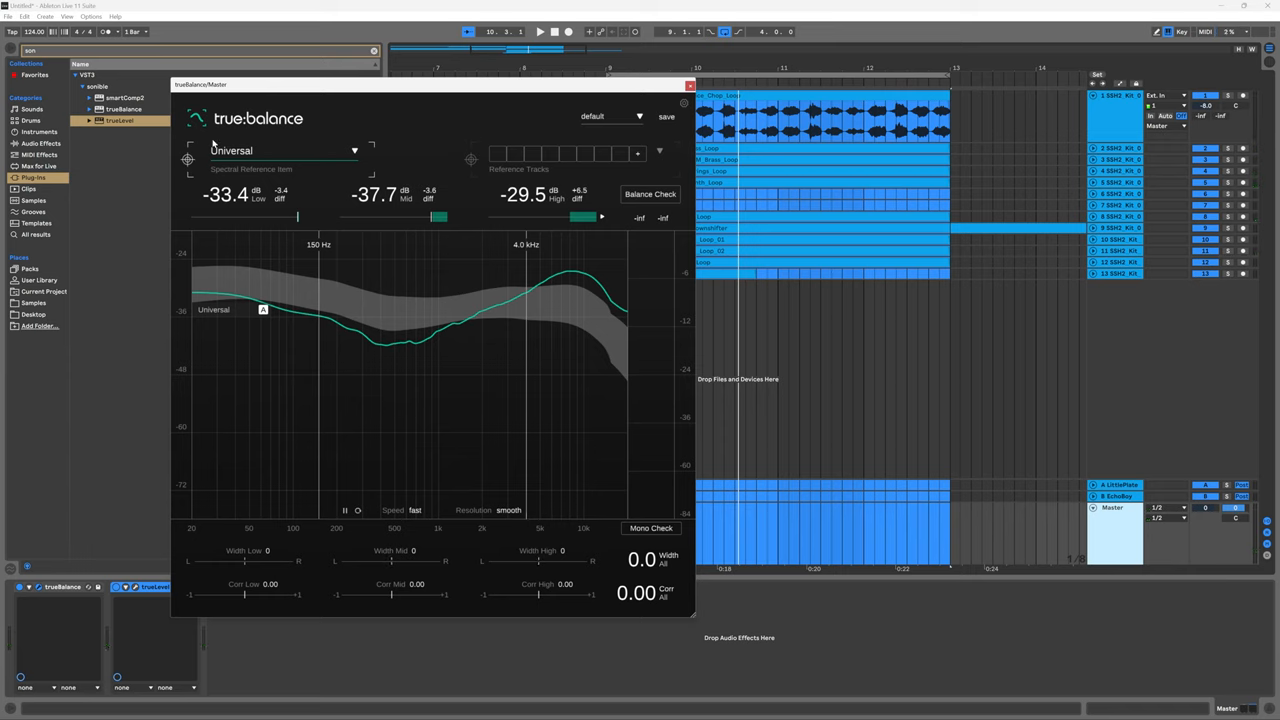
left_click(283, 150)
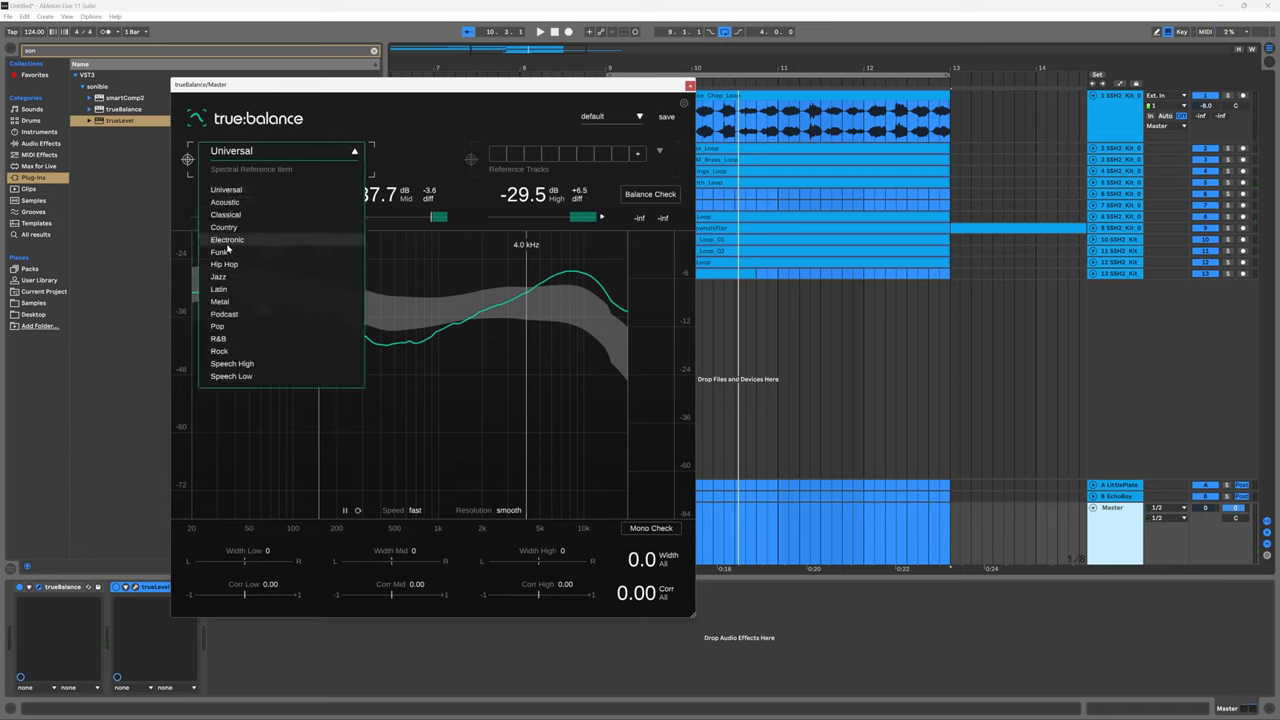
left_click(227, 239)
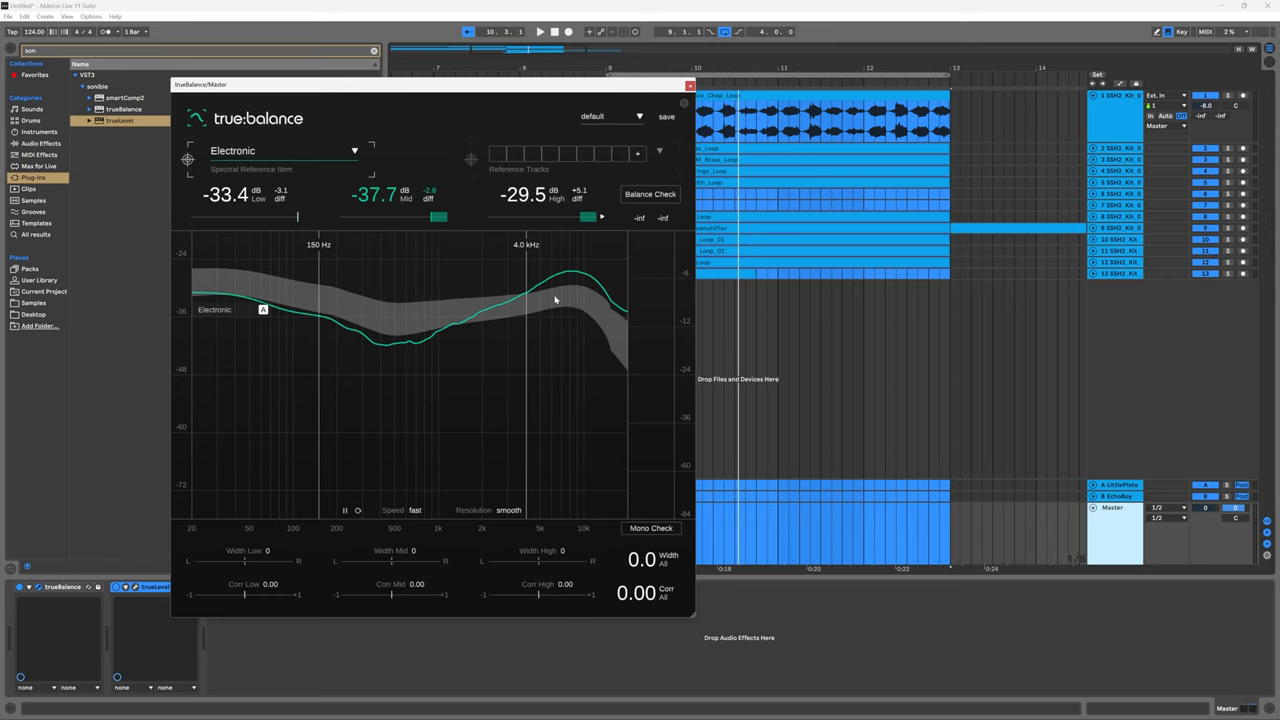
mouse_move(625, 350)
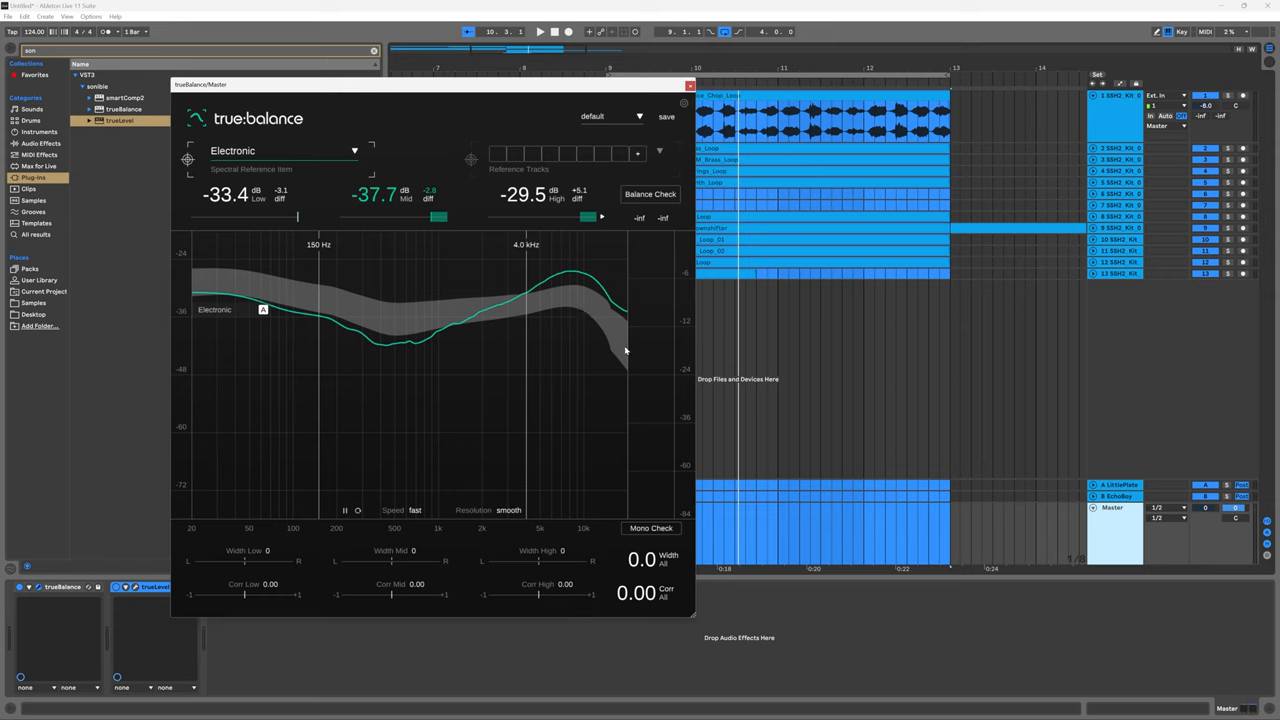
mouse_move(557, 279)
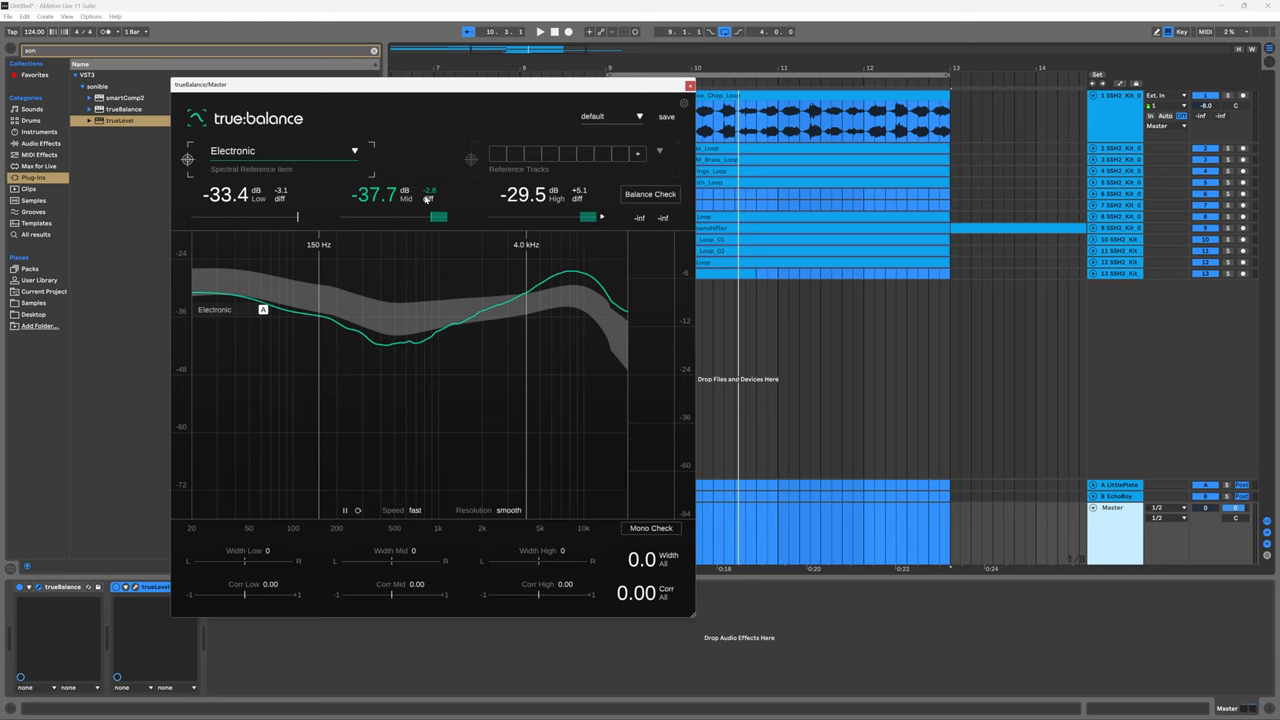
mouse_move(478, 321)
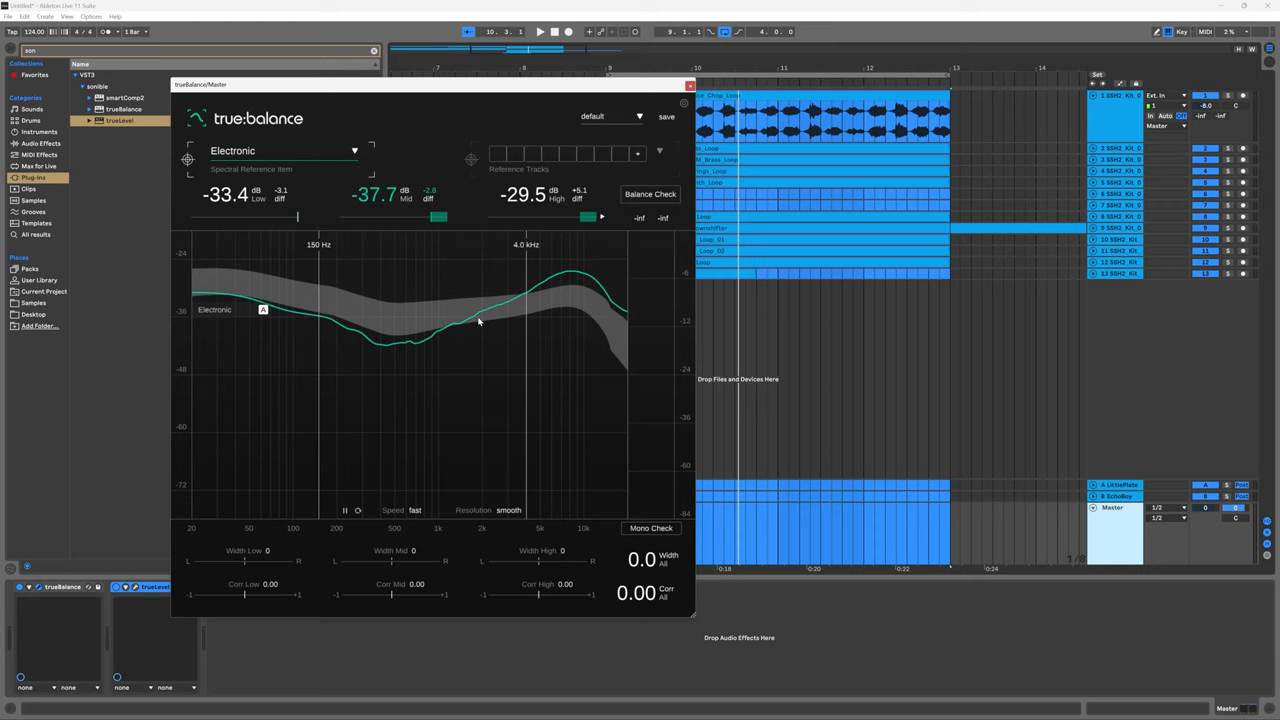
mouse_move(437, 343)
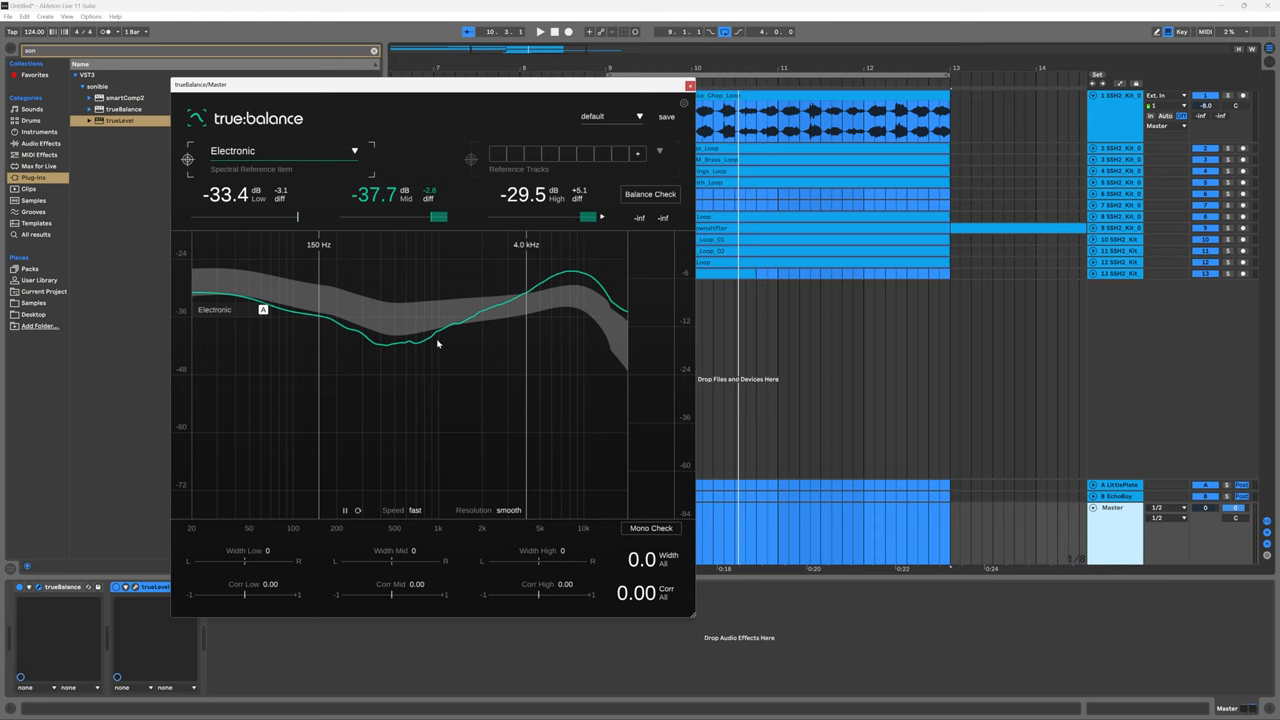
mouse_move(331, 340)
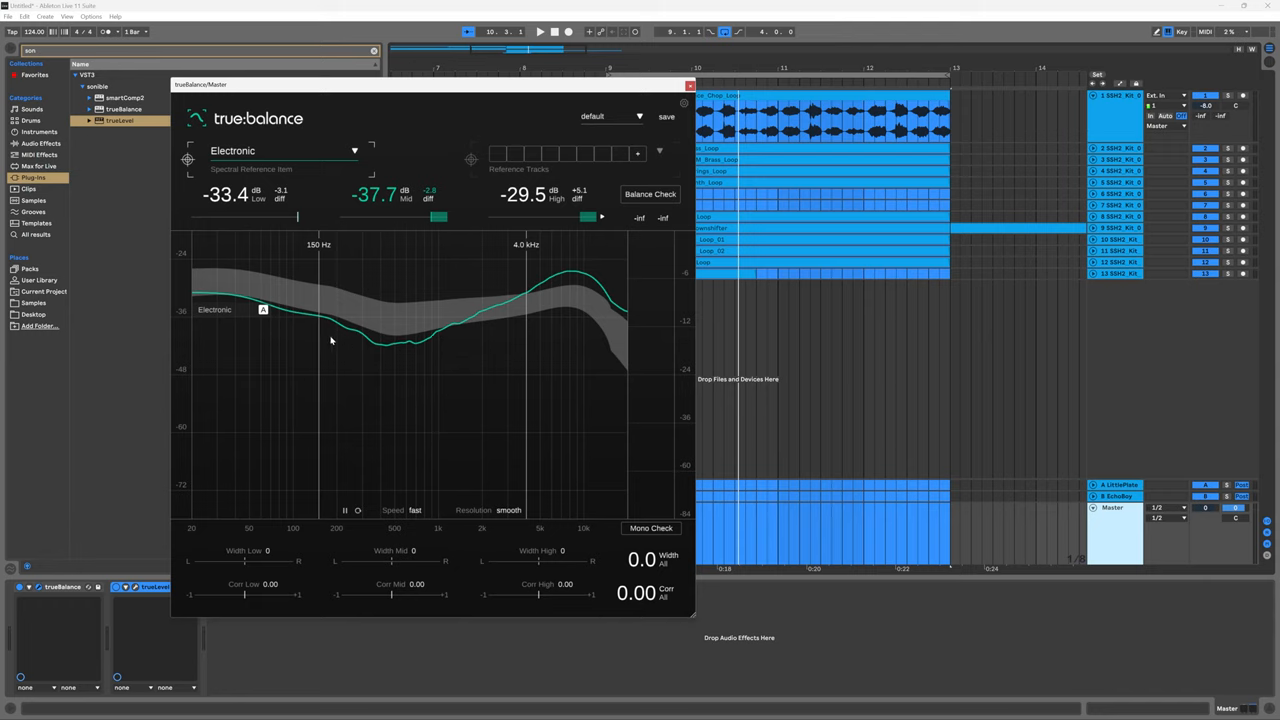
mouse_move(183, 137)
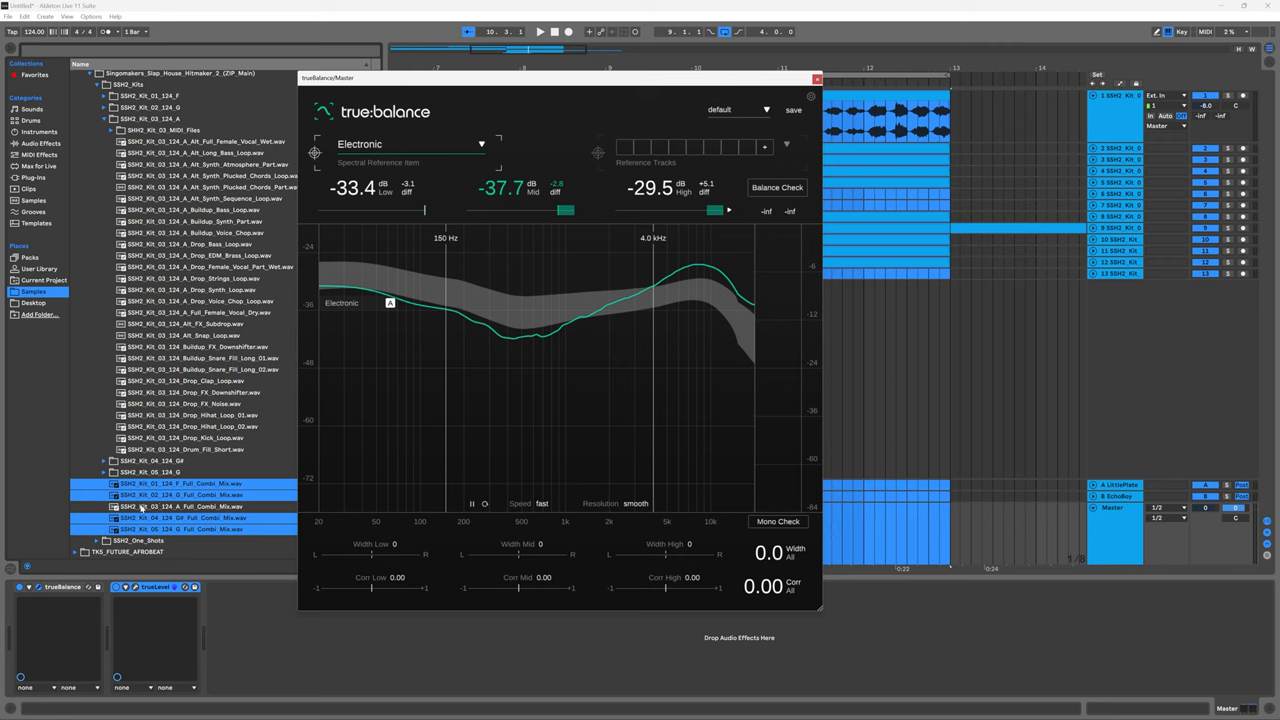
mouse_move(141, 508)
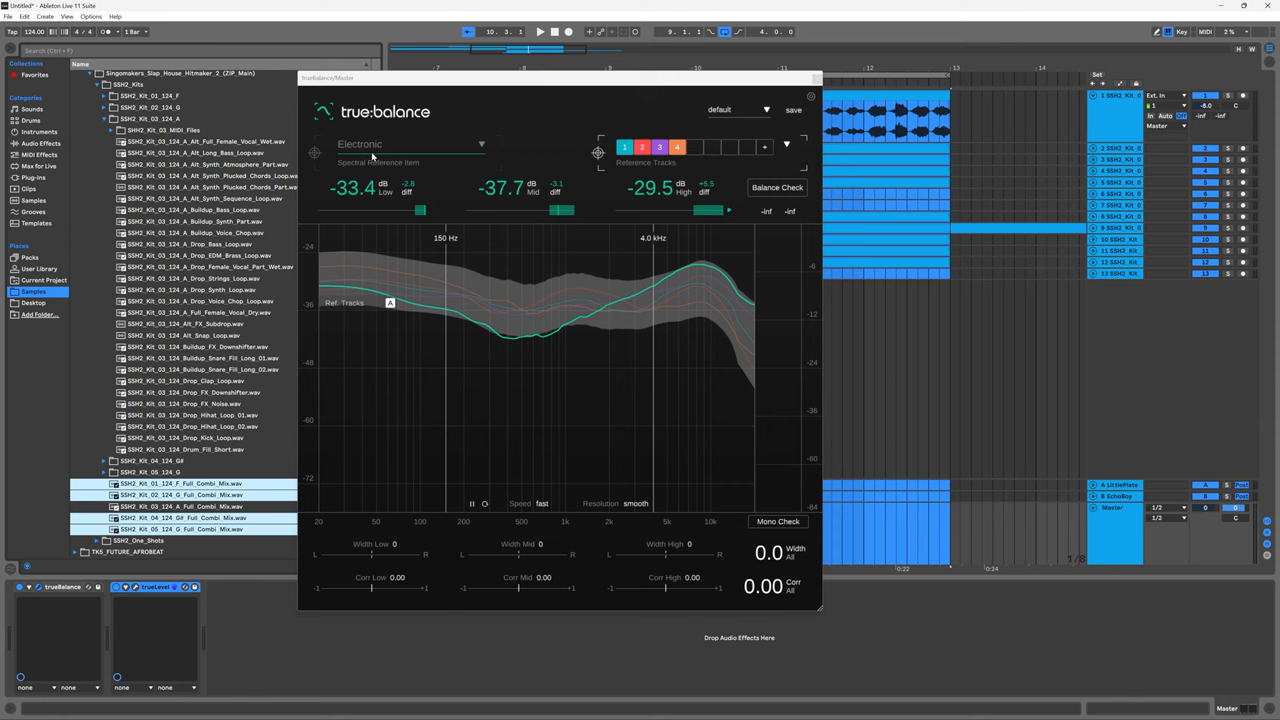
mouse_move(575, 323)
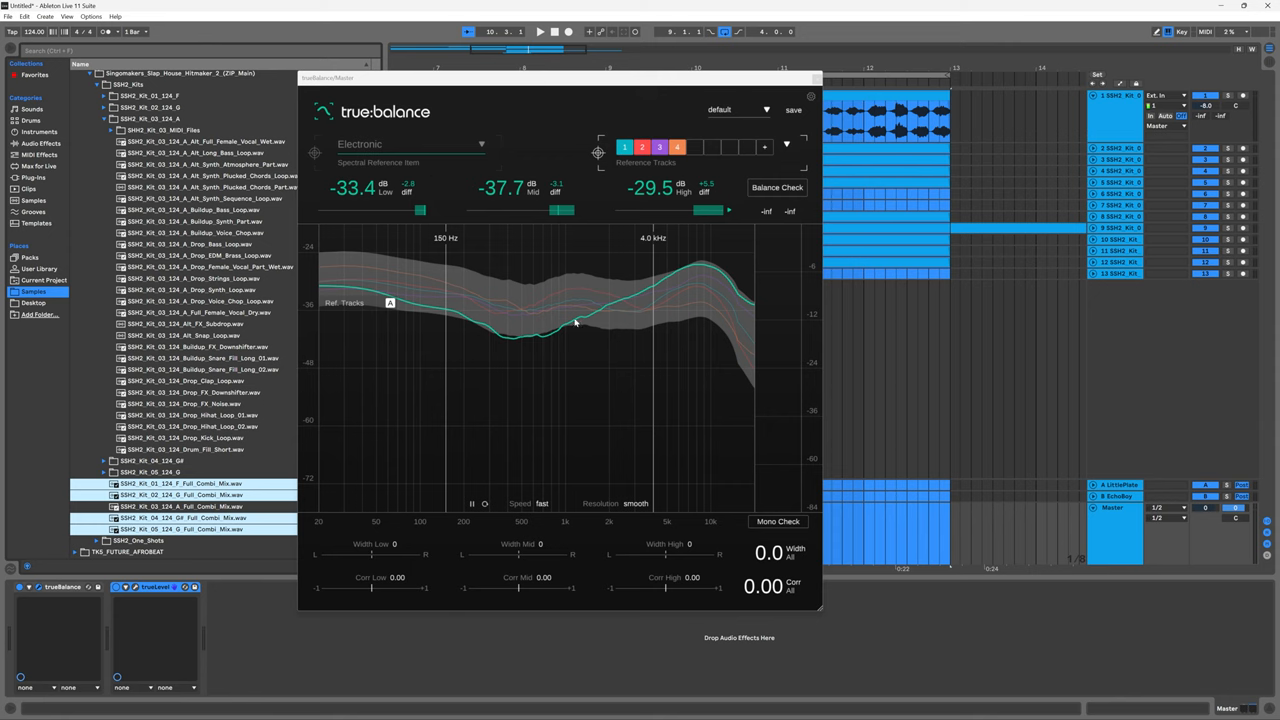
mouse_move(373, 296)
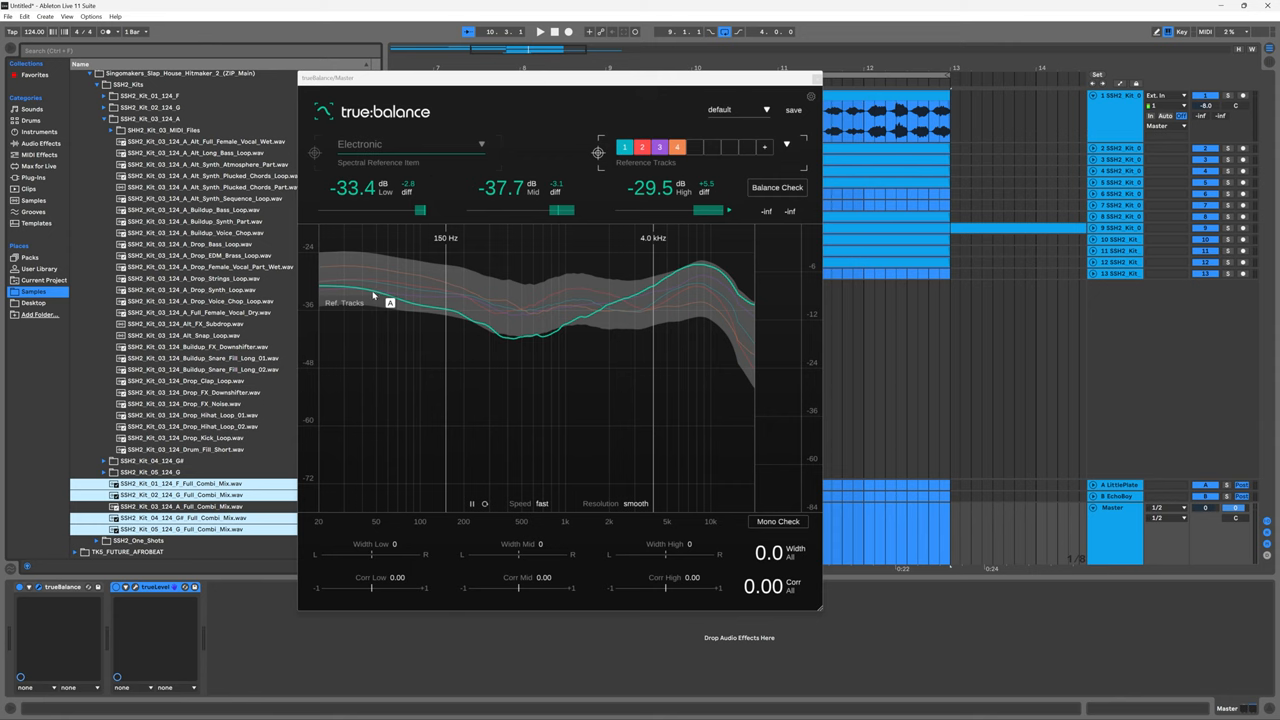
mouse_move(675, 260)
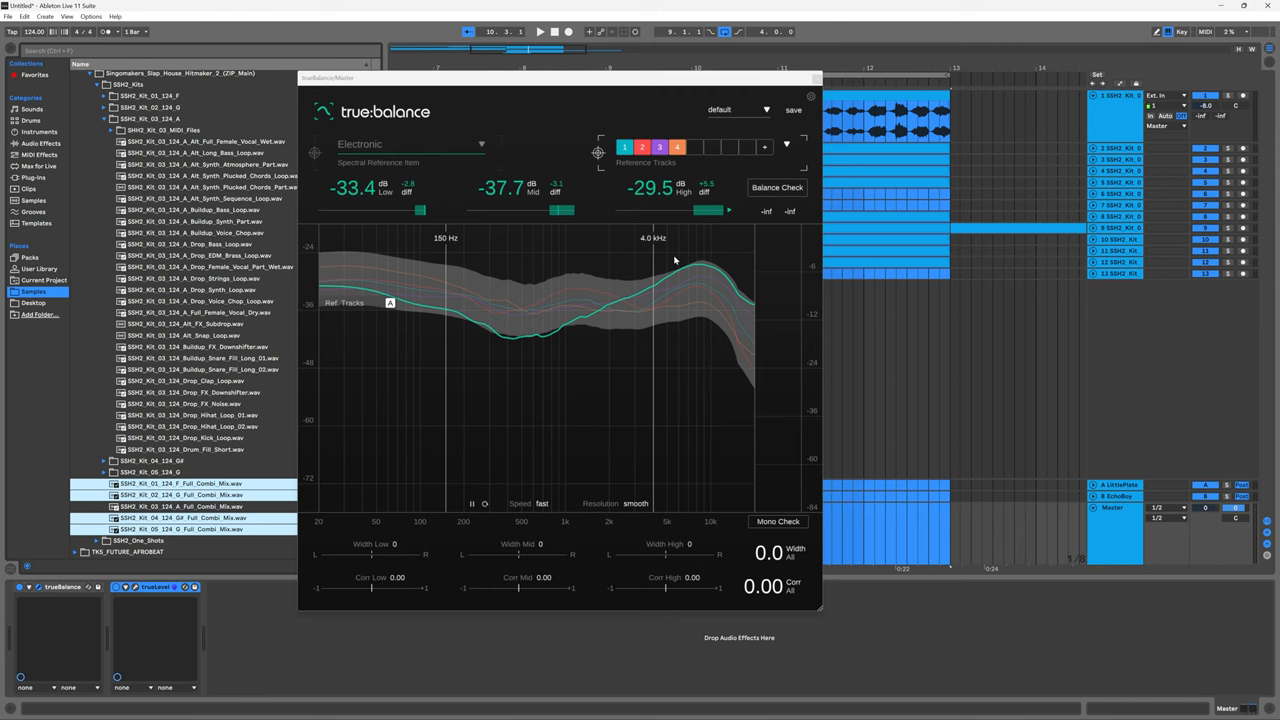
mouse_move(750, 349)
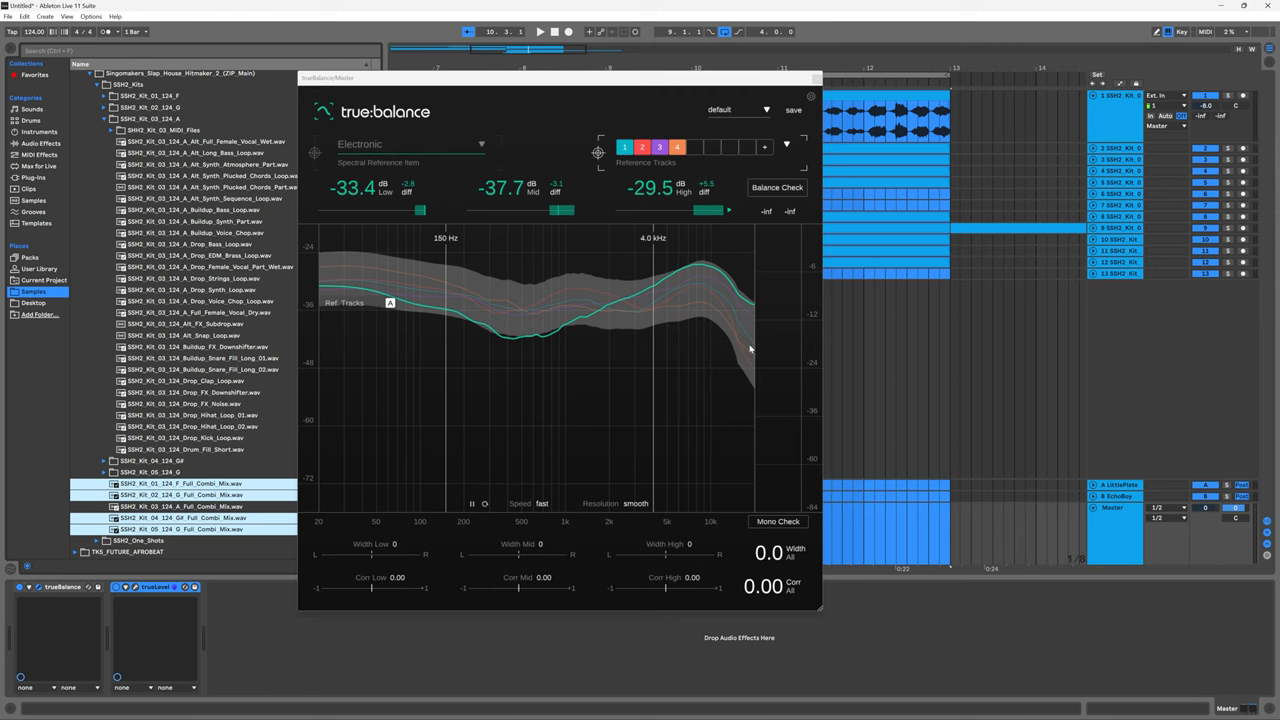
mouse_move(340, 183)
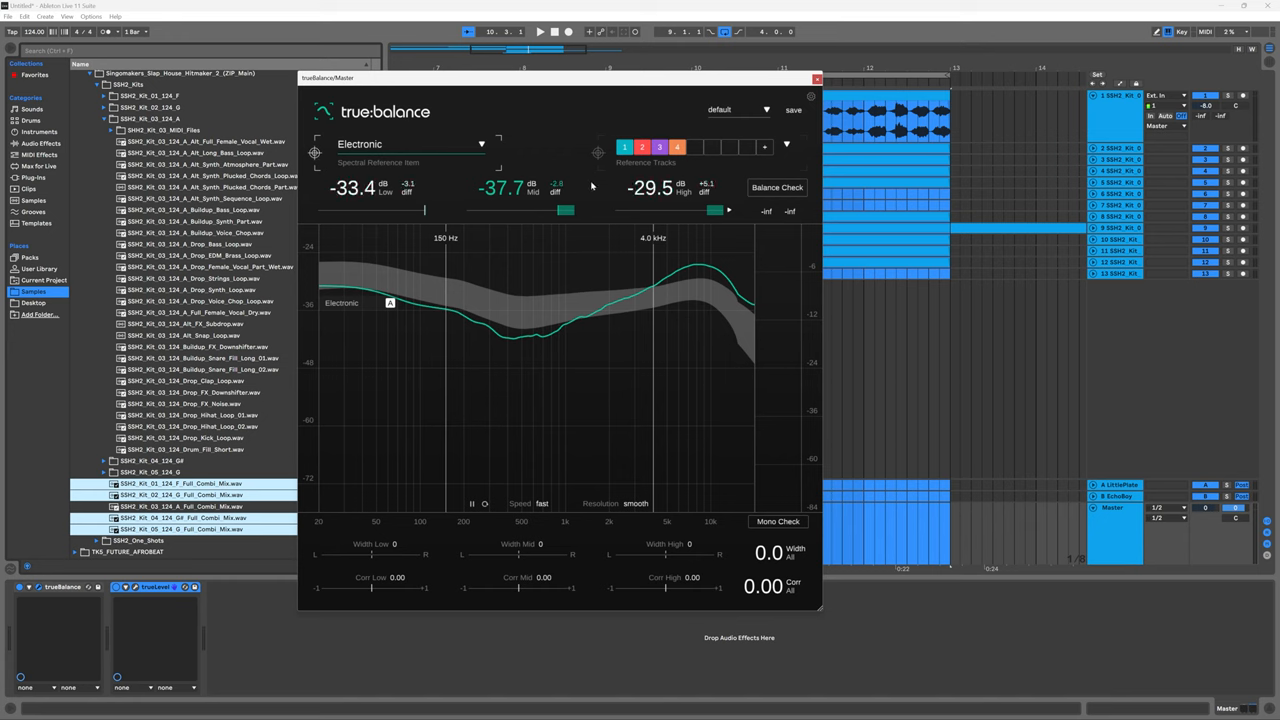
left_click(642, 147)
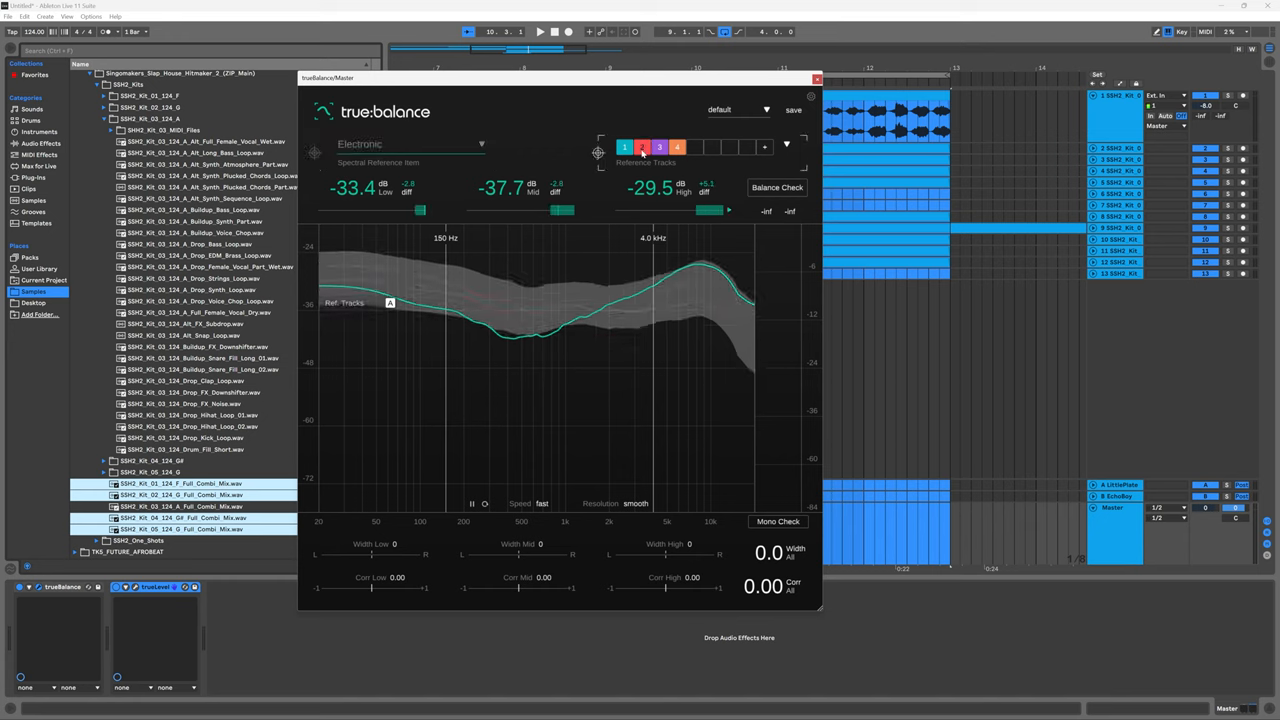
left_click(787, 147)
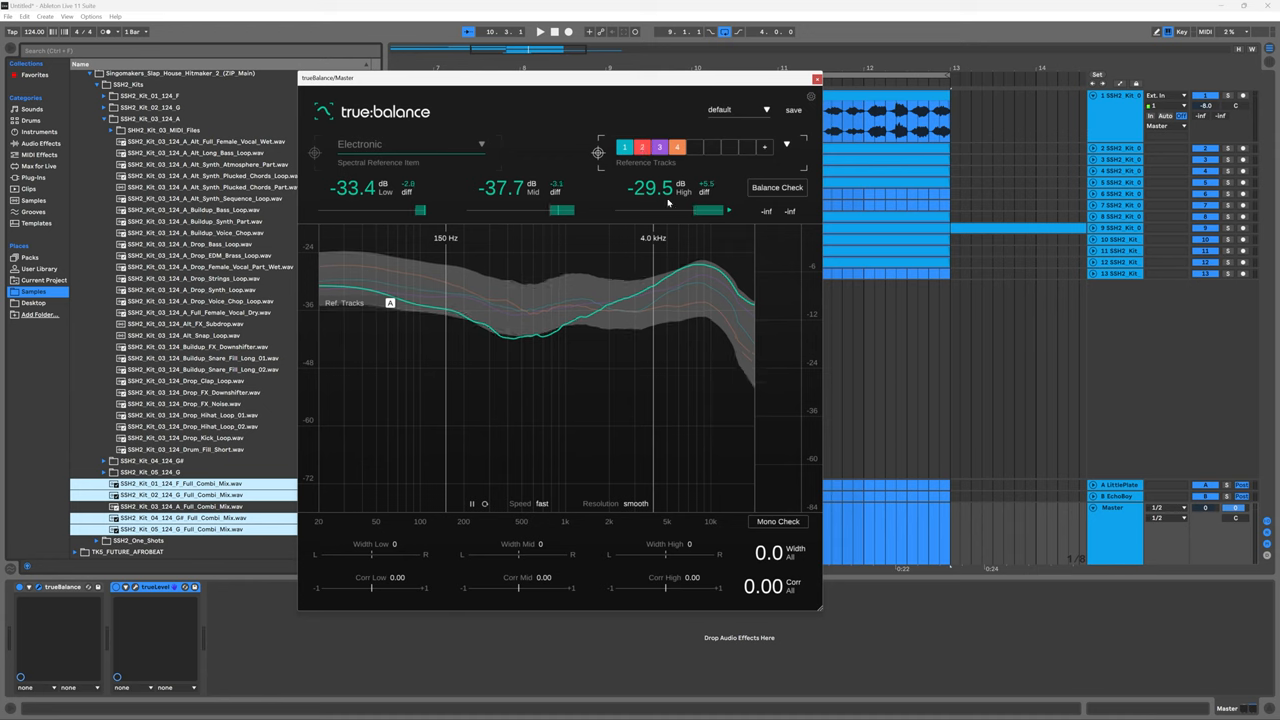
mouse_move(660, 210)
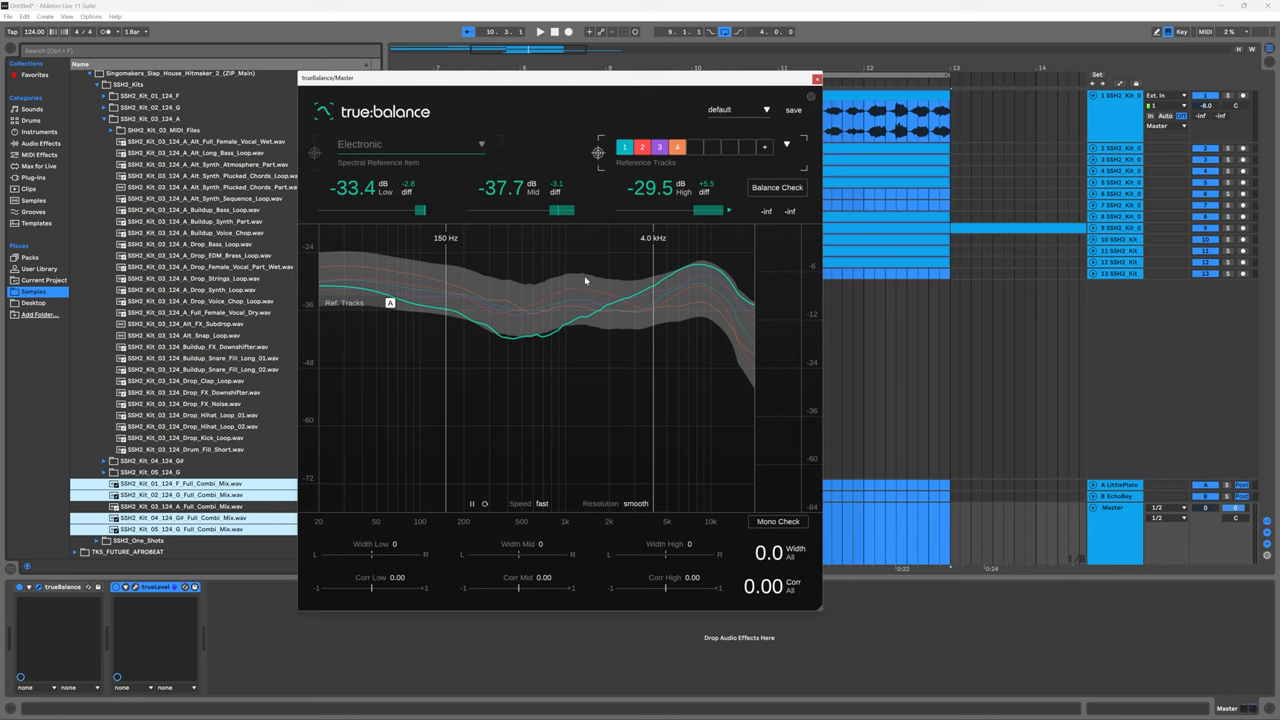
Start playback and show the installed plug-ins in the browser, scrolling through the list
left_click(539, 31)
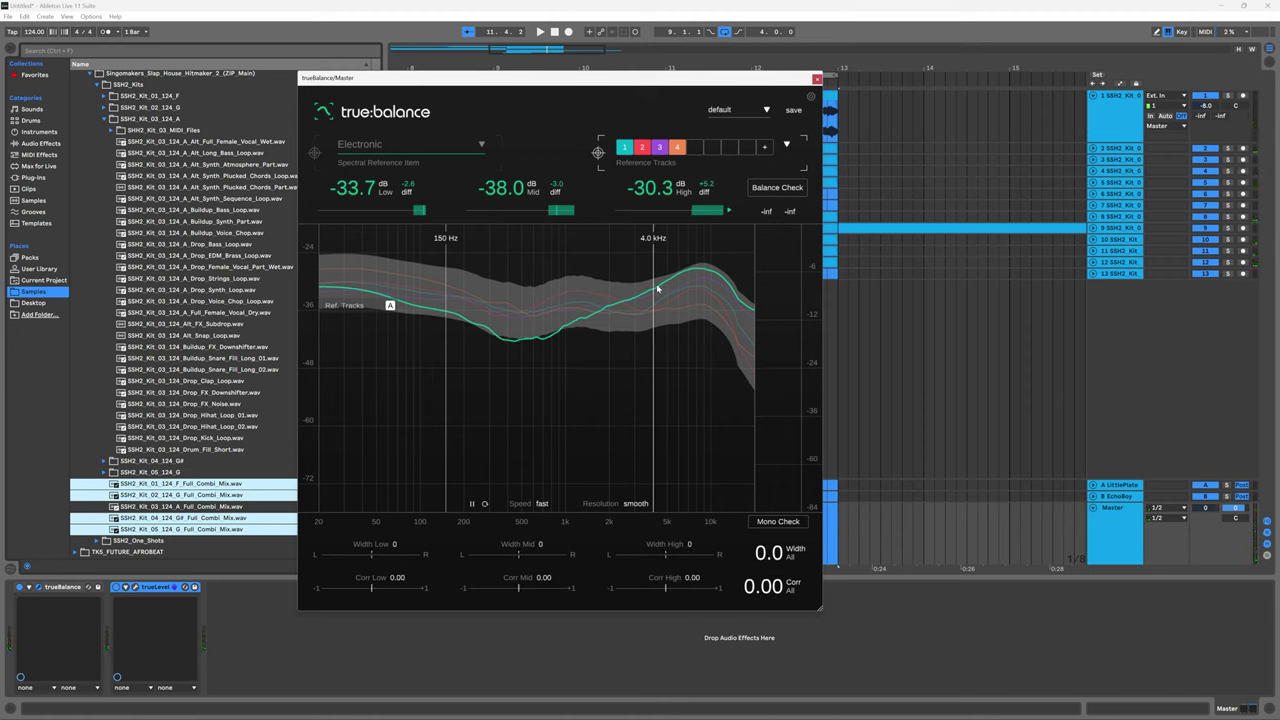
mouse_move(665, 282)
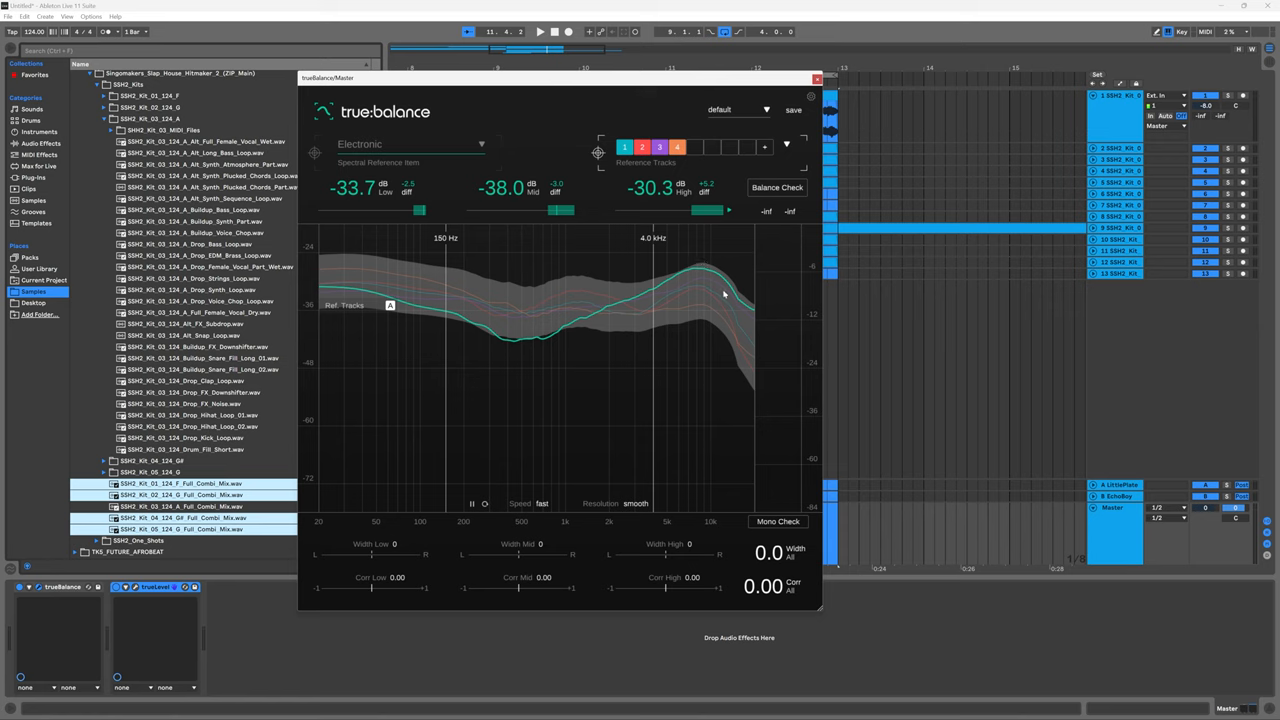
mouse_move(730, 311)
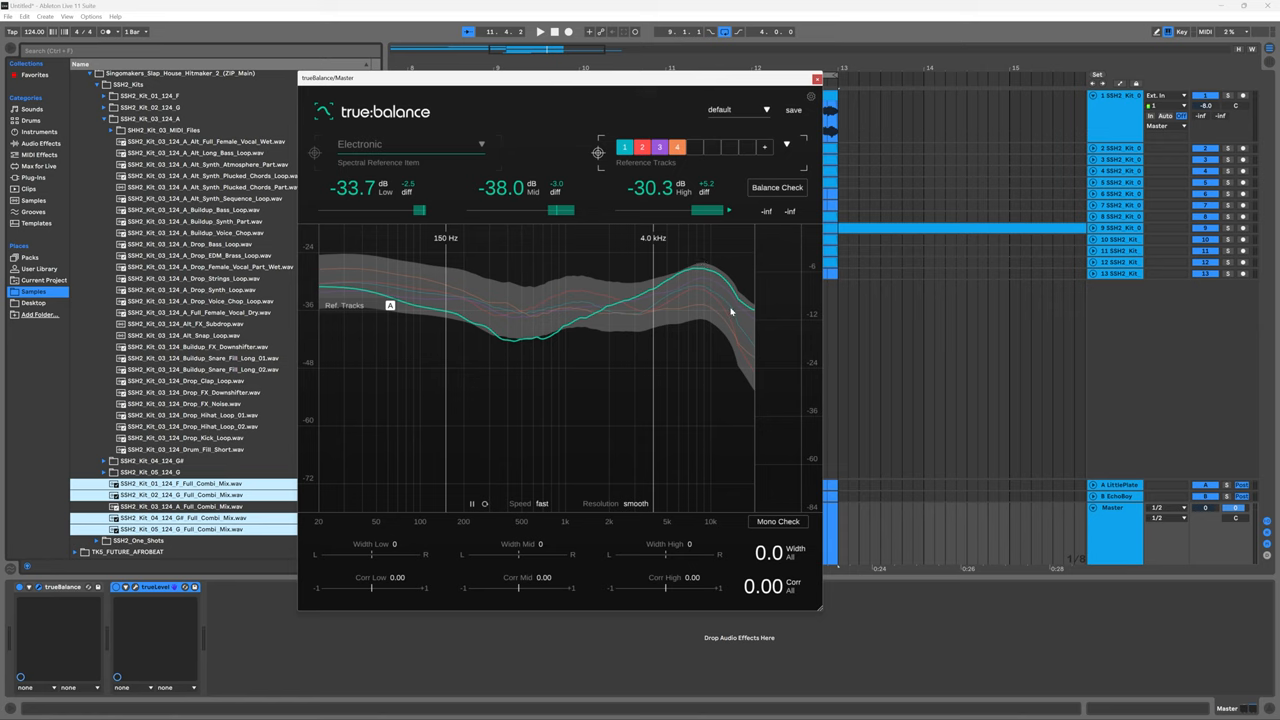
mouse_move(696, 299)
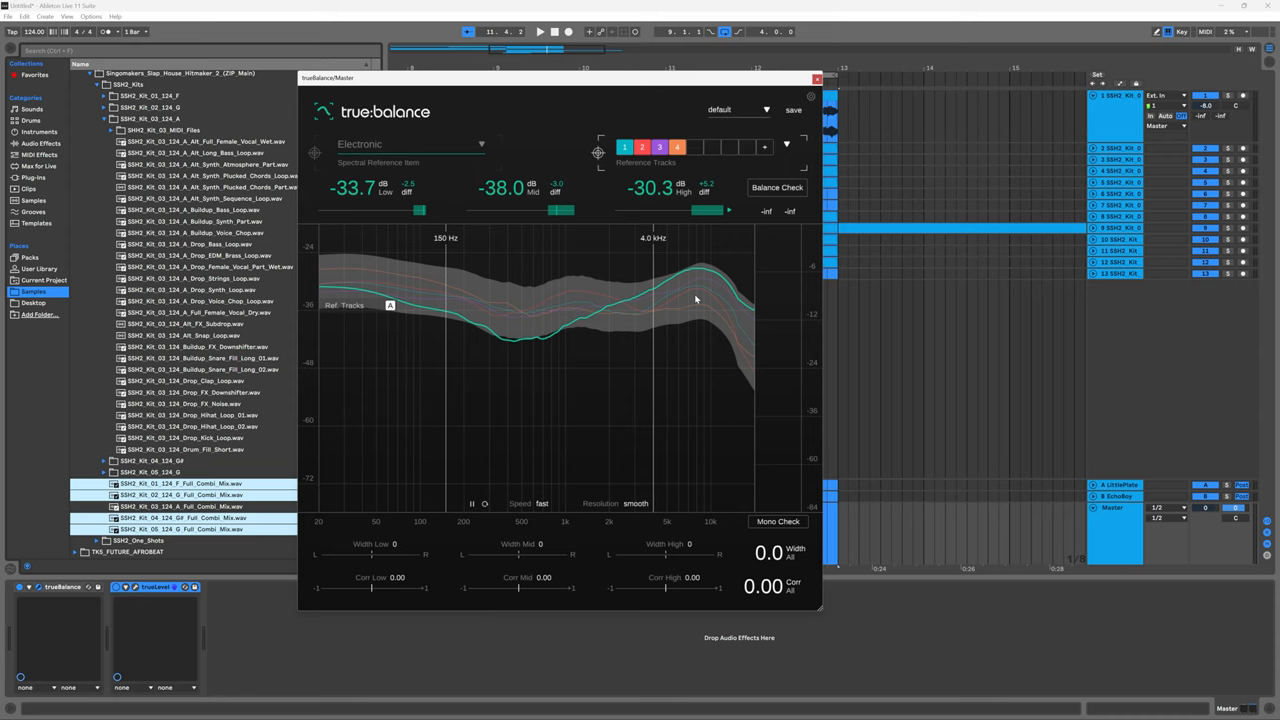
mouse_move(737, 262)
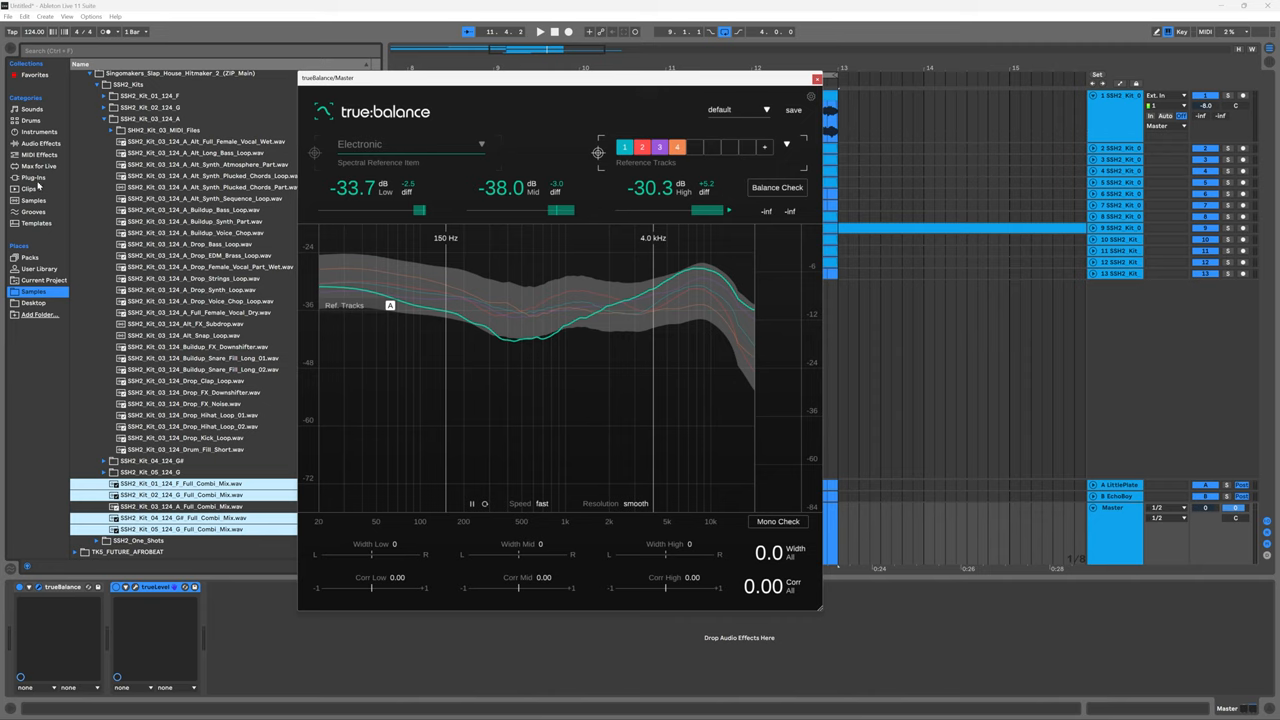
left_click(32, 178)
type("izo")
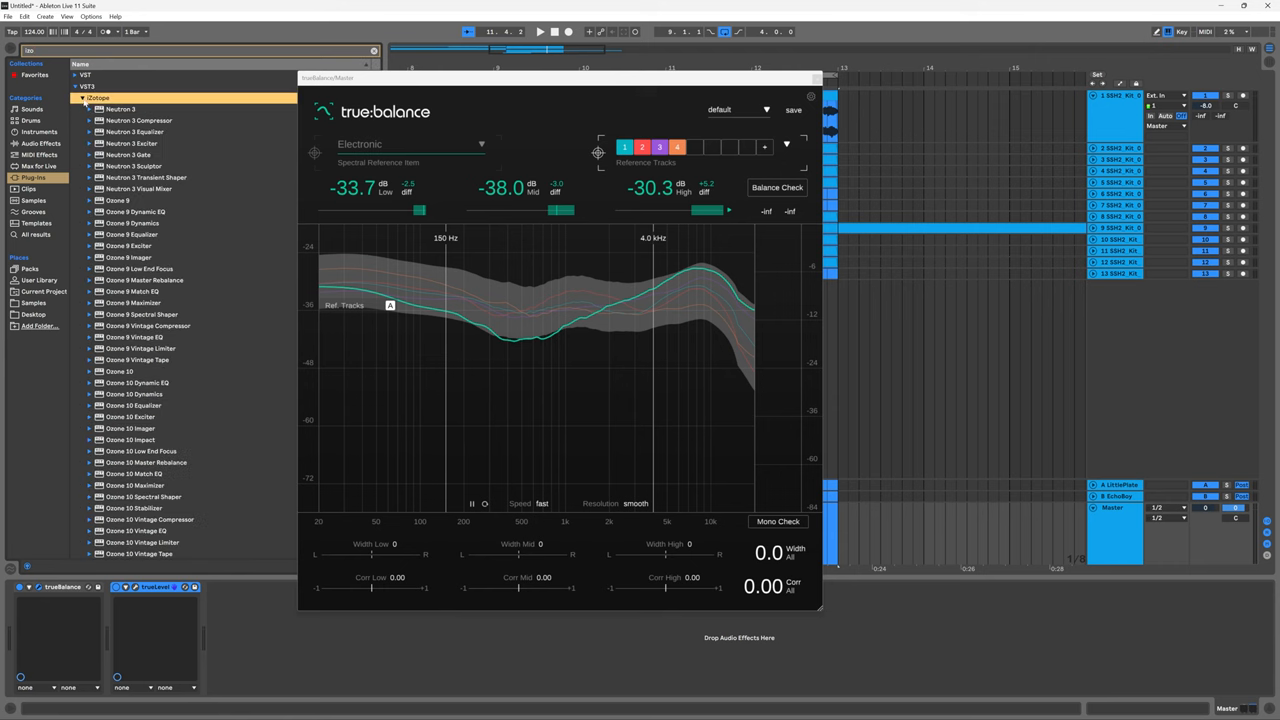
scroll("down", 3)
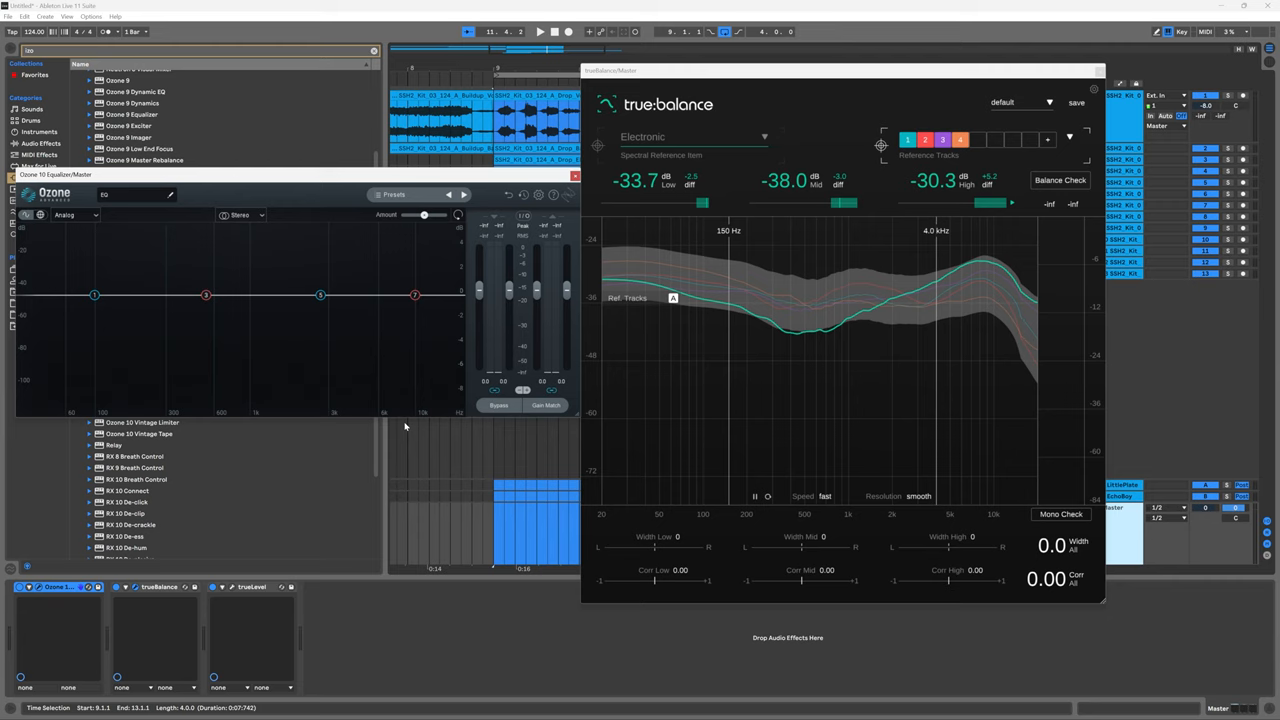
mouse_move(753, 321)
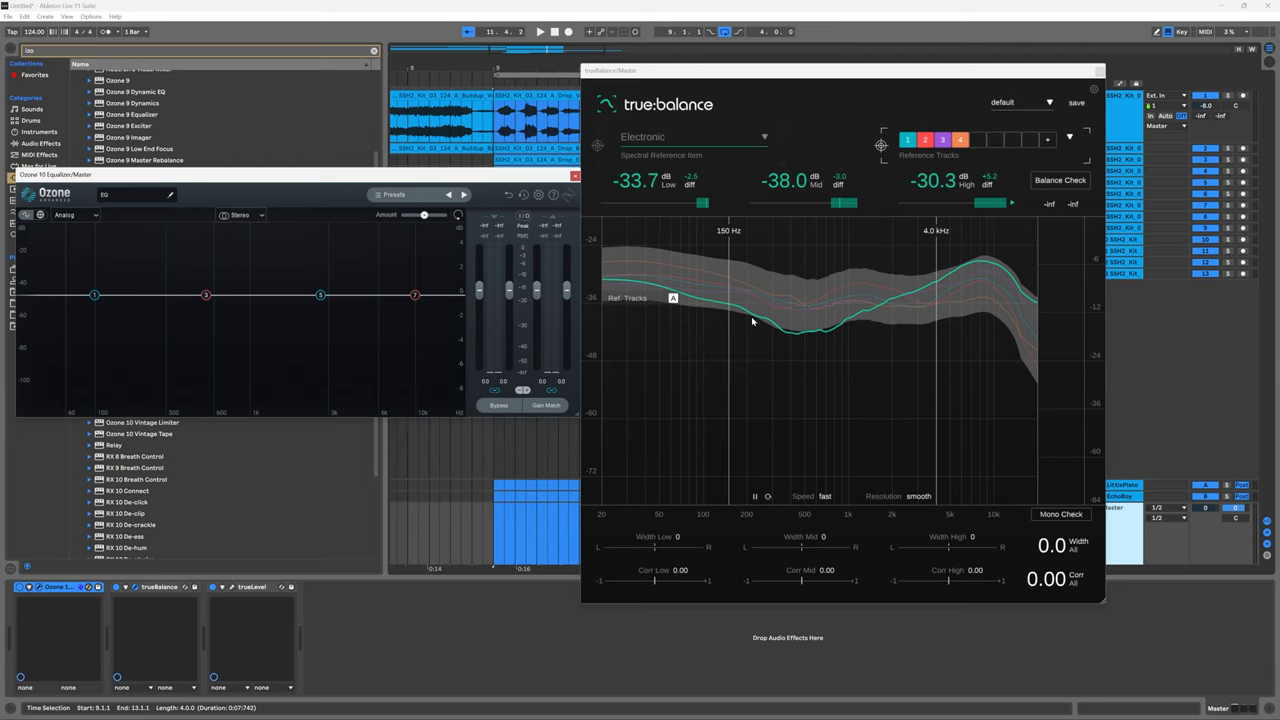
mouse_move(672, 298)
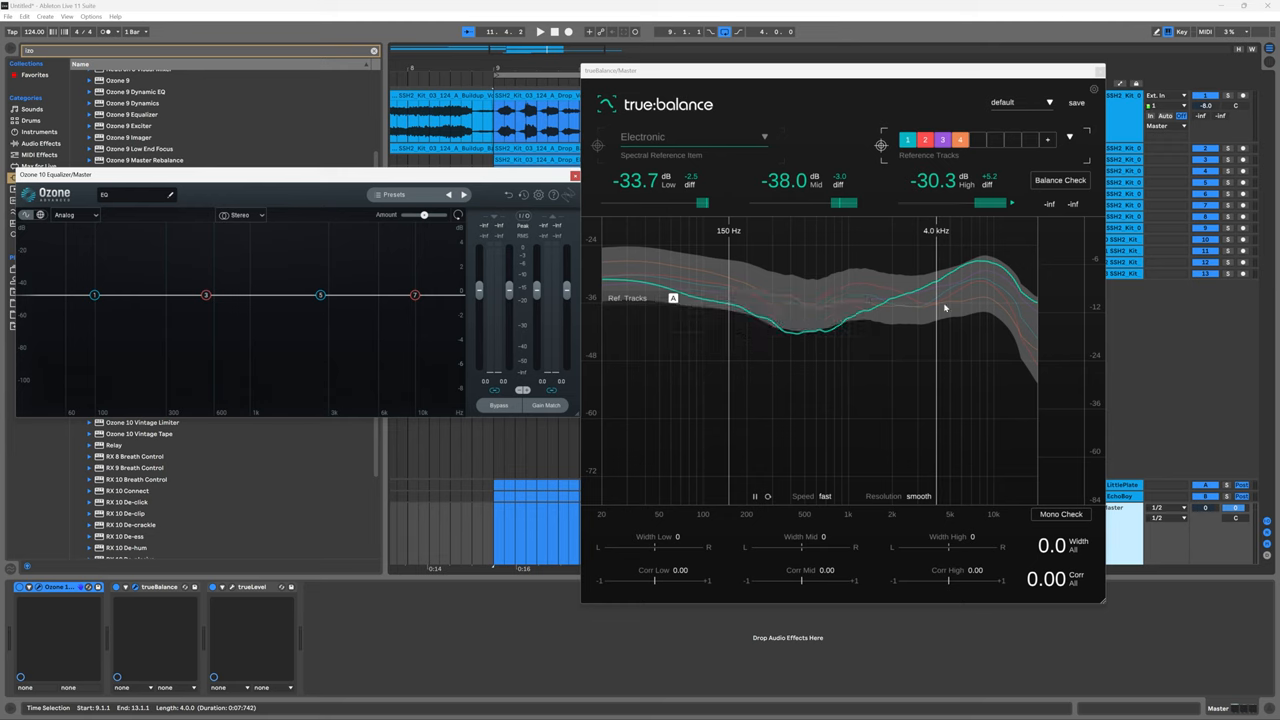
mouse_move(595, 290)
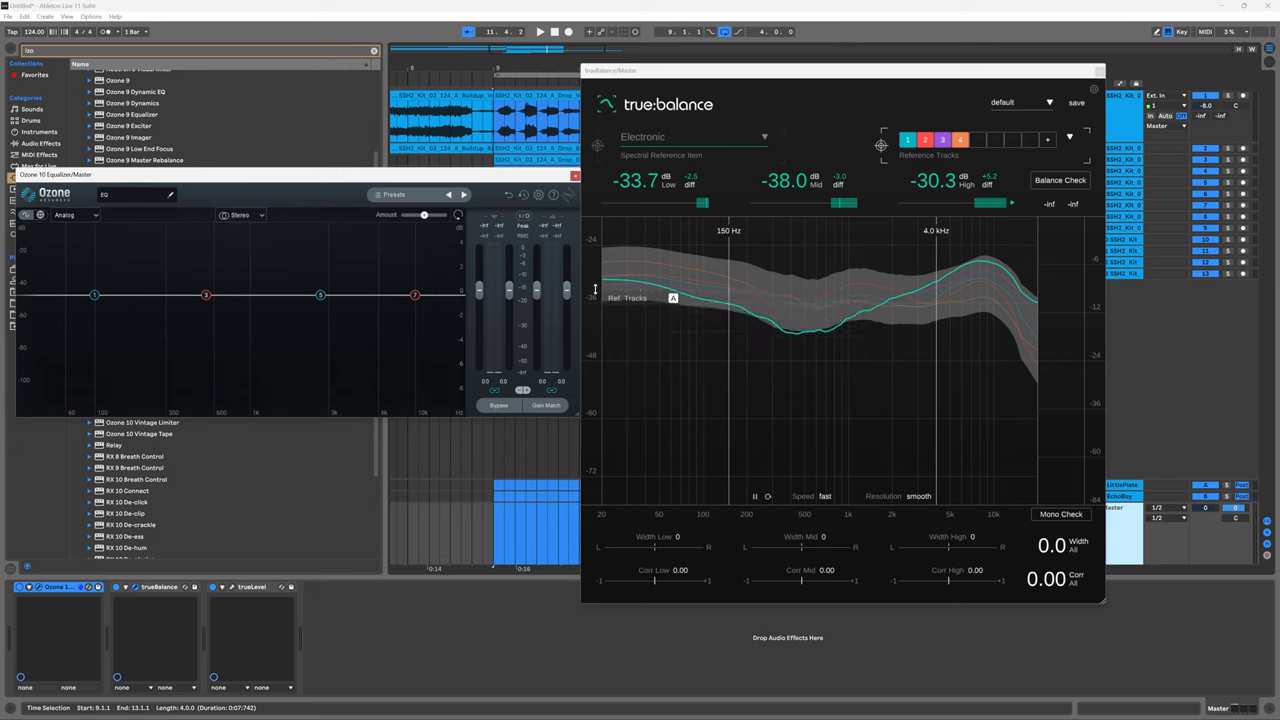
mouse_move(587, 245)
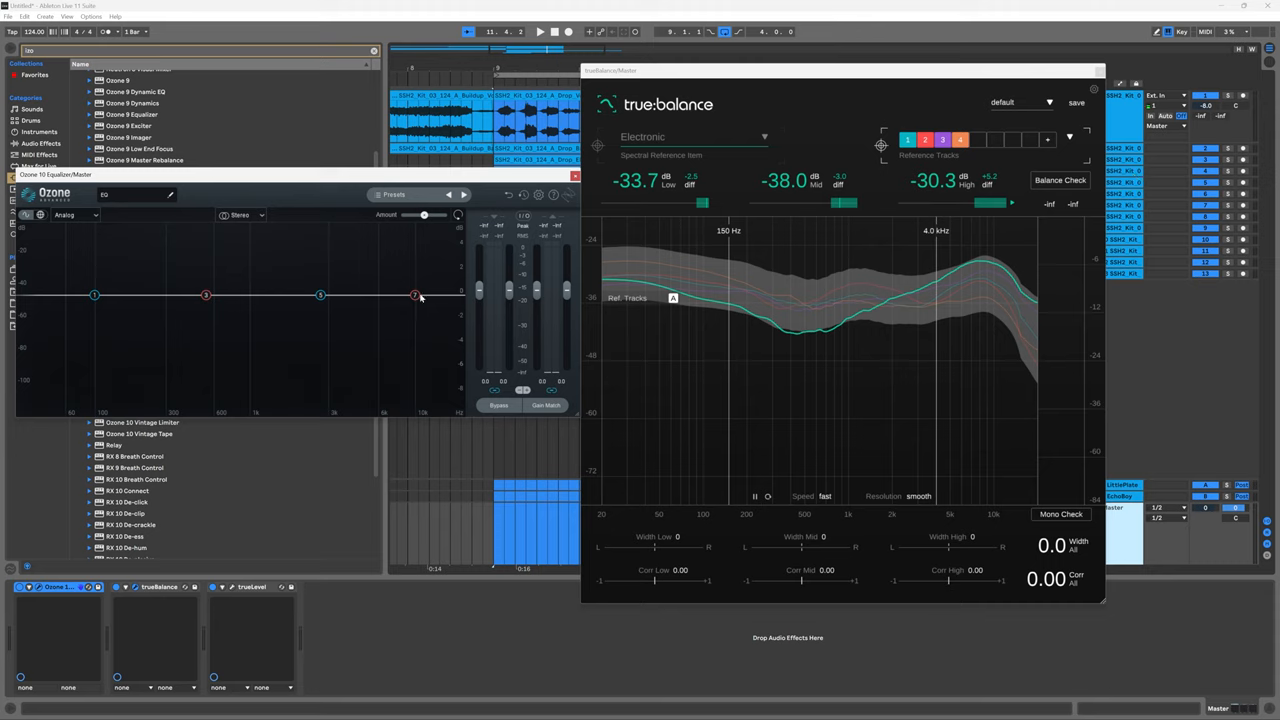
Cut the upper-mid band around 6 kHz to -2.4 dB and the high band near 7.8 kHz to -3 dB
left_click_drag(413, 295, 375, 307)
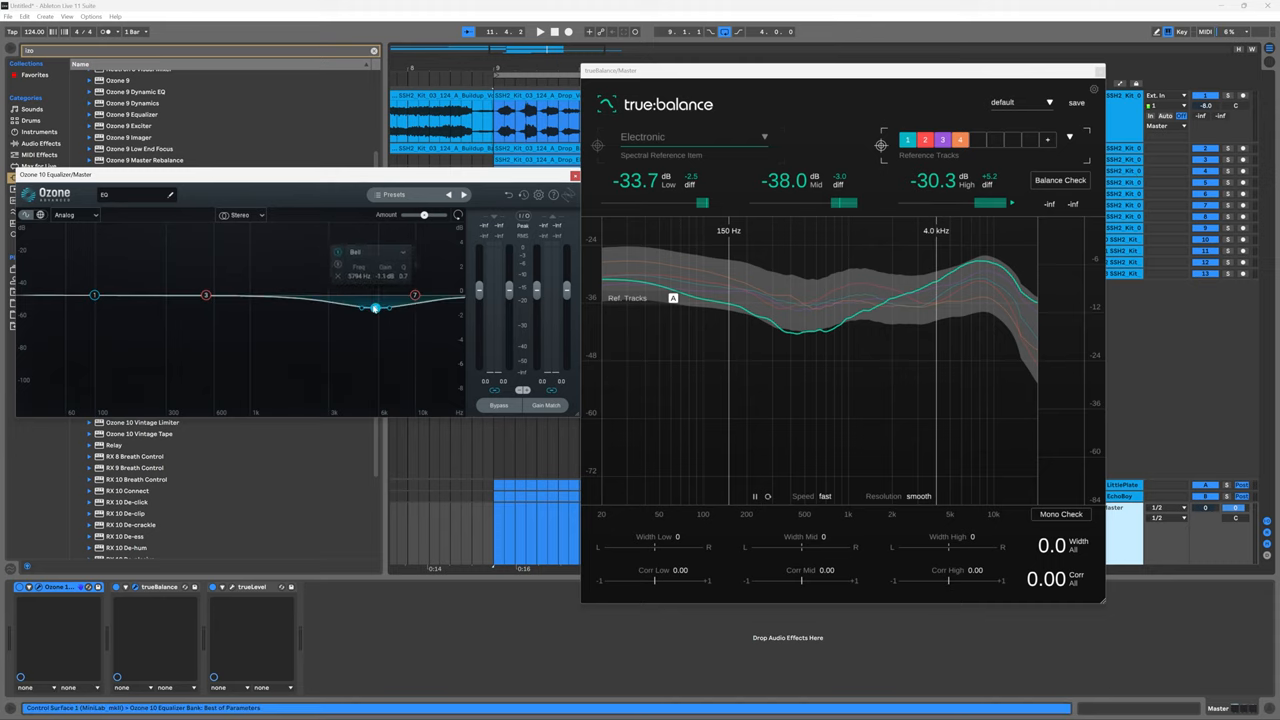
left_click_drag(375, 308, 383, 323)
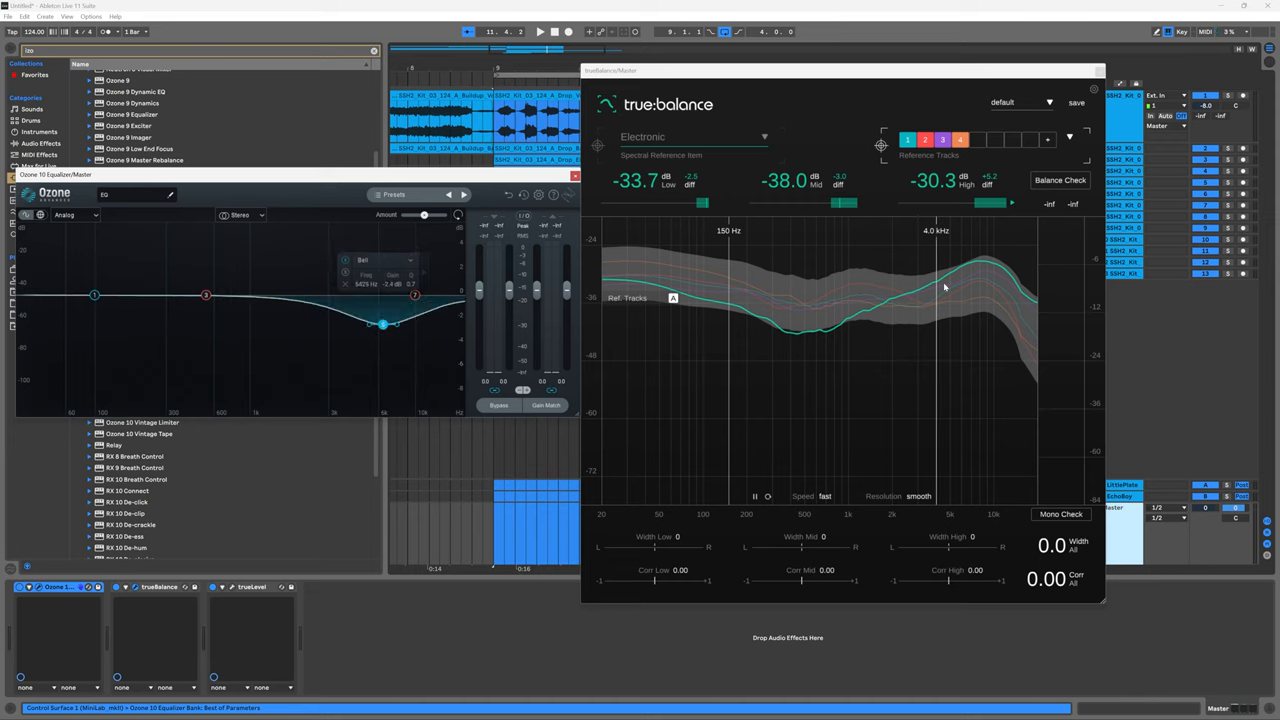
mouse_move(976, 511)
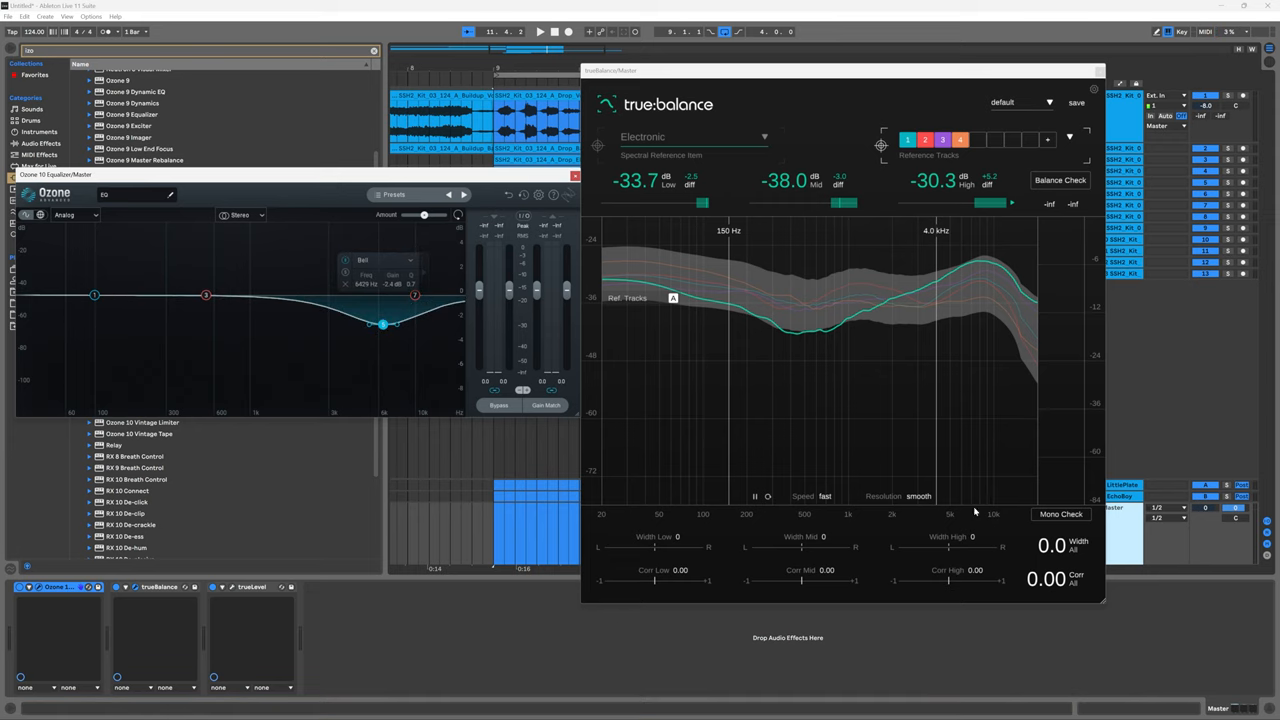
mouse_move(1000, 513)
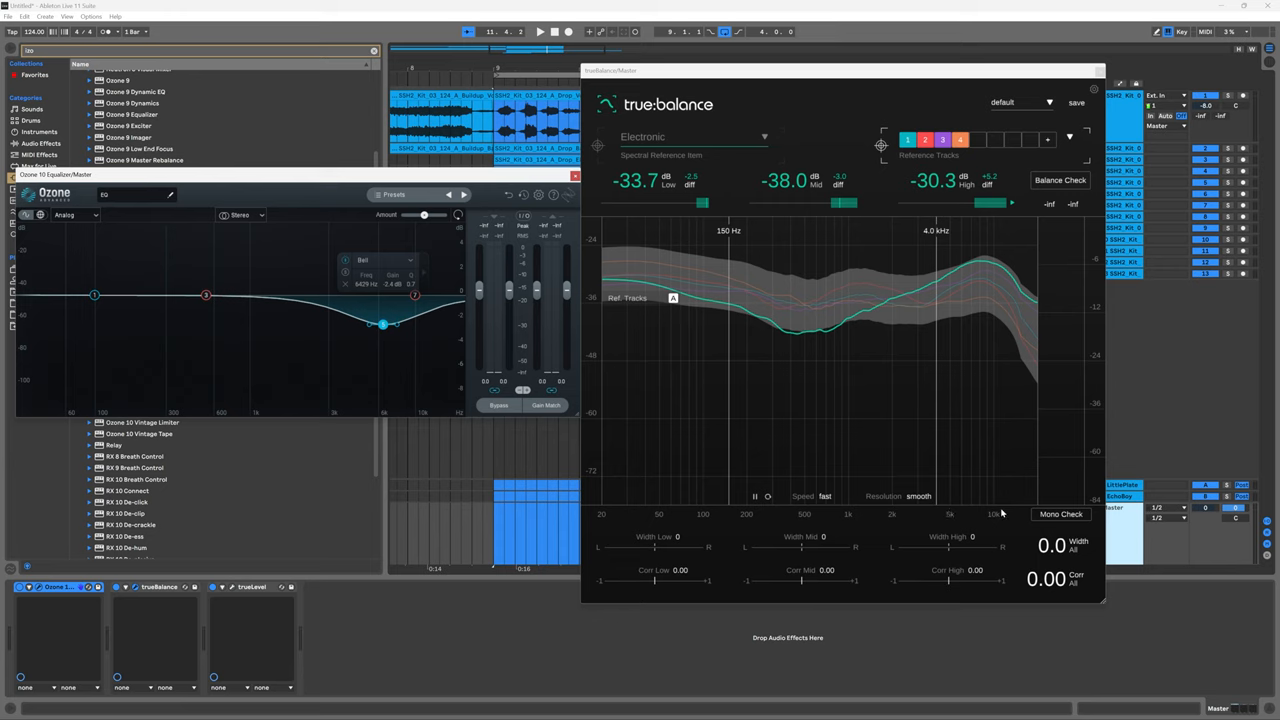
mouse_move(1011, 328)
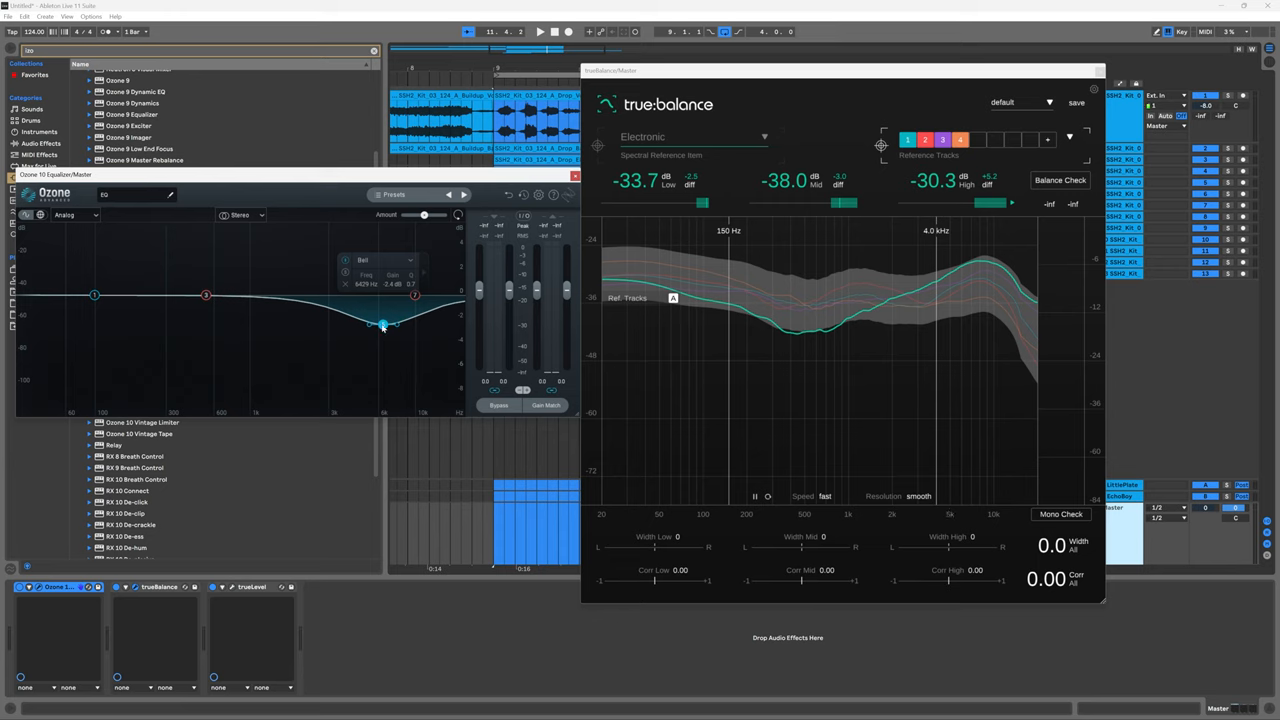
left_click_drag(383, 325, 392, 321)
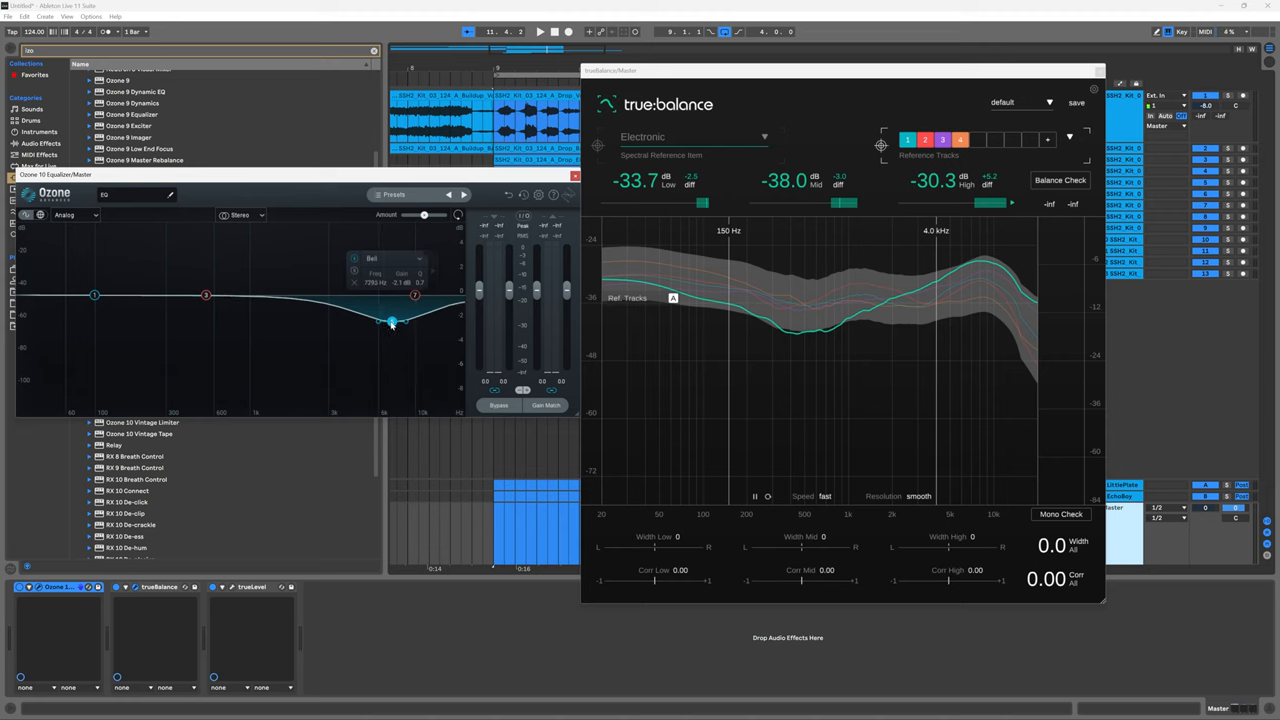
left_click_drag(390, 322, 393, 332)
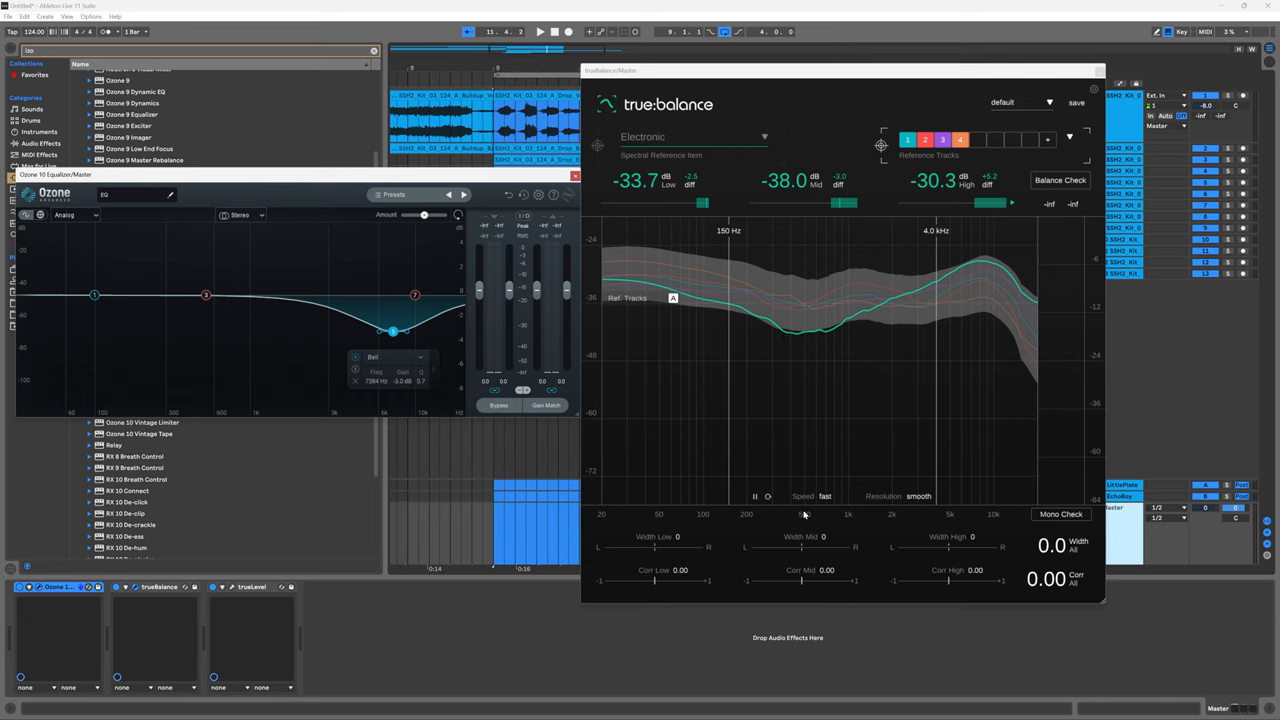
mouse_move(820, 335)
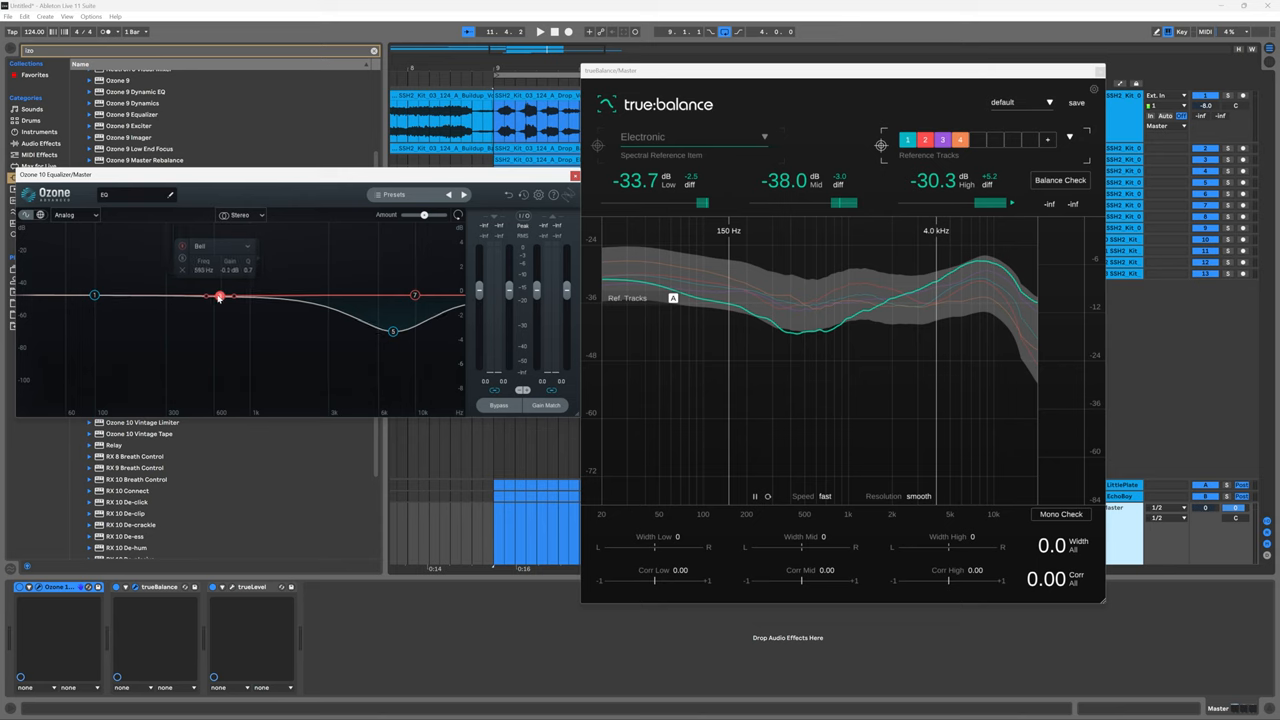
Boost the midrange band around 535 Hz, add a gentle low boost near 100 Hz, and resume playback
left_click_drag(220, 295, 203, 272)
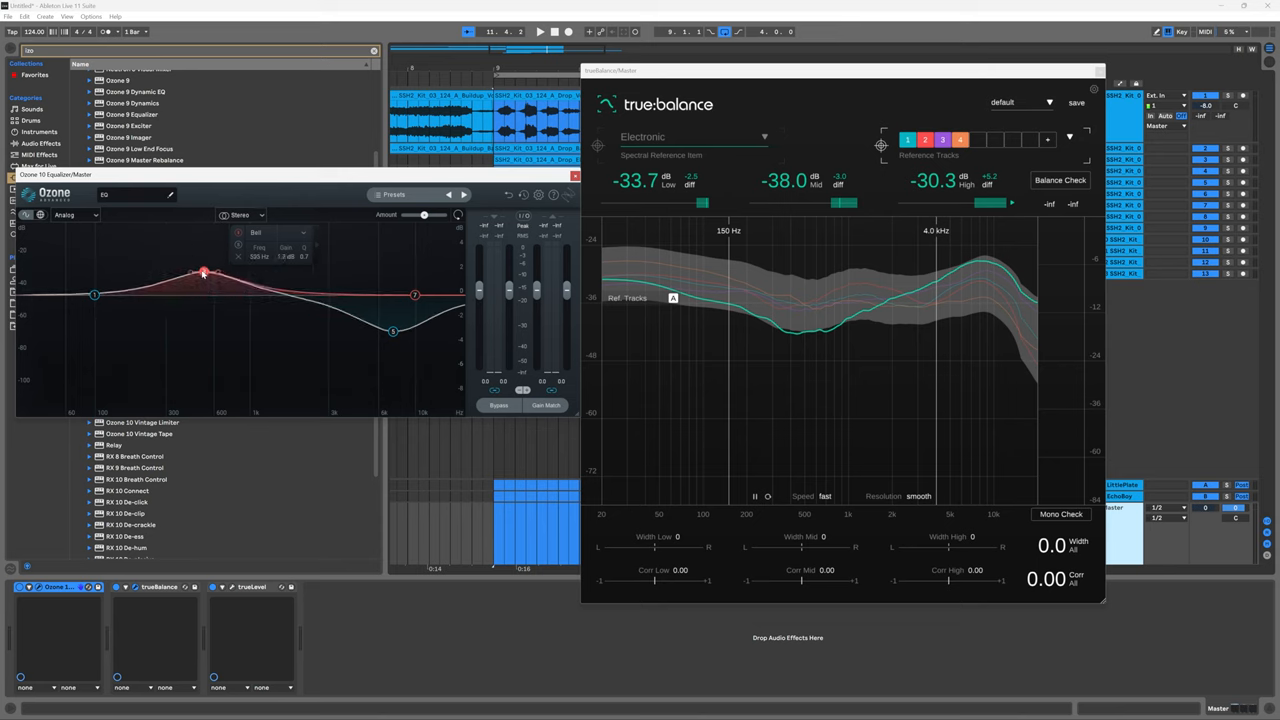
left_click_drag(203, 272, 200, 255)
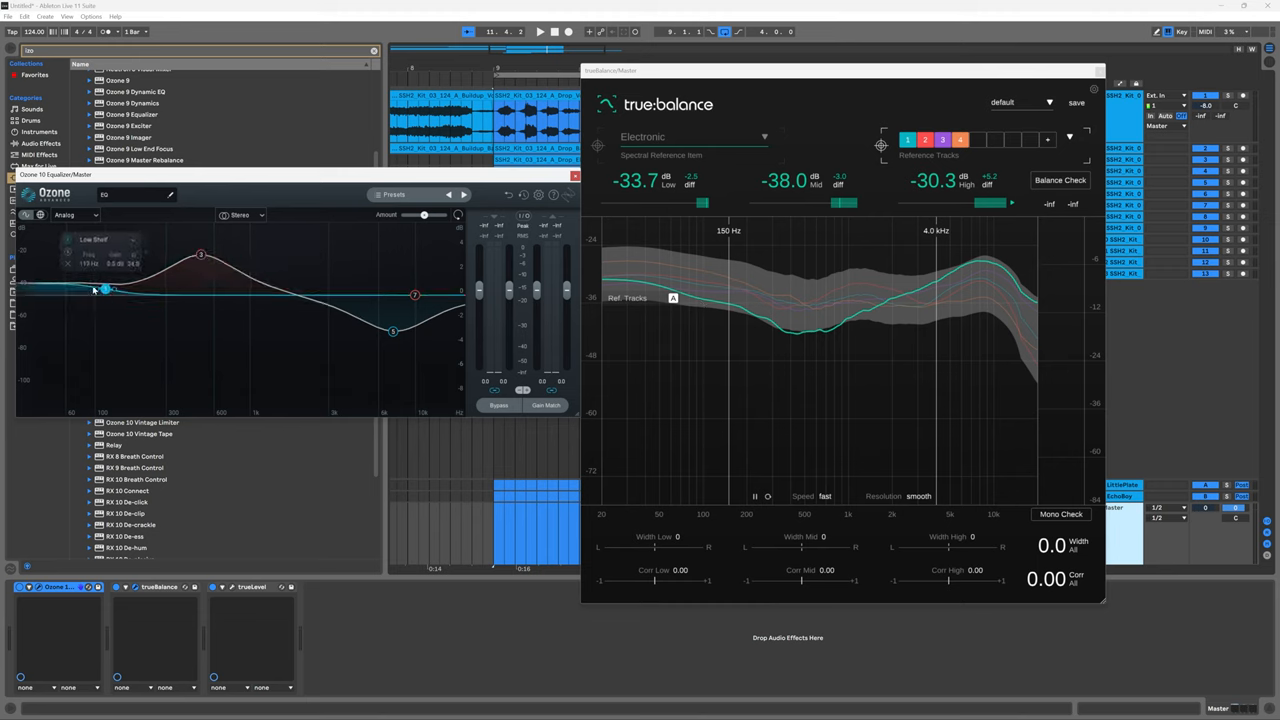
left_click(105, 239)
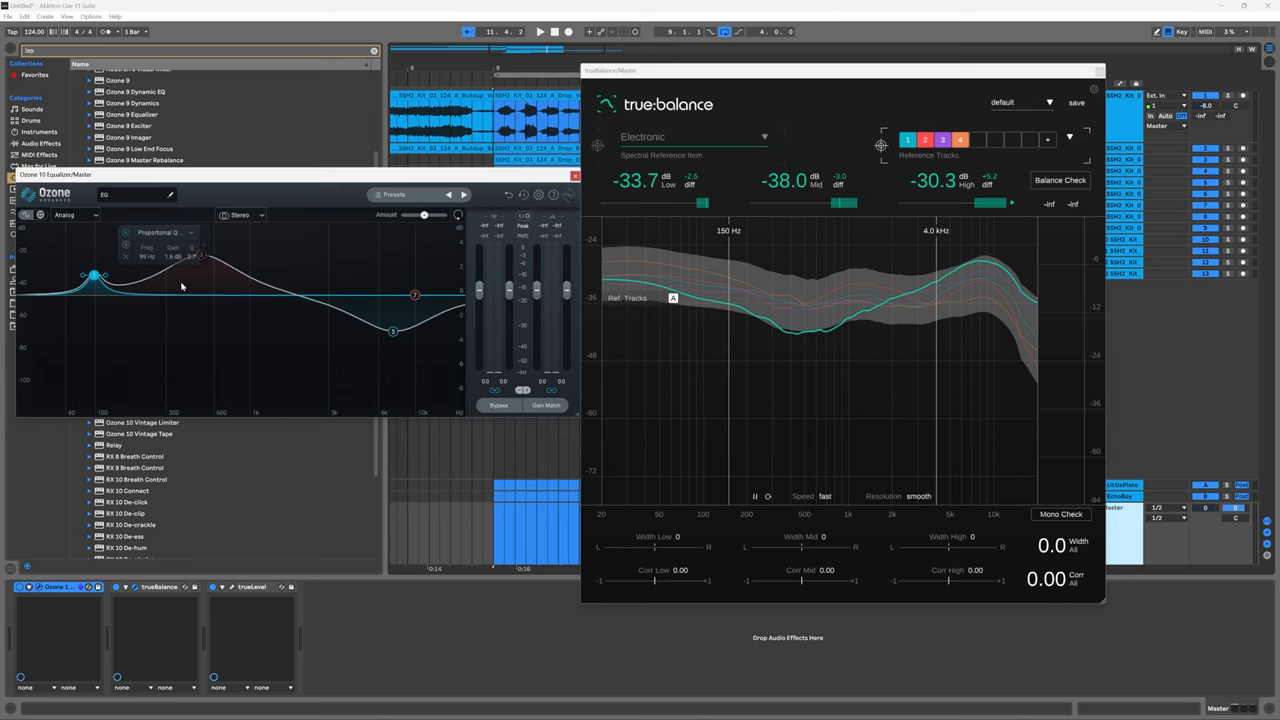
left_click_drag(90, 275, 108, 280)
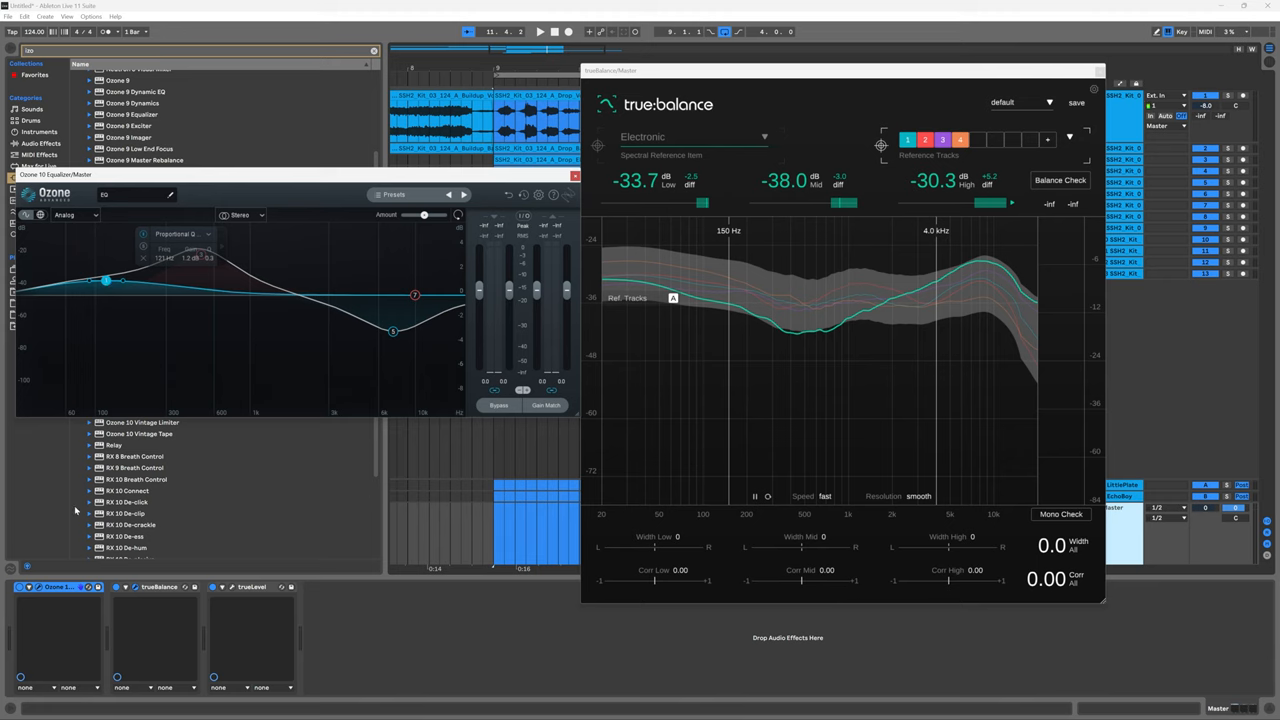
mouse_move(971, 296)
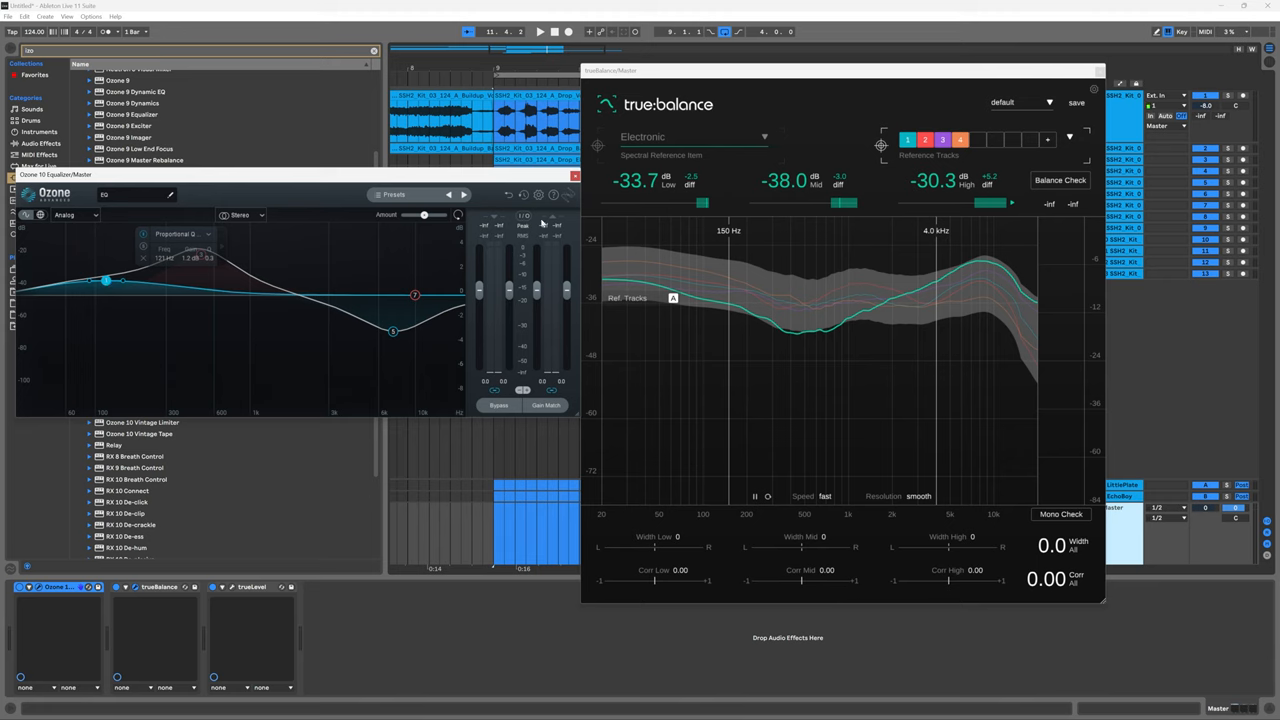
left_click(539, 31)
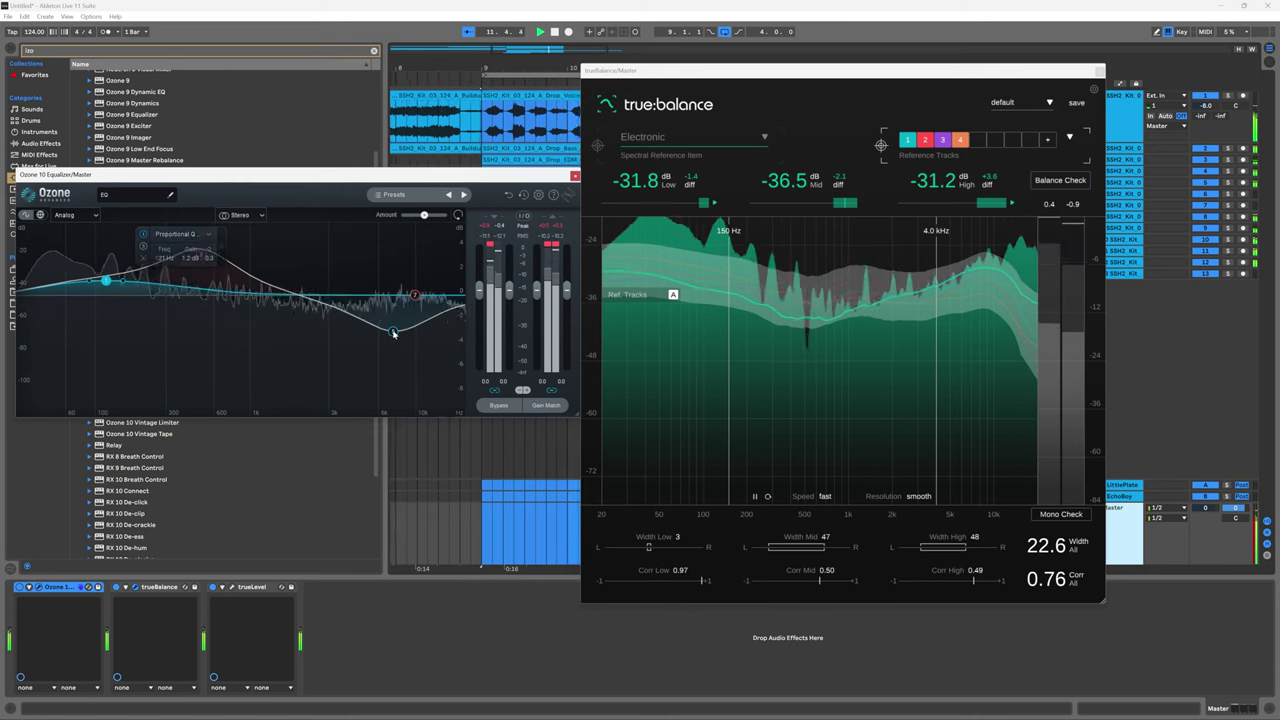
Adjust the high cut near 8 kHz and A/B the EQ by bypassing it and re-enabling it
left_click_drag(393, 333, 393, 348)
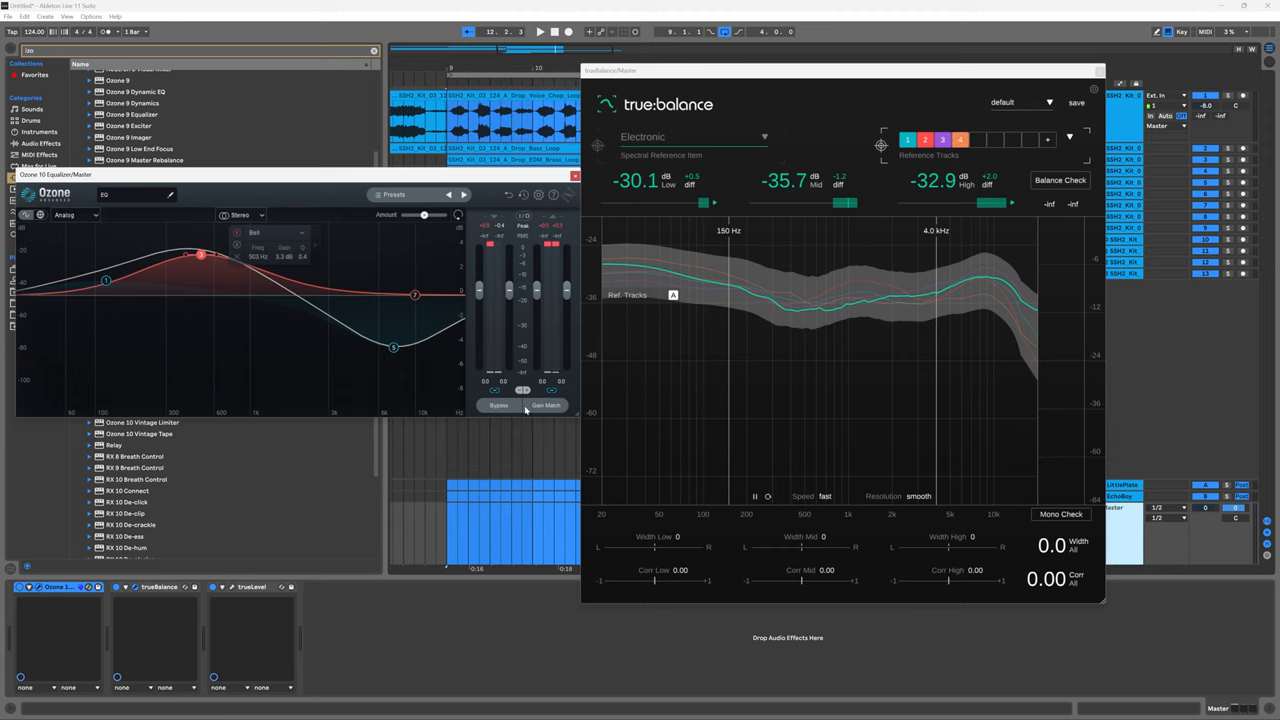
mouse_move(500, 406)
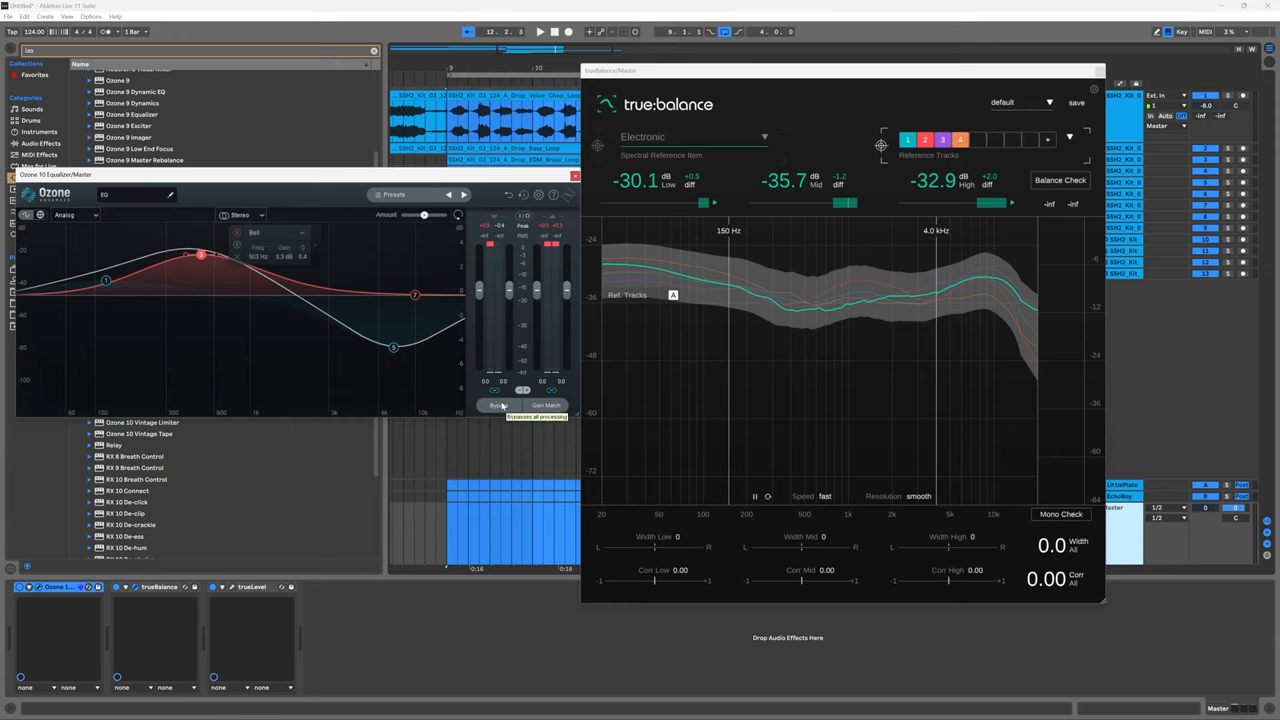
left_click(538, 31)
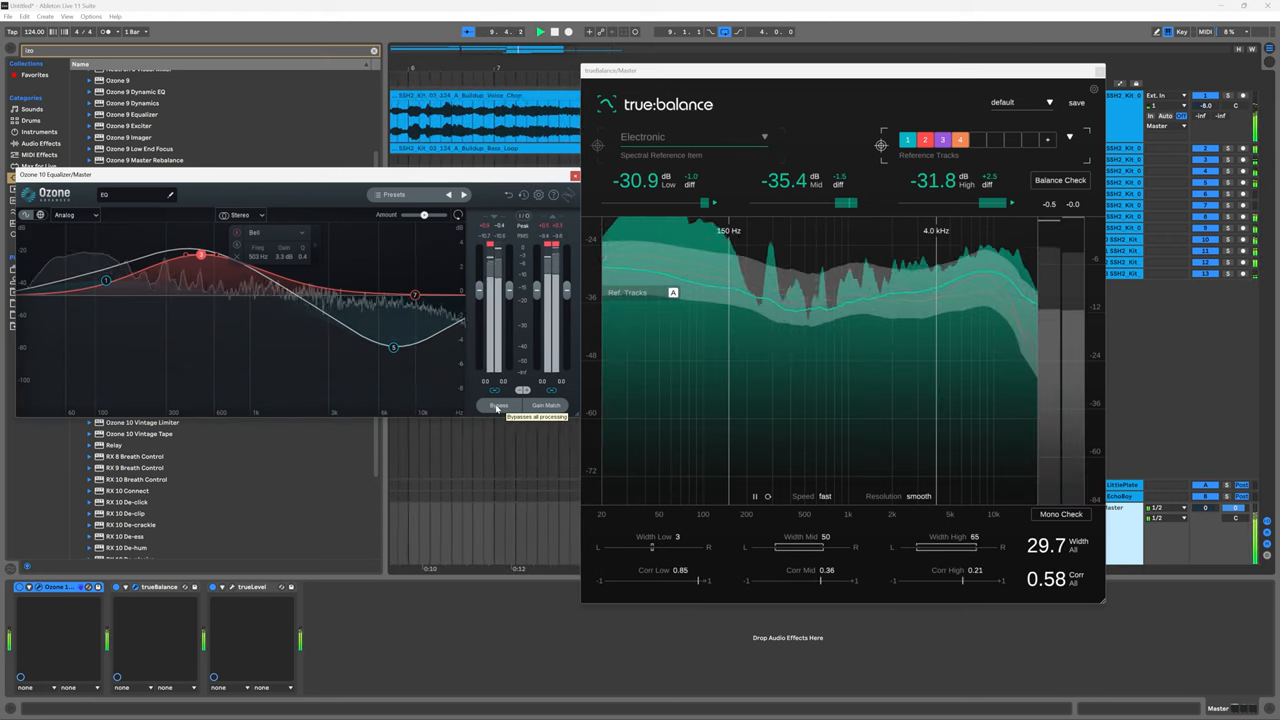
left_click(497, 405)
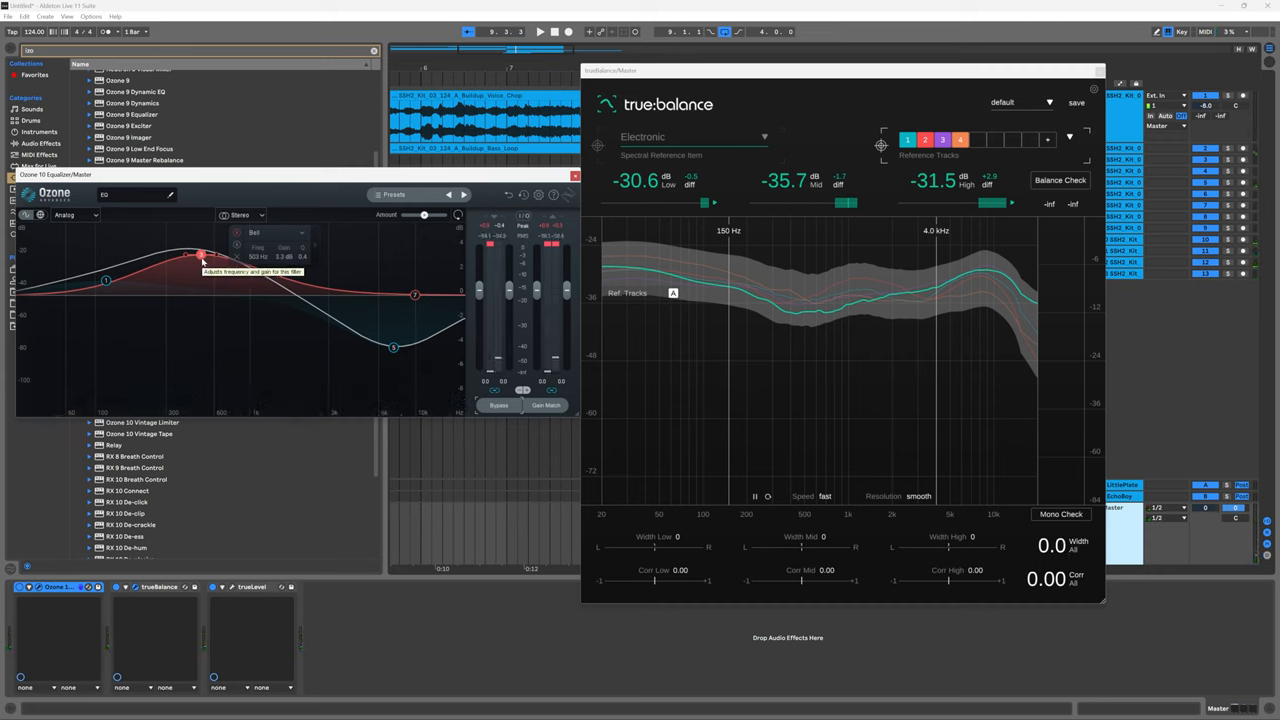
mouse_move(148, 293)
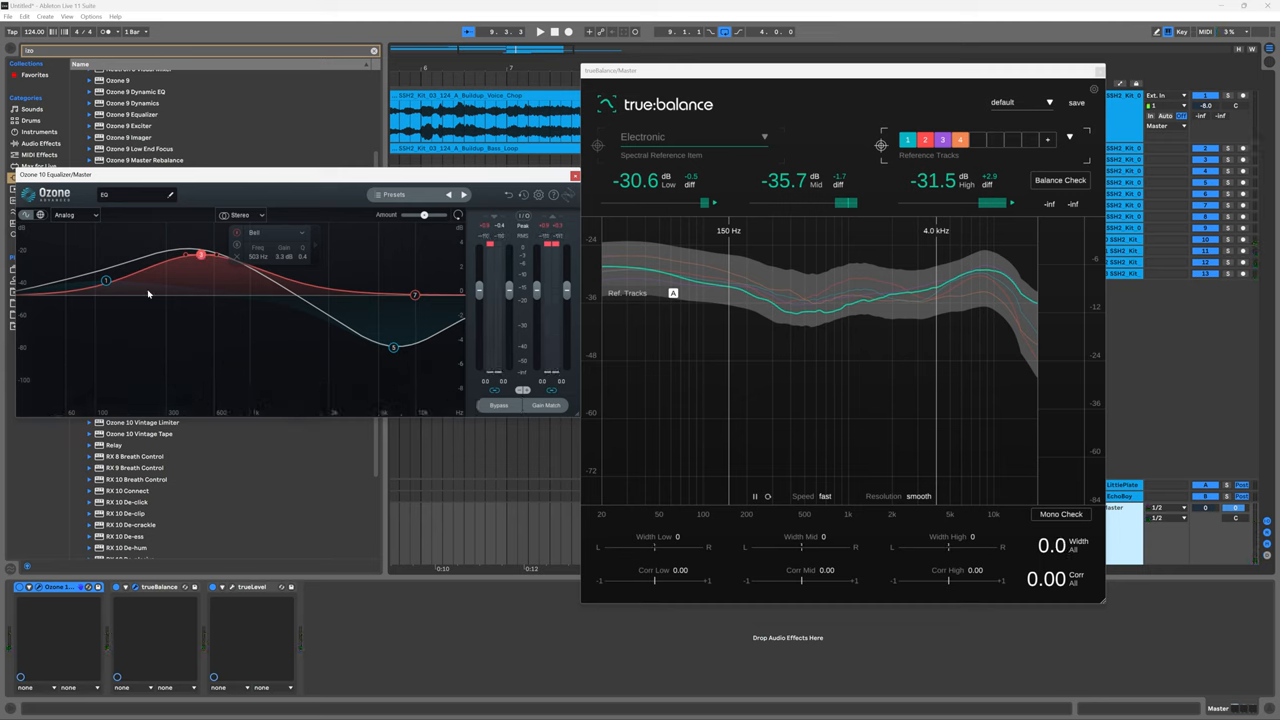
mouse_move(393, 346)
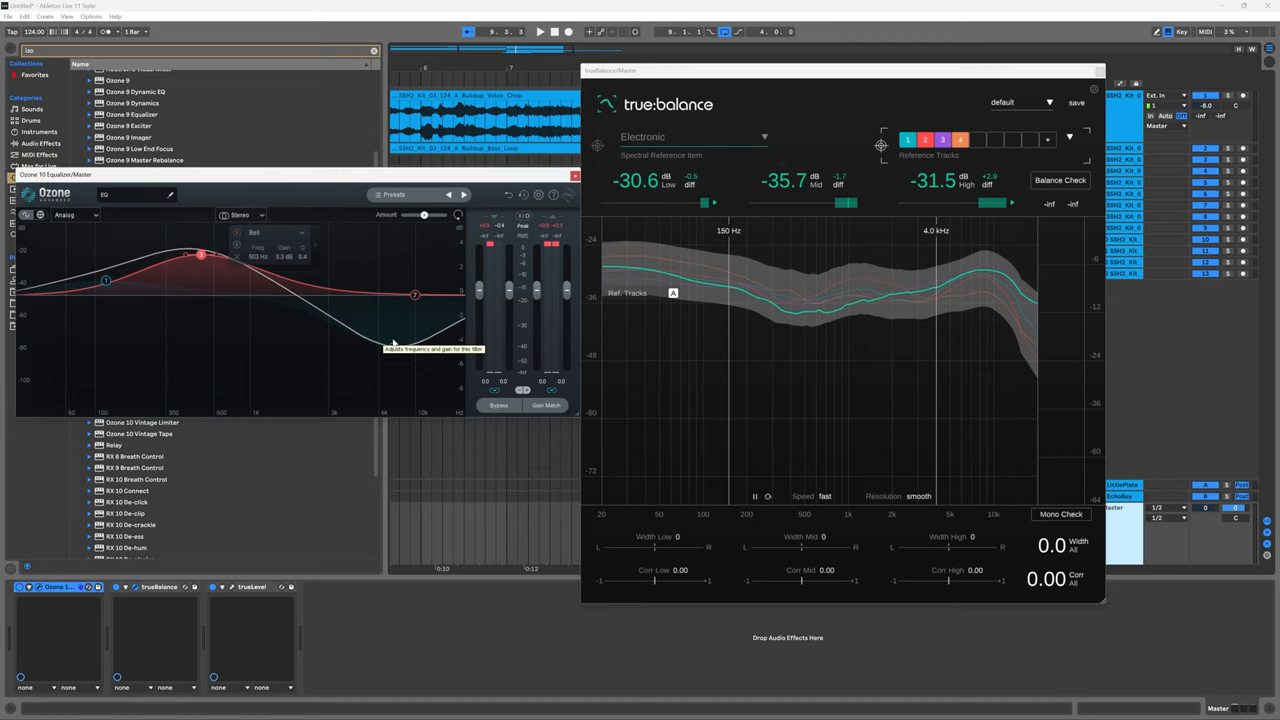
left_click(538, 31)
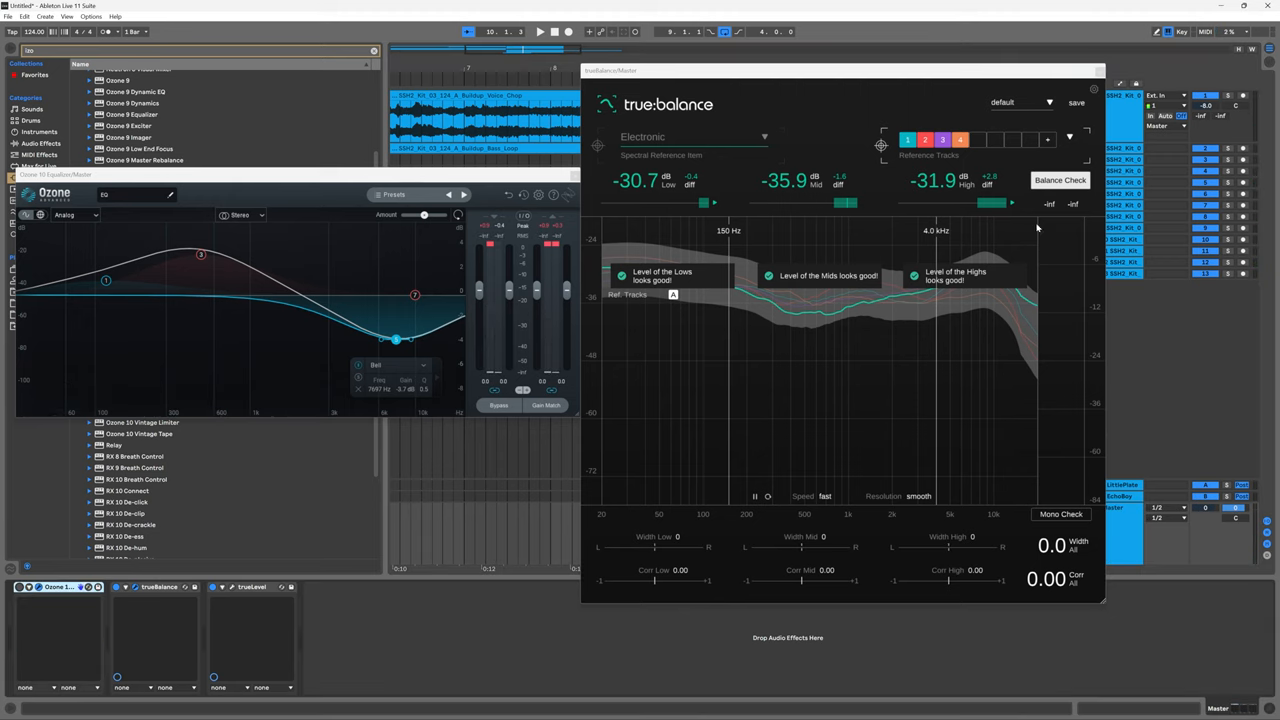
Rerun true:balance's Balance Check and narrow the comparison to fewer reference tracks
left_click(540, 31)
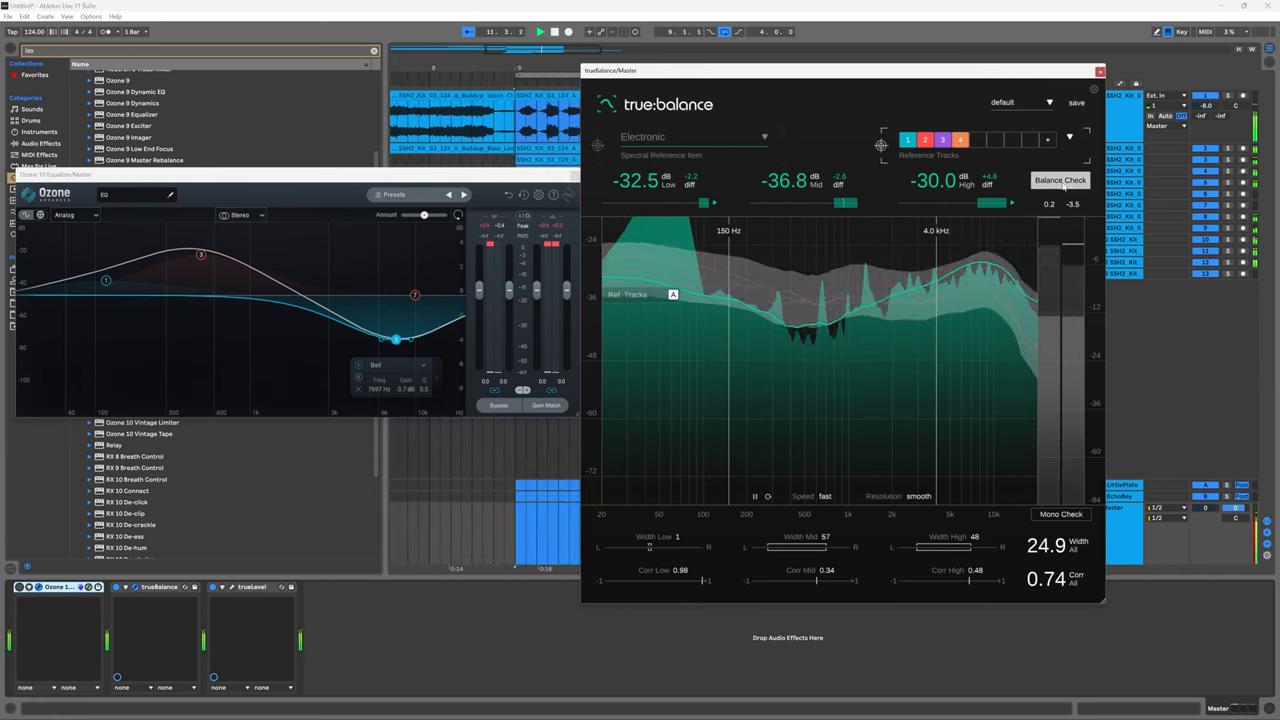
left_click(1060, 180)
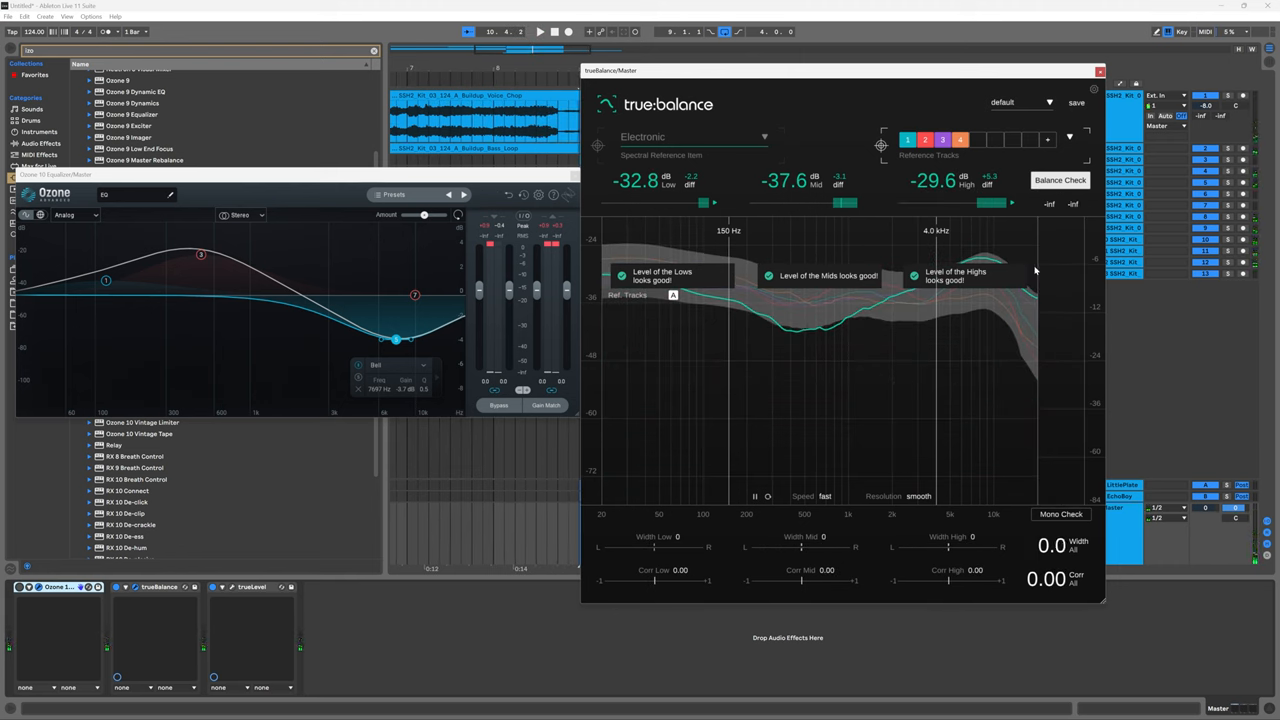
left_click(907, 139)
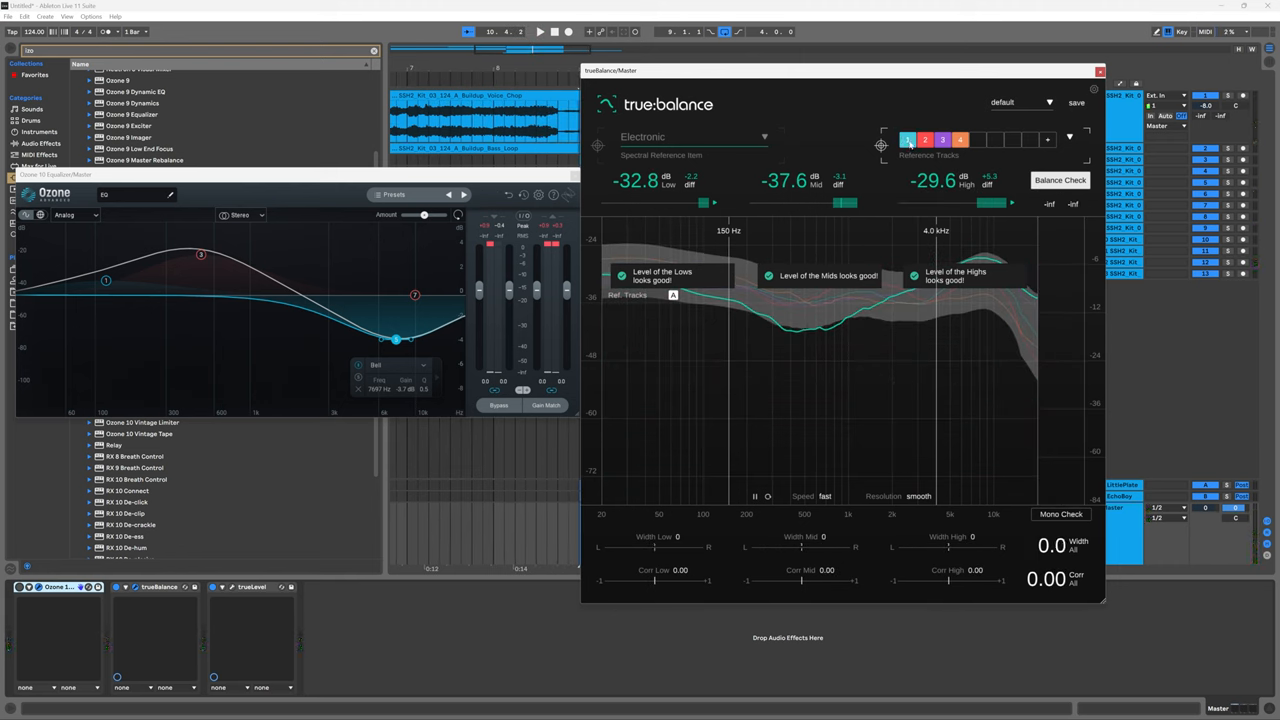
left_click(959, 139)
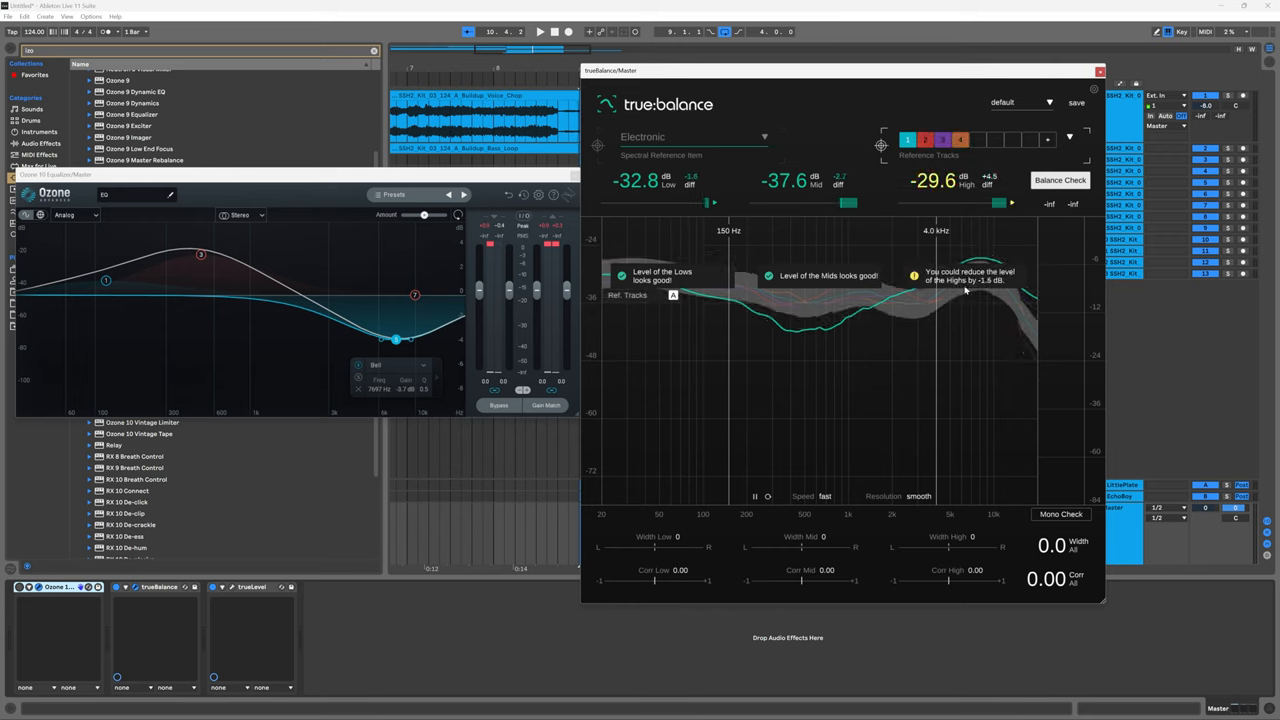
mouse_move(977, 294)
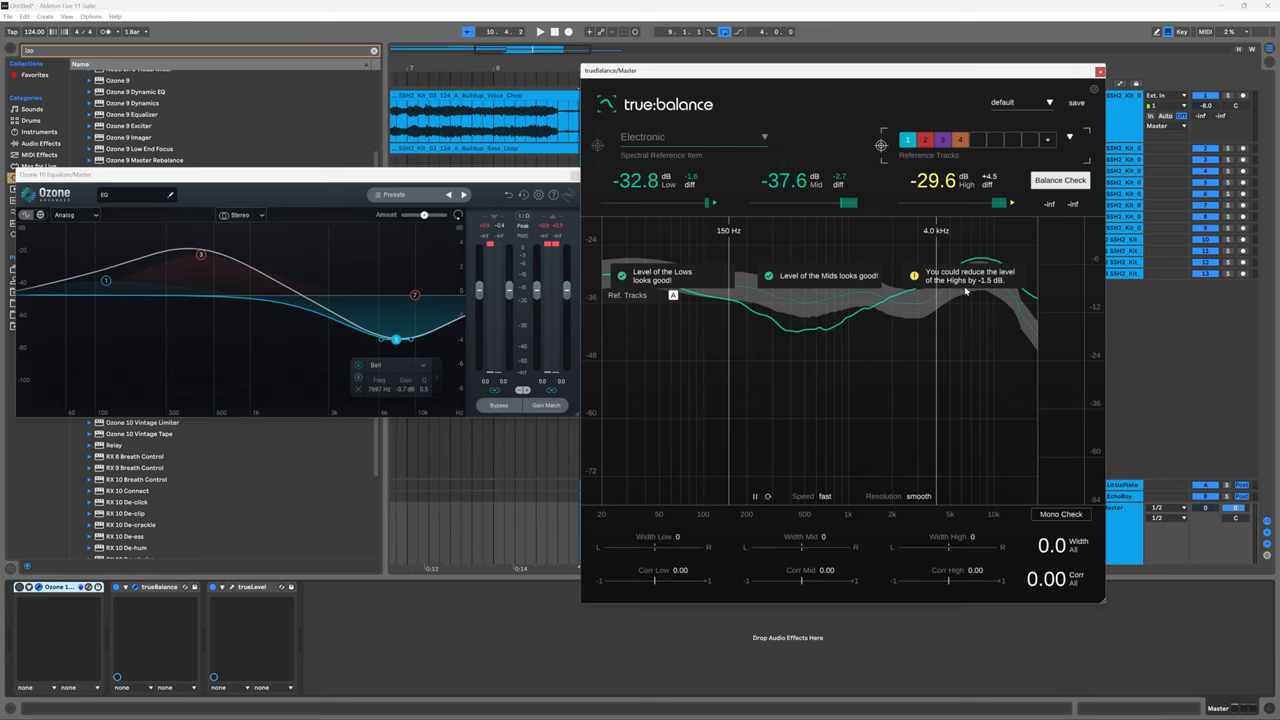
mouse_move(997, 288)
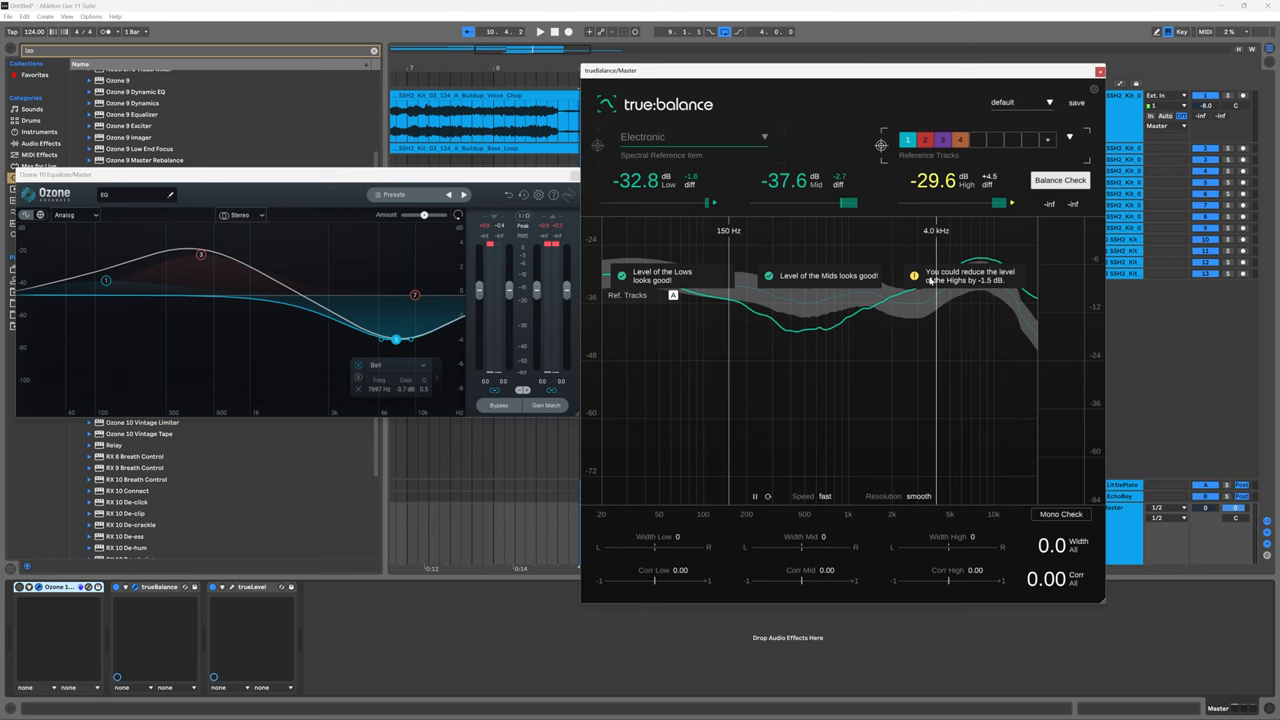
Clear the Balance Check messages and change the active reference tracks again
left_click(539, 31)
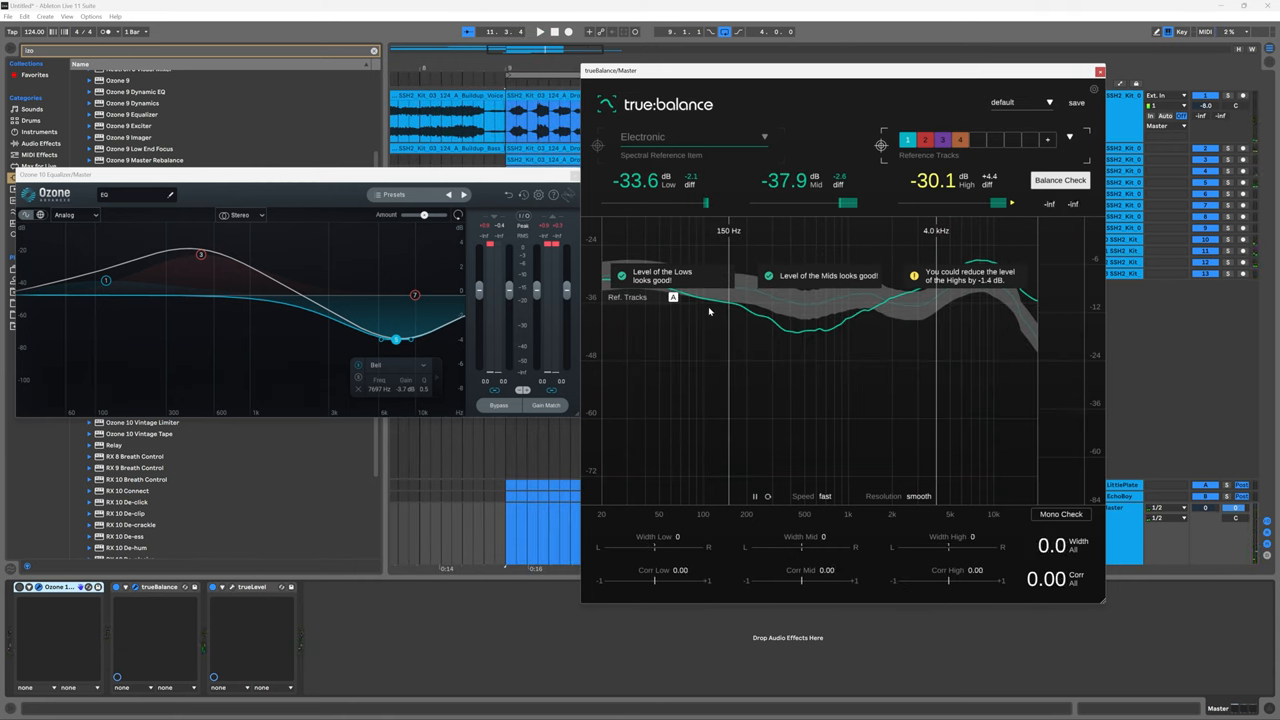
mouse_move(924, 330)
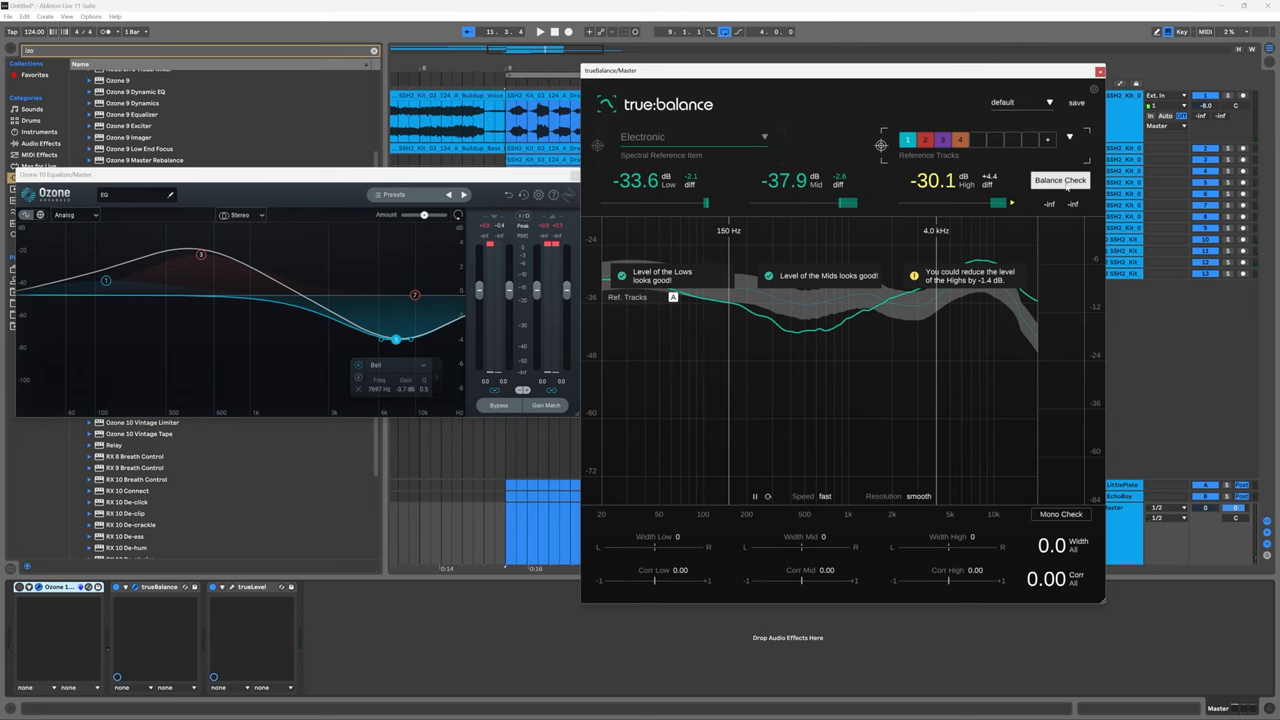
left_click(1060, 180)
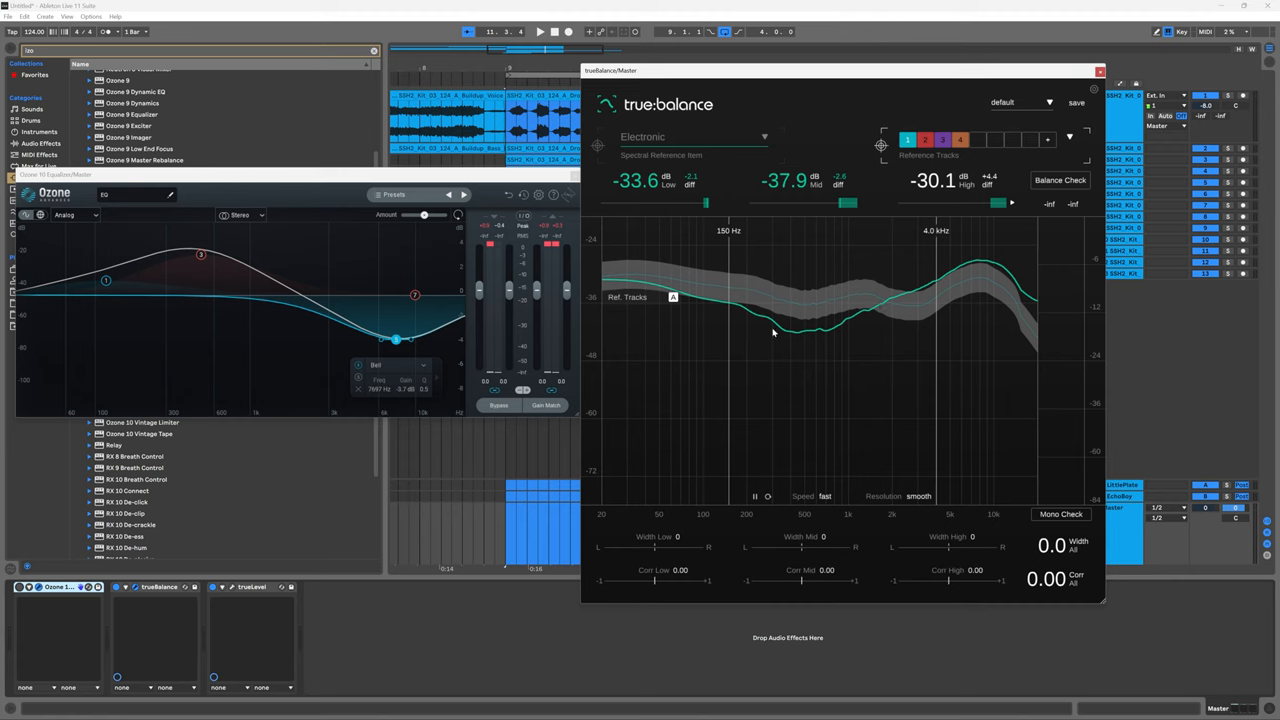
left_click(924, 139)
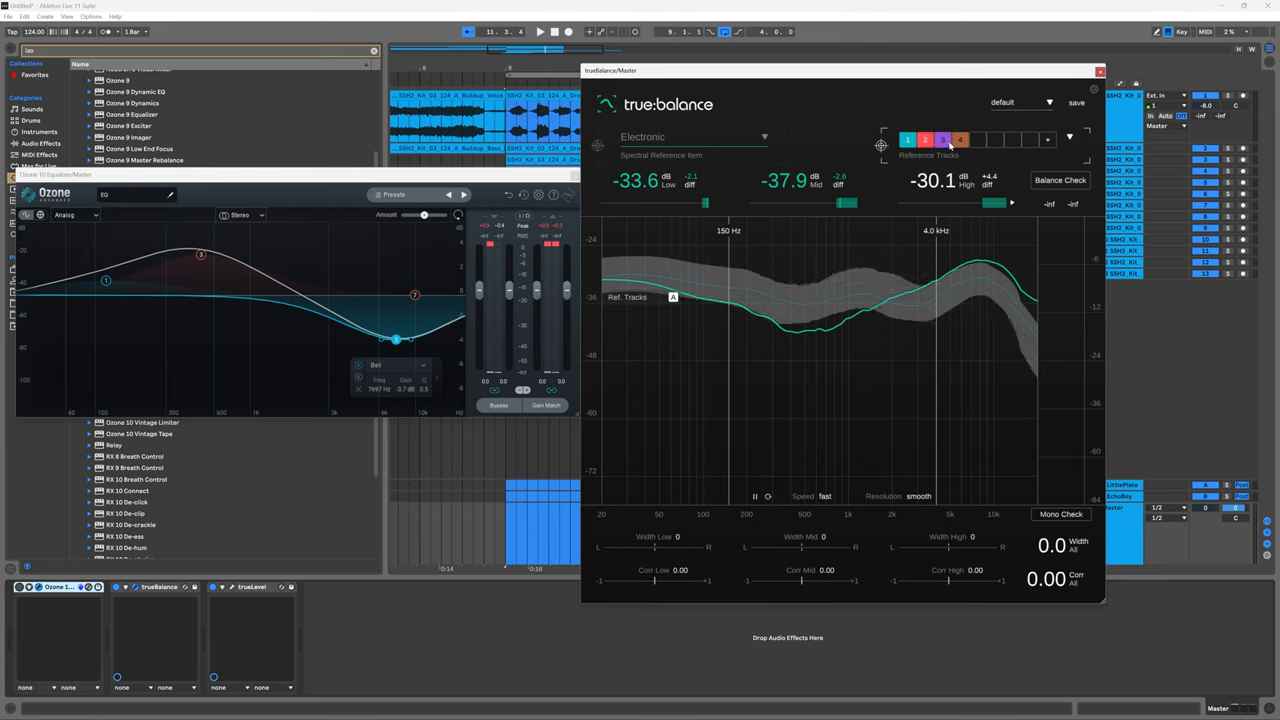
Compare the playing mix against all four reference tracks in true:balance
left_click(960, 139)
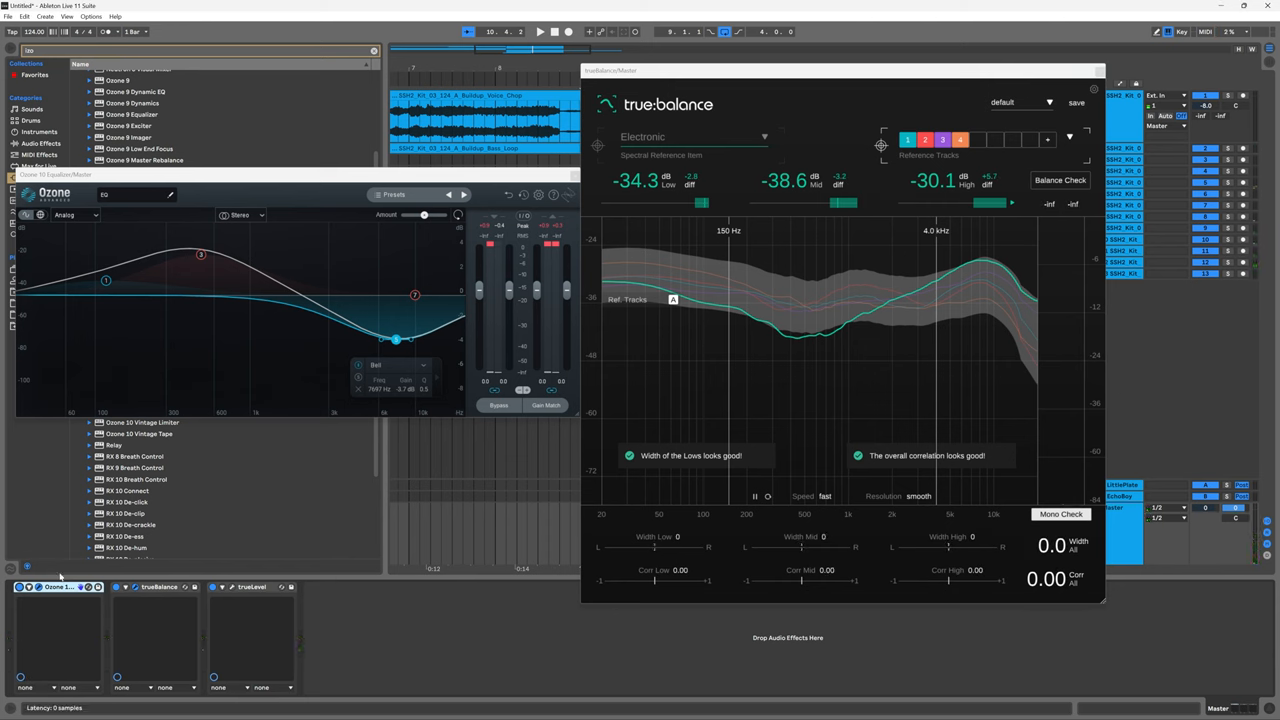
left_click(538, 31)
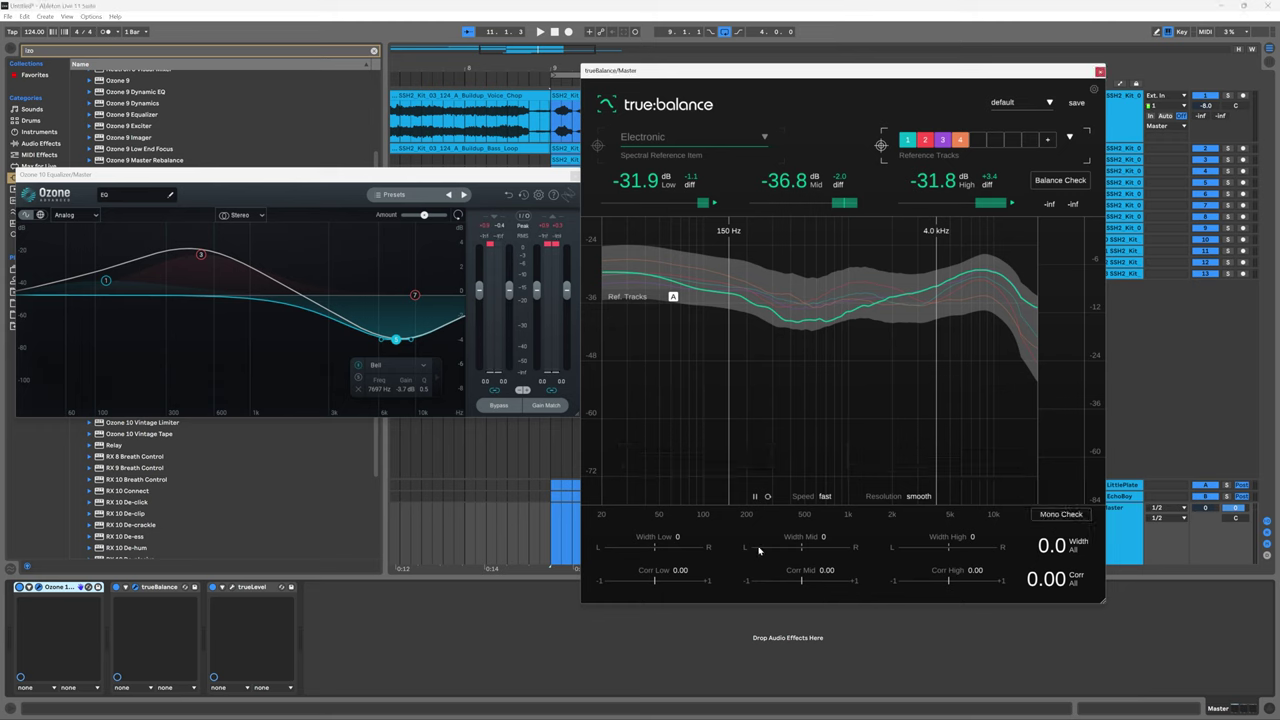
mouse_move(898, 498)
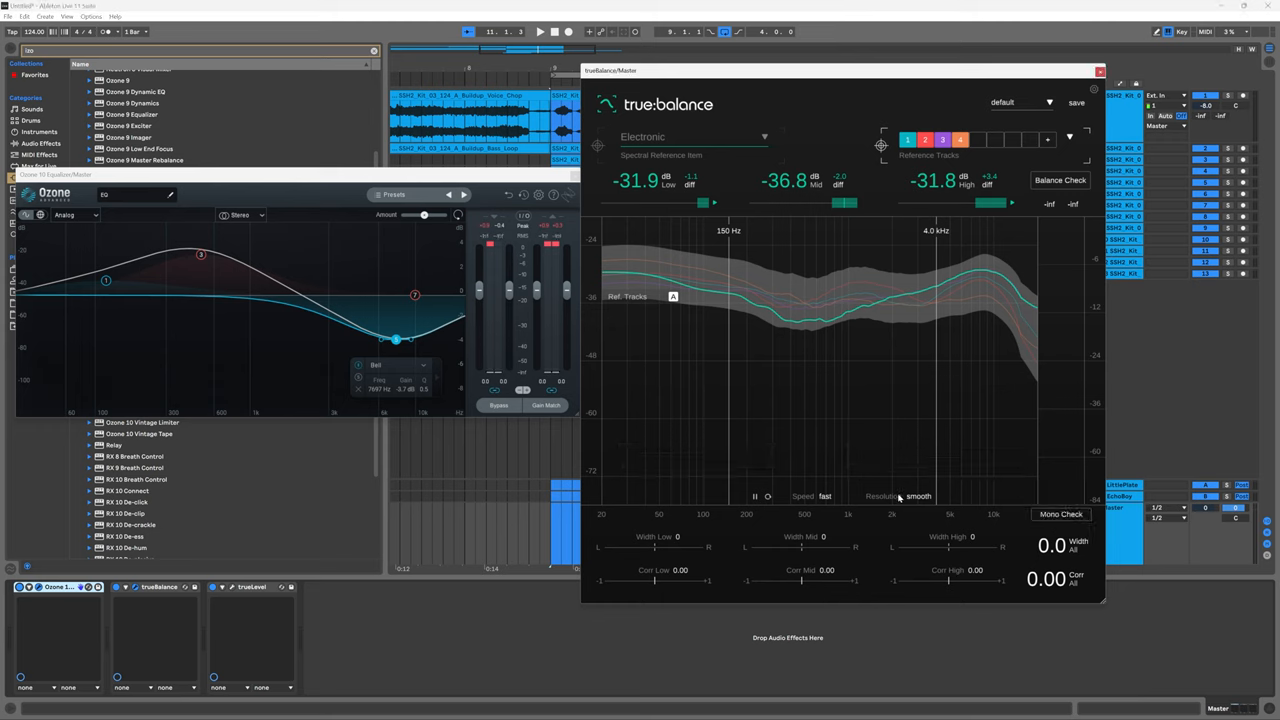
mouse_move(728, 536)
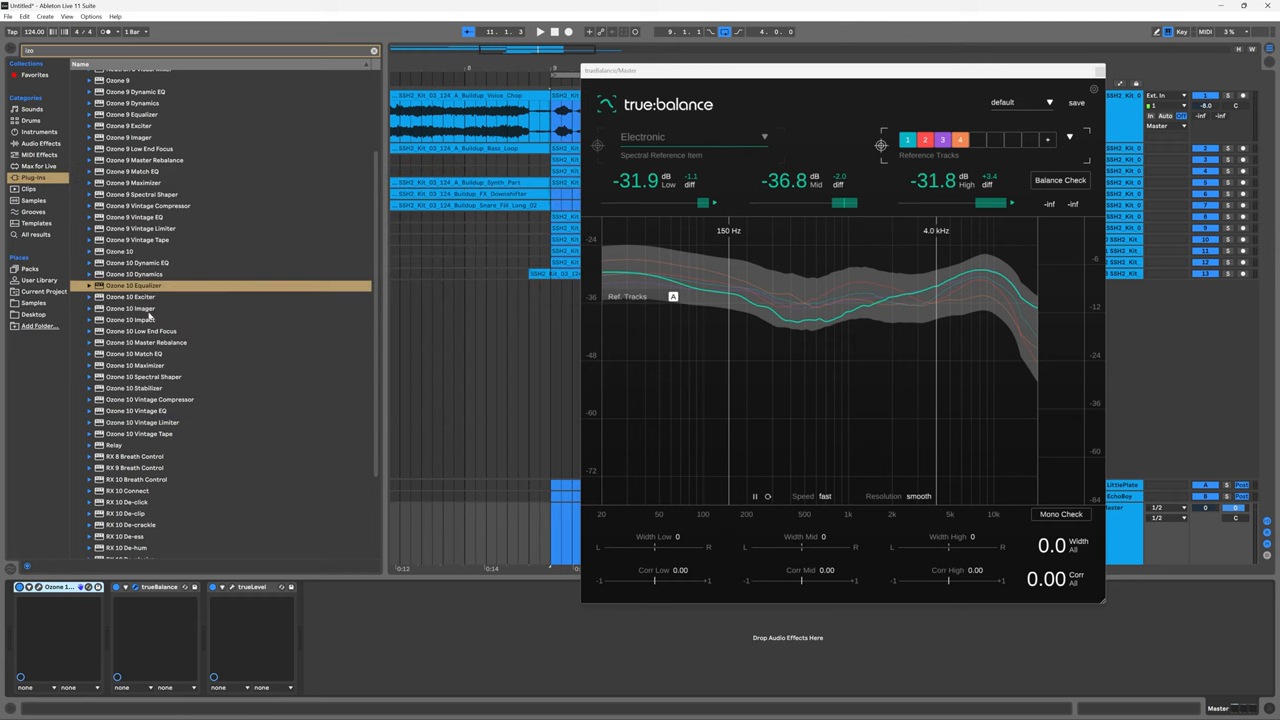
Load Ozone 10 Imager on the master and set its crossovers near 241 Hz and 4.6 kHz
double_click(131, 308)
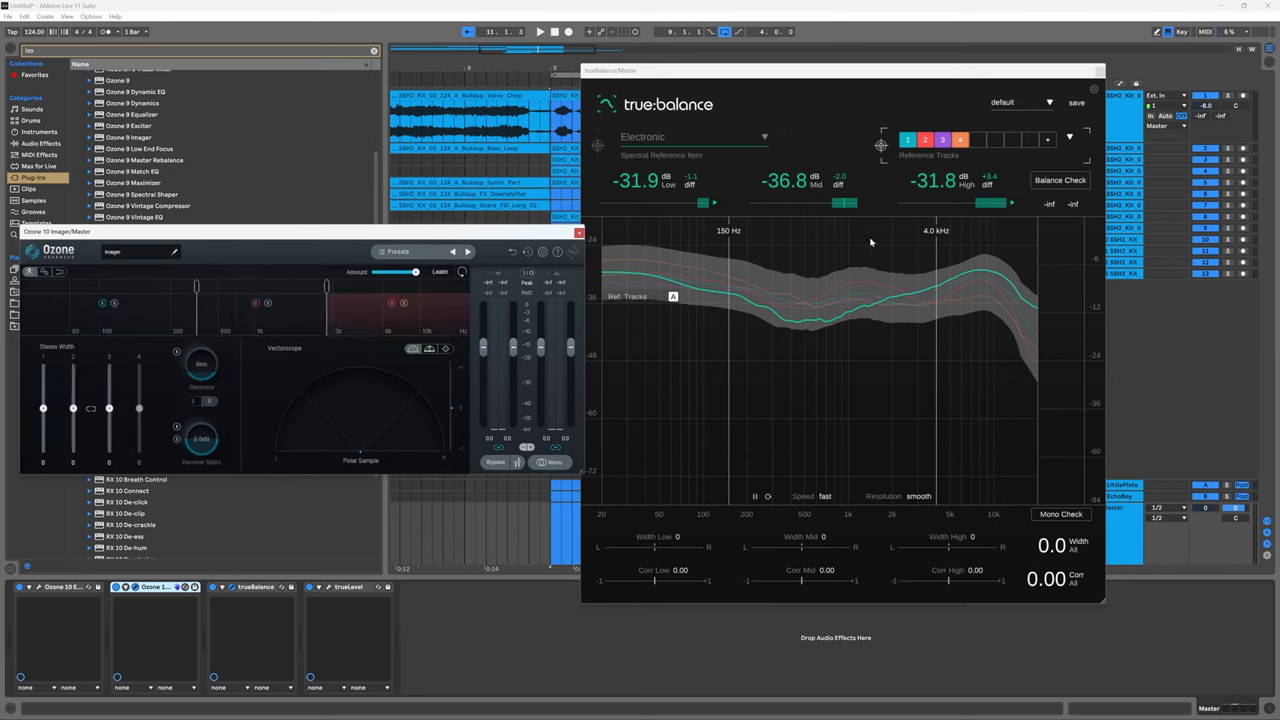
left_click_drag(196, 287, 155, 287)
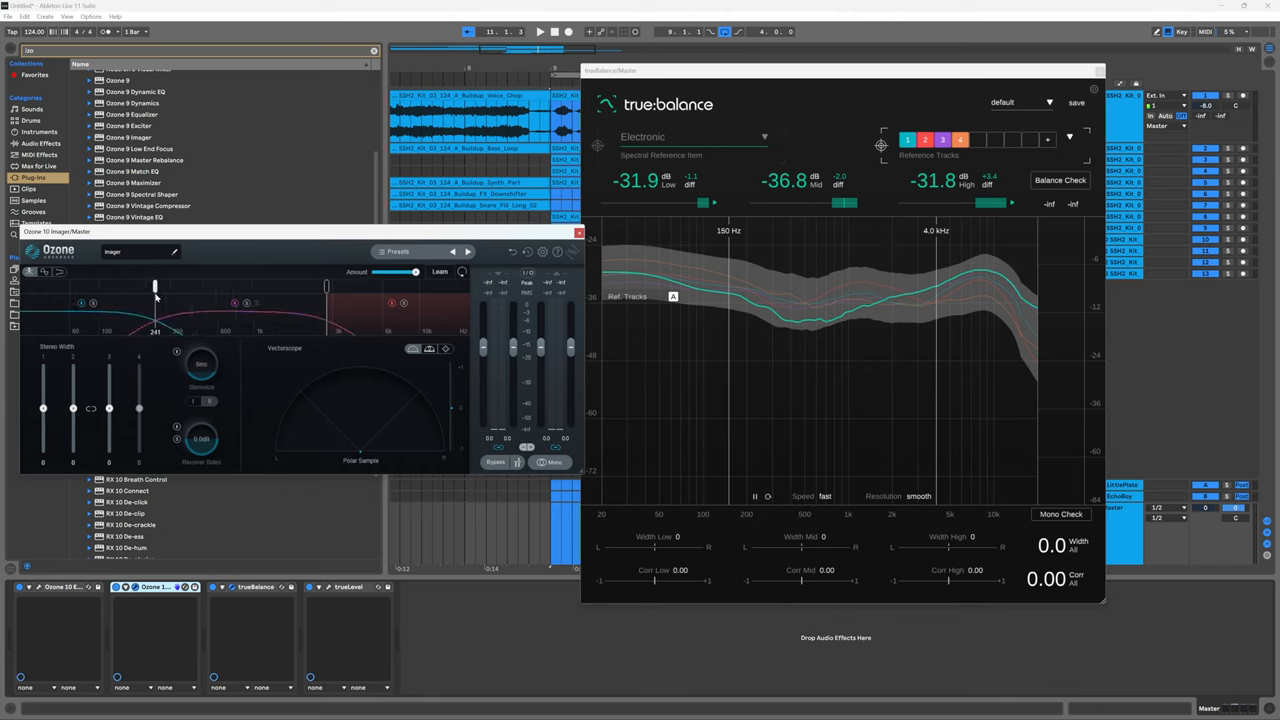
left_click_drag(155, 287, 123, 287)
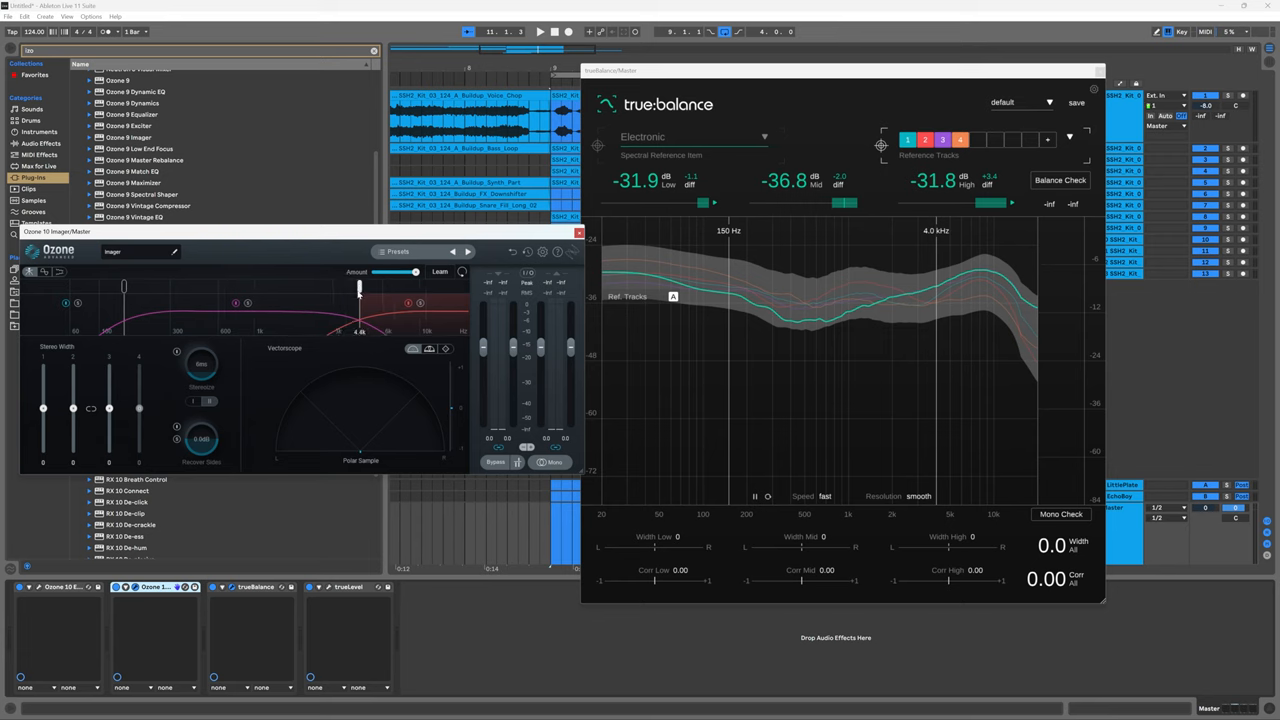
left_click_drag(360, 290, 353, 285)
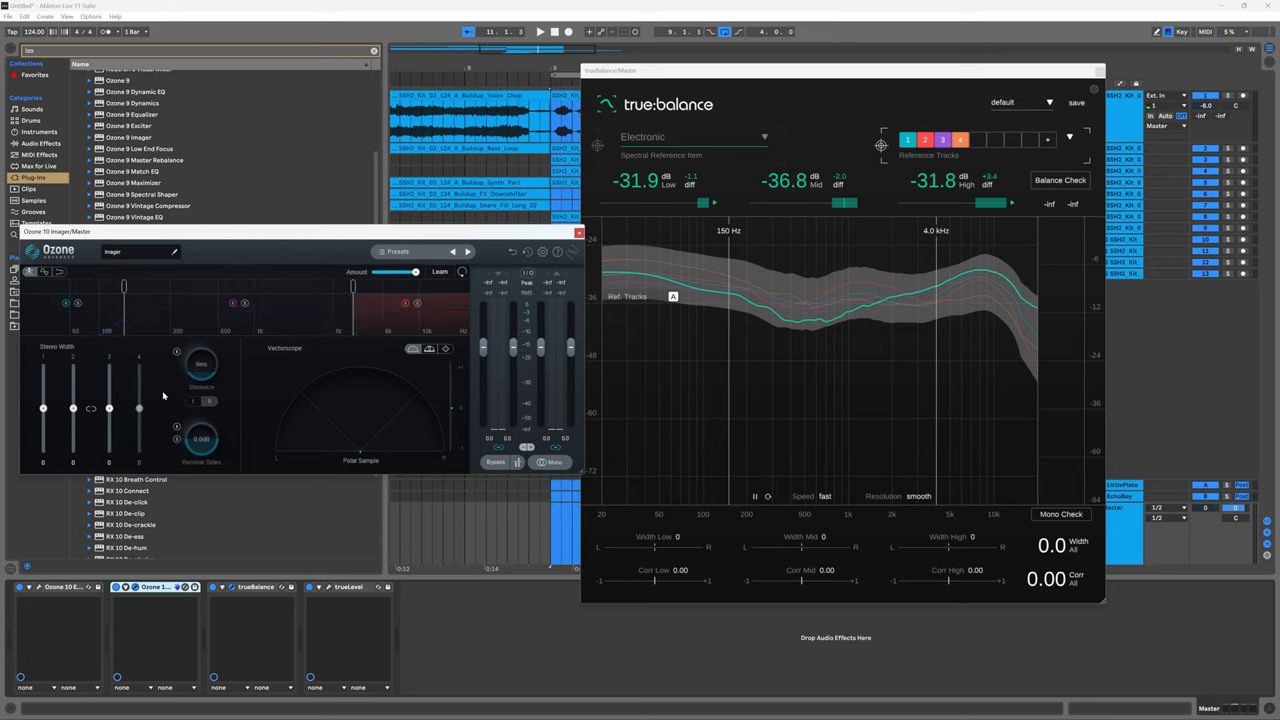
Tune band 2's stereo width while playing the mix, settling on a narrower setting
left_click_drag(109, 395, 109, 408)
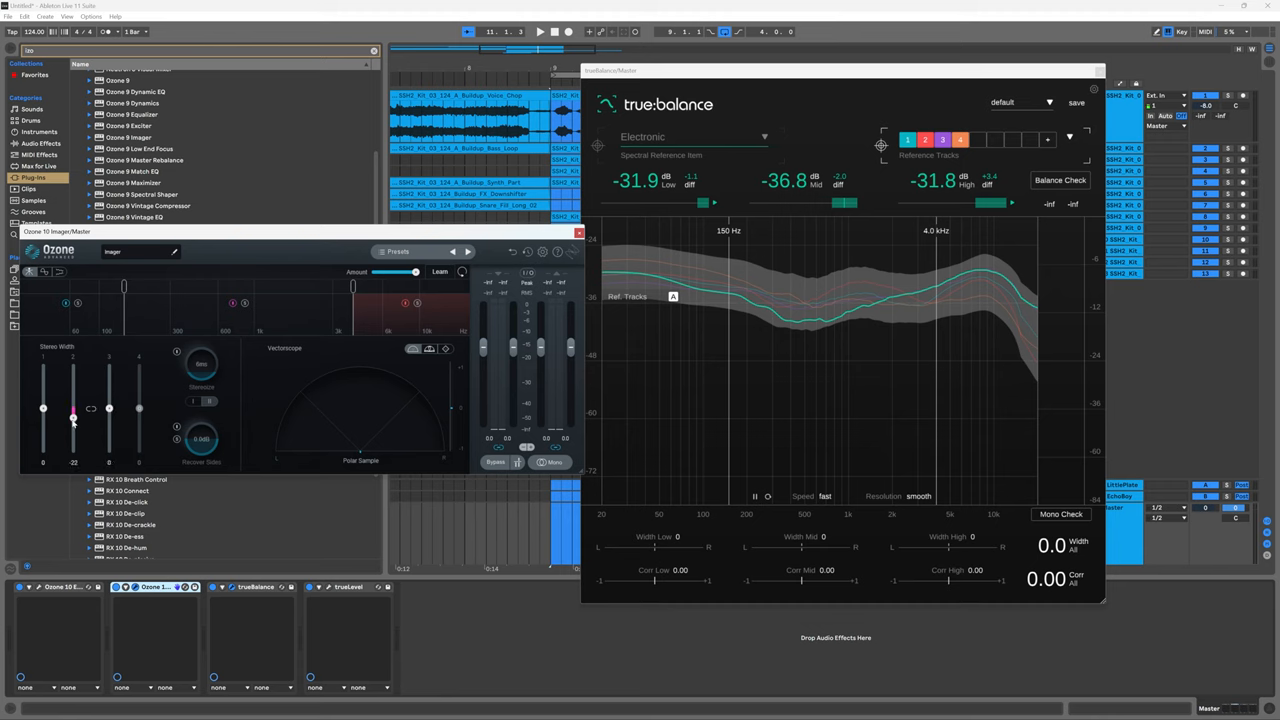
left_click_drag(73, 408, 73, 425)
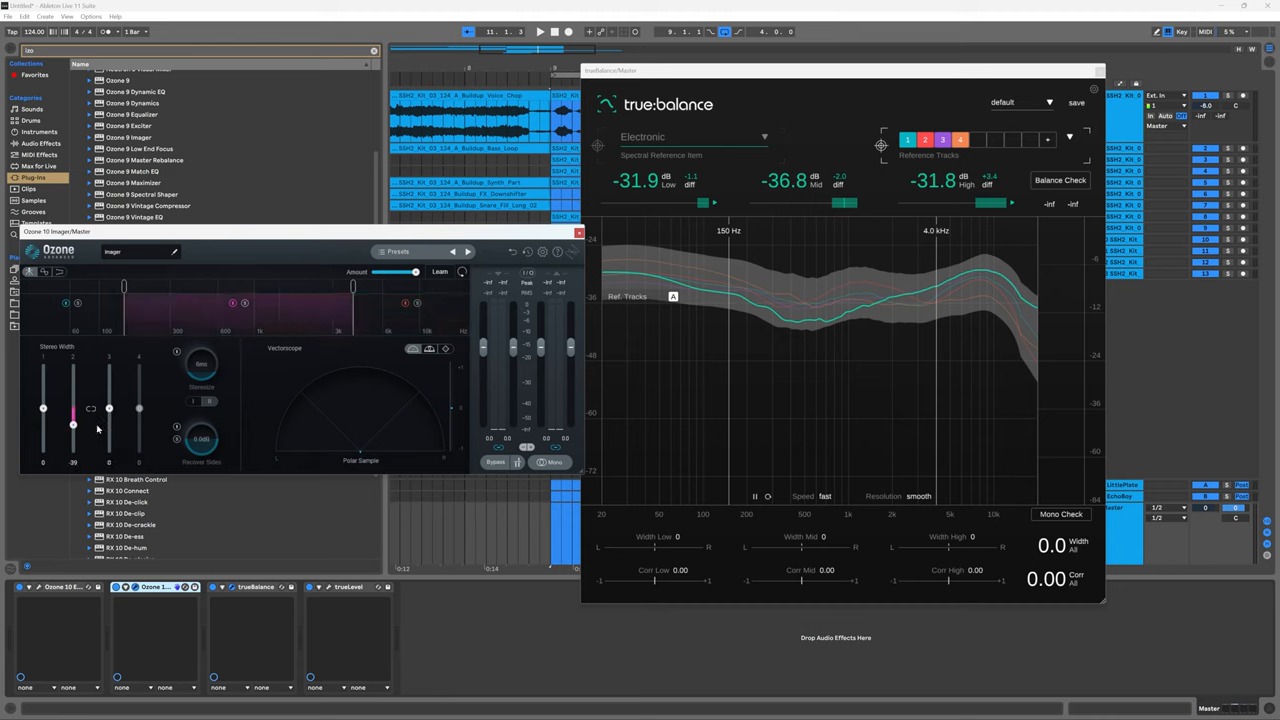
left_click_drag(72, 424, 72, 408)
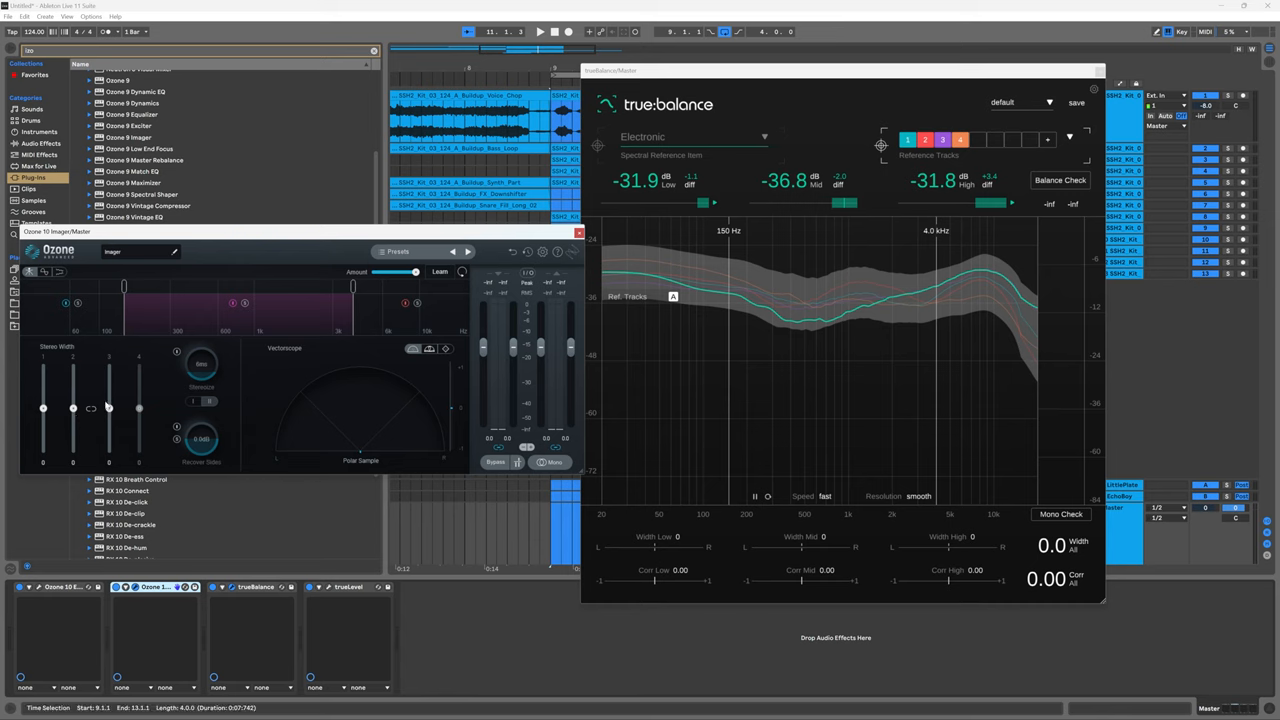
mouse_move(72, 408)
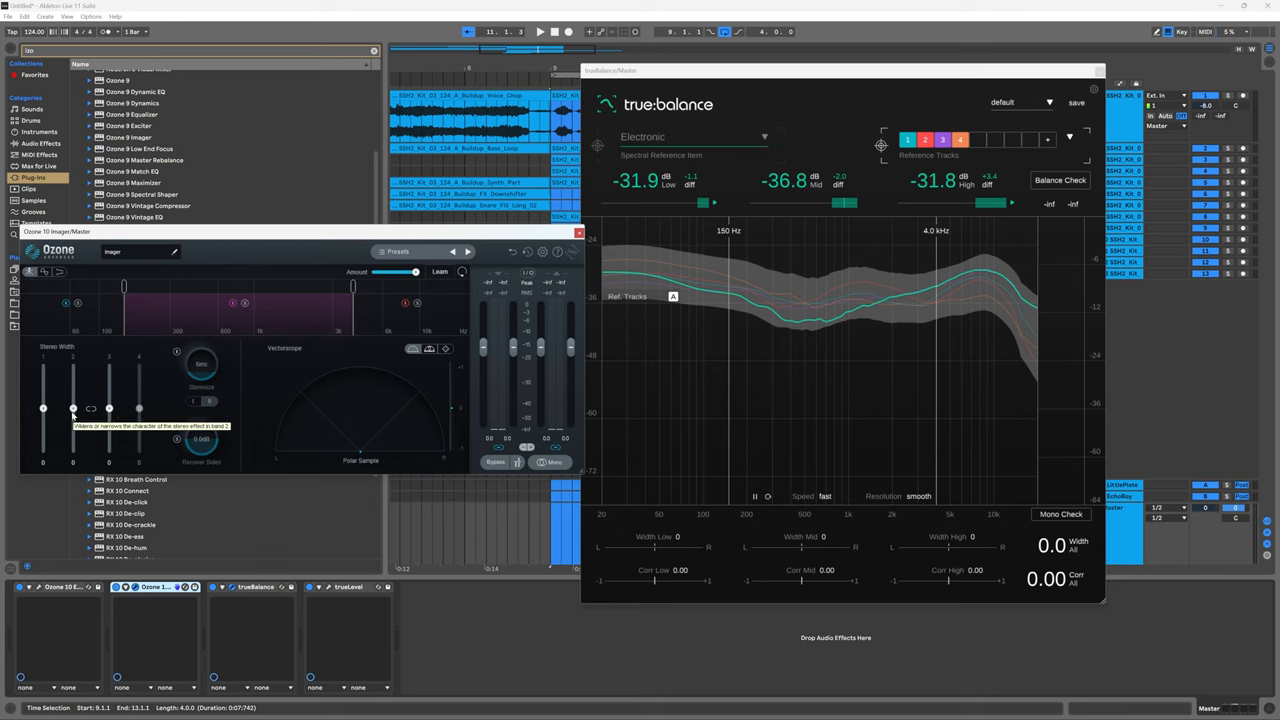
left_click(539, 31)
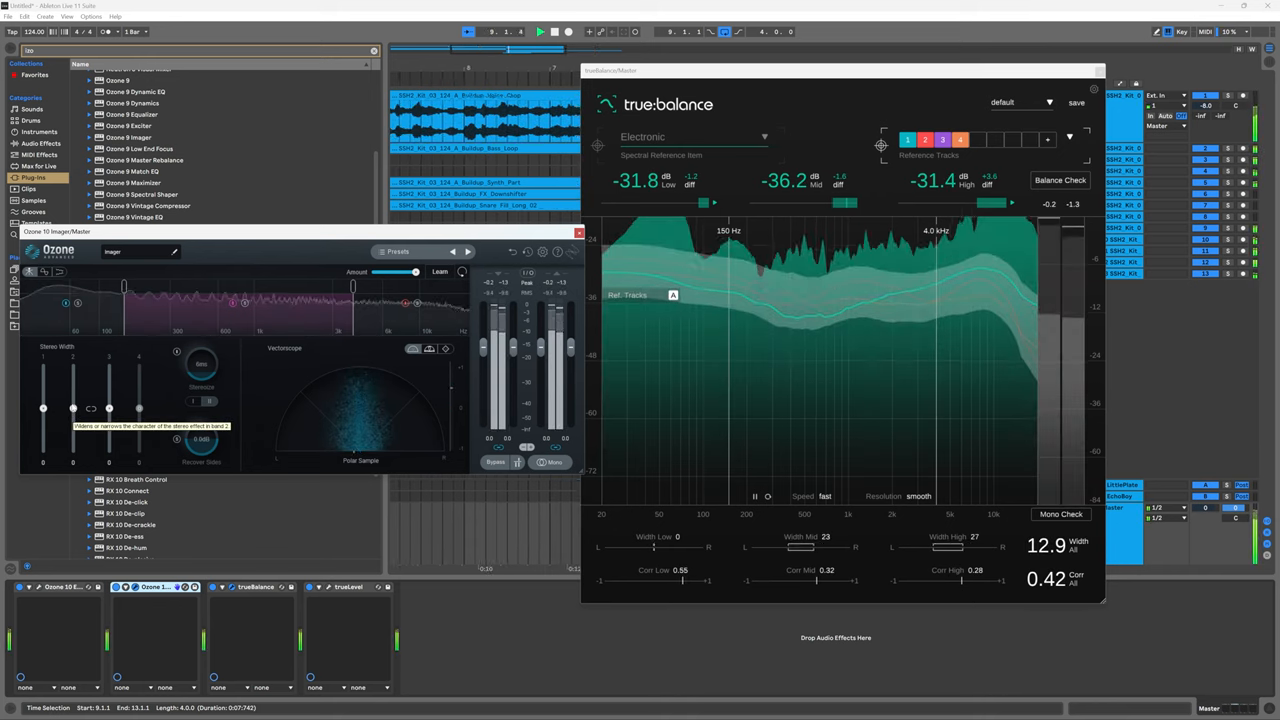
left_click_drag(73, 408, 73, 415)
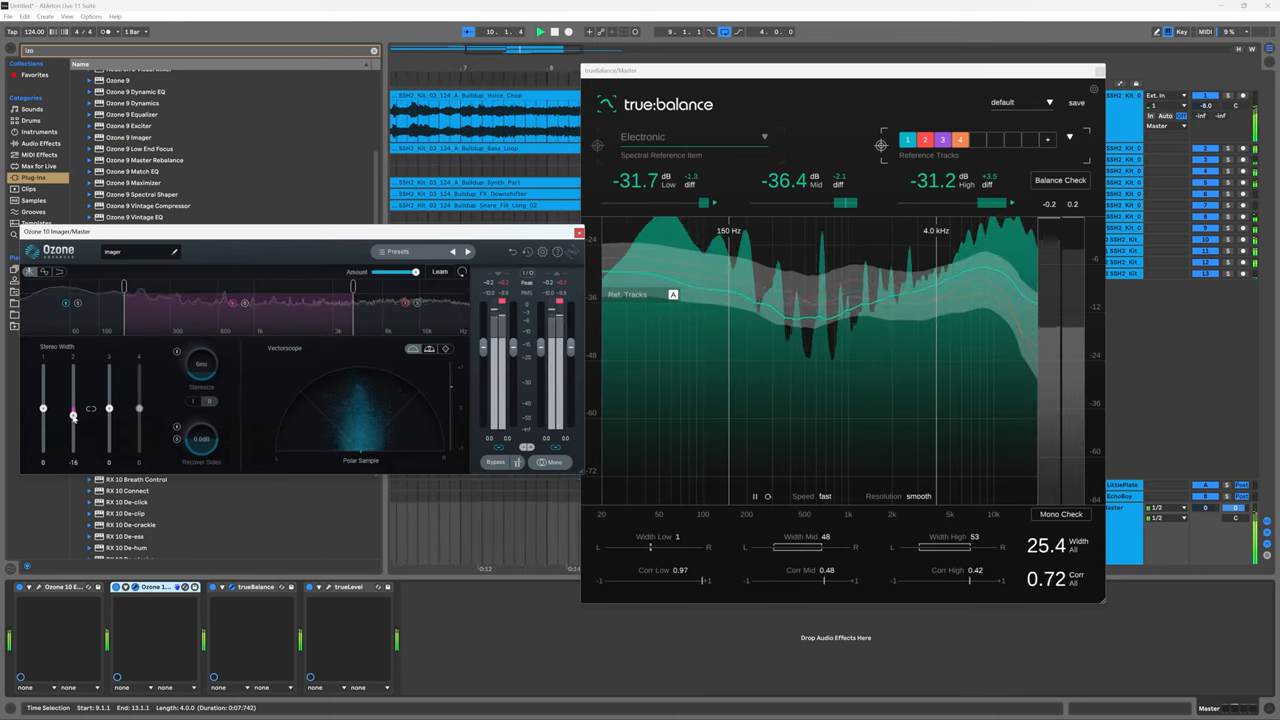
left_click_drag(72, 415, 72, 450)
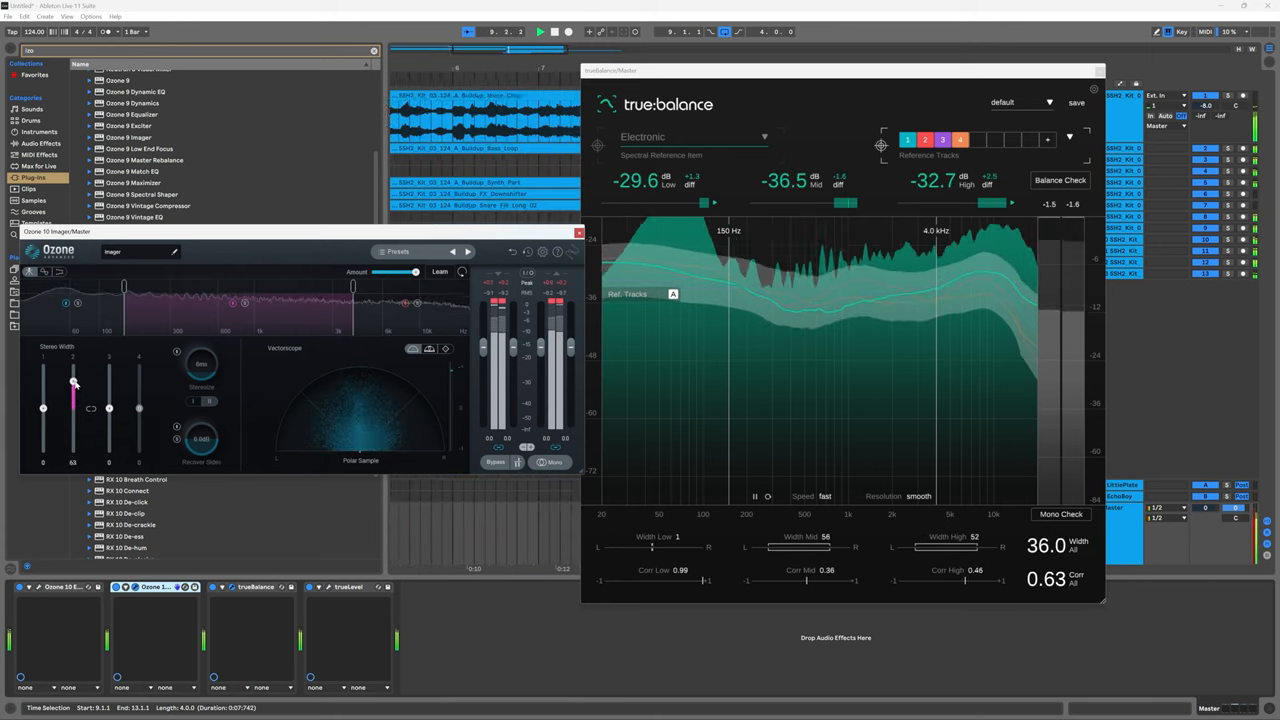
left_click_drag(73, 385, 73, 424)
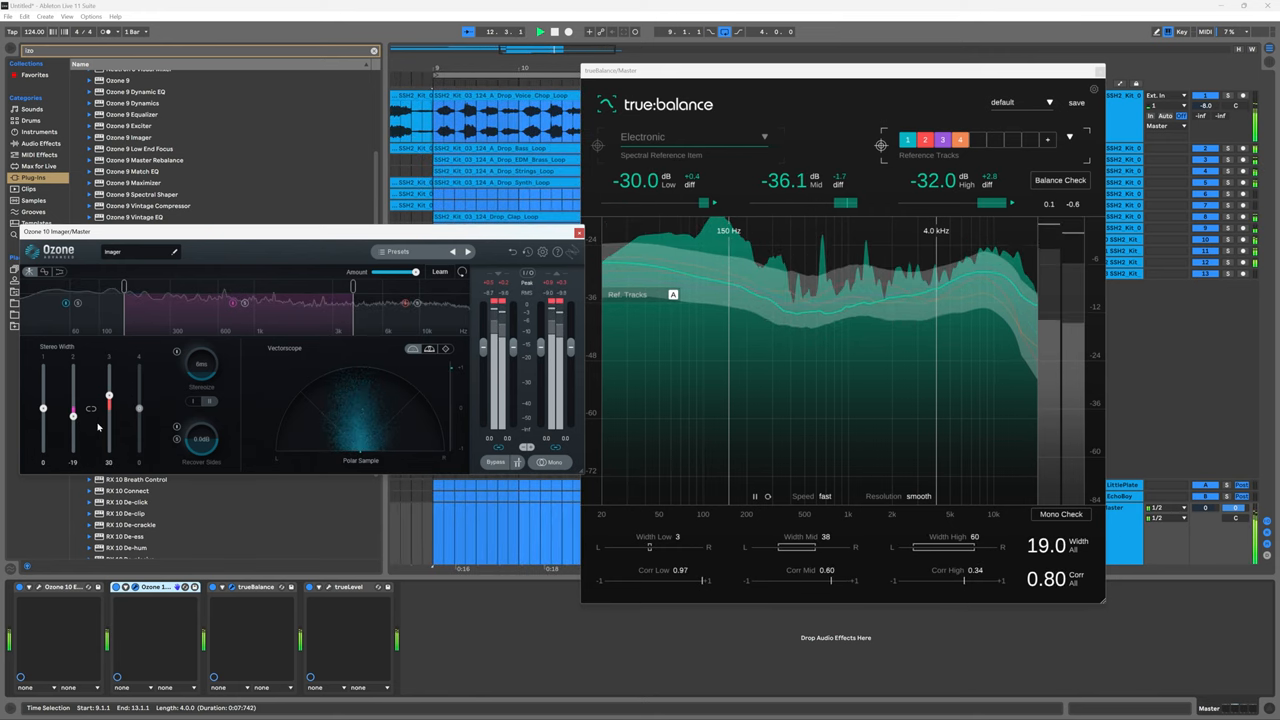
Bypass the Imager briefly to compare, then re-enable its processing
left_click(494, 462)
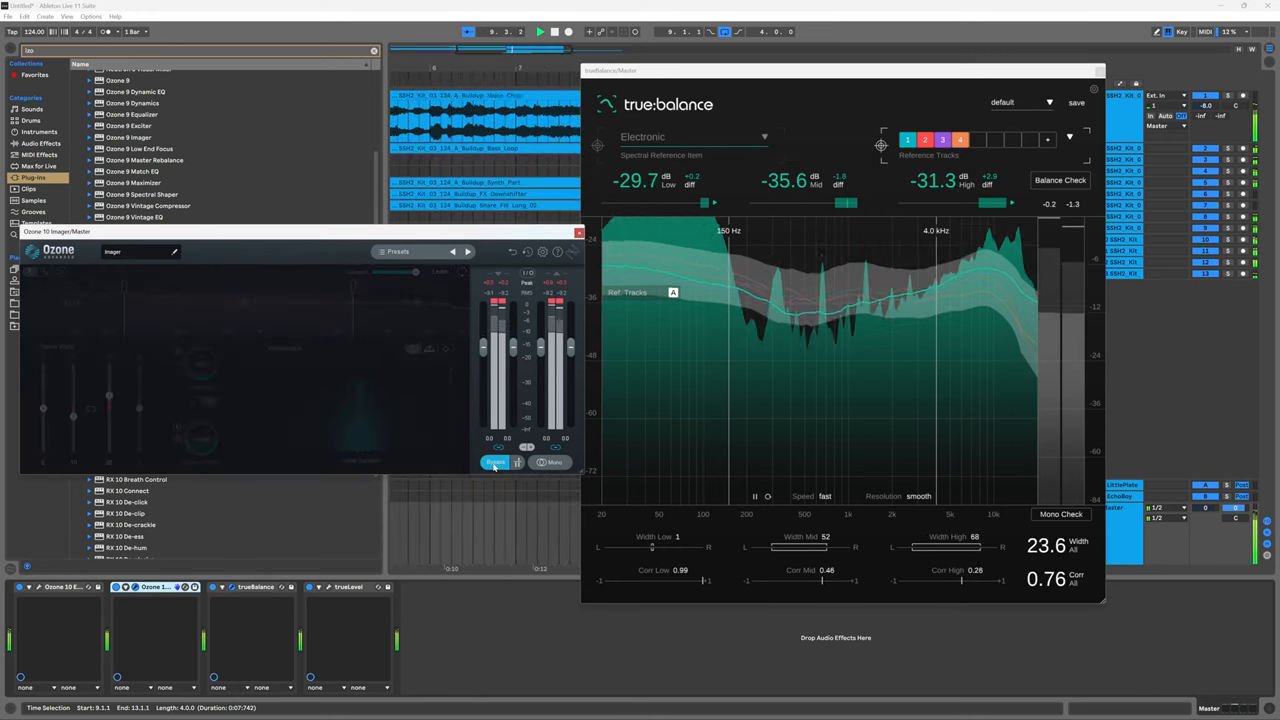
left_click(490, 462)
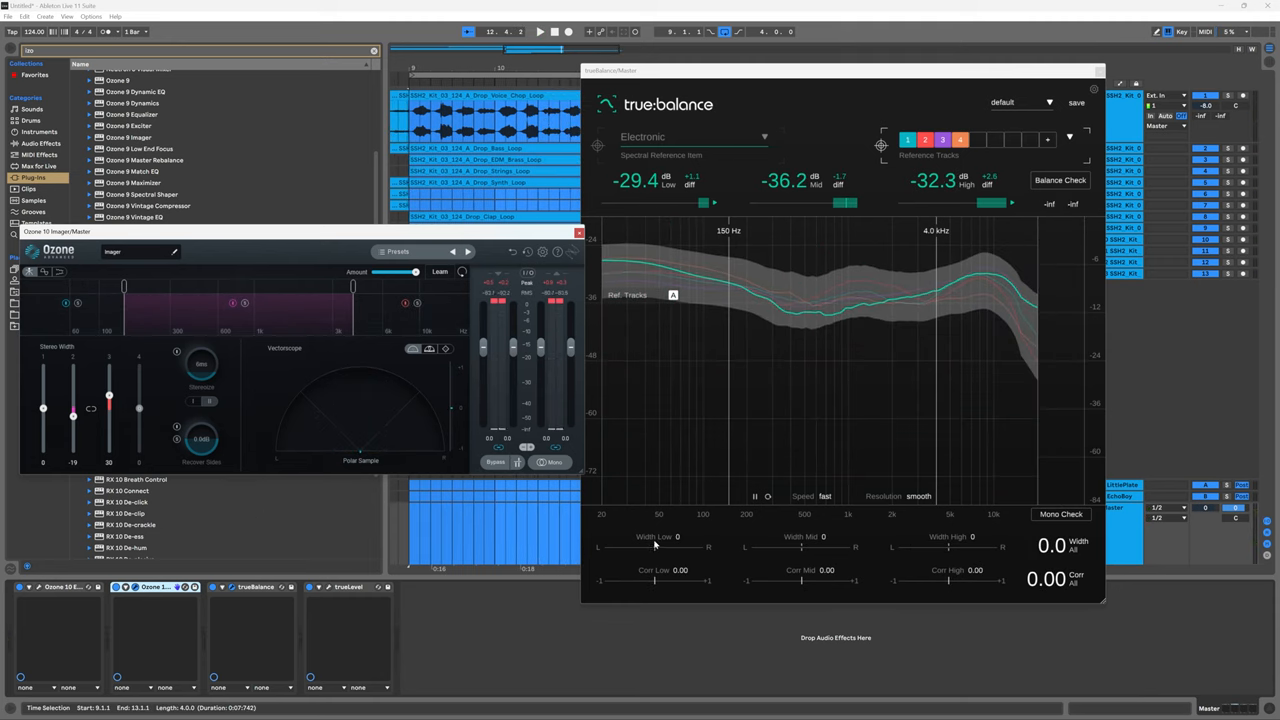
mouse_move(655, 540)
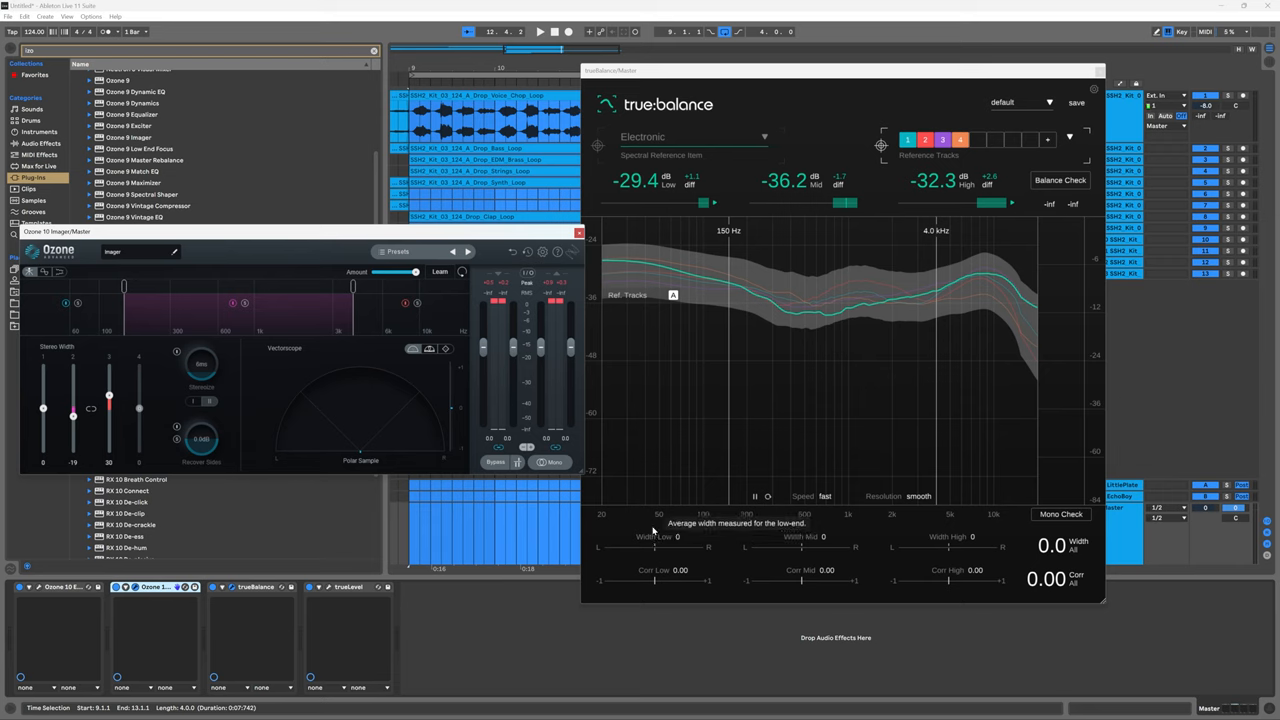
mouse_move(824, 557)
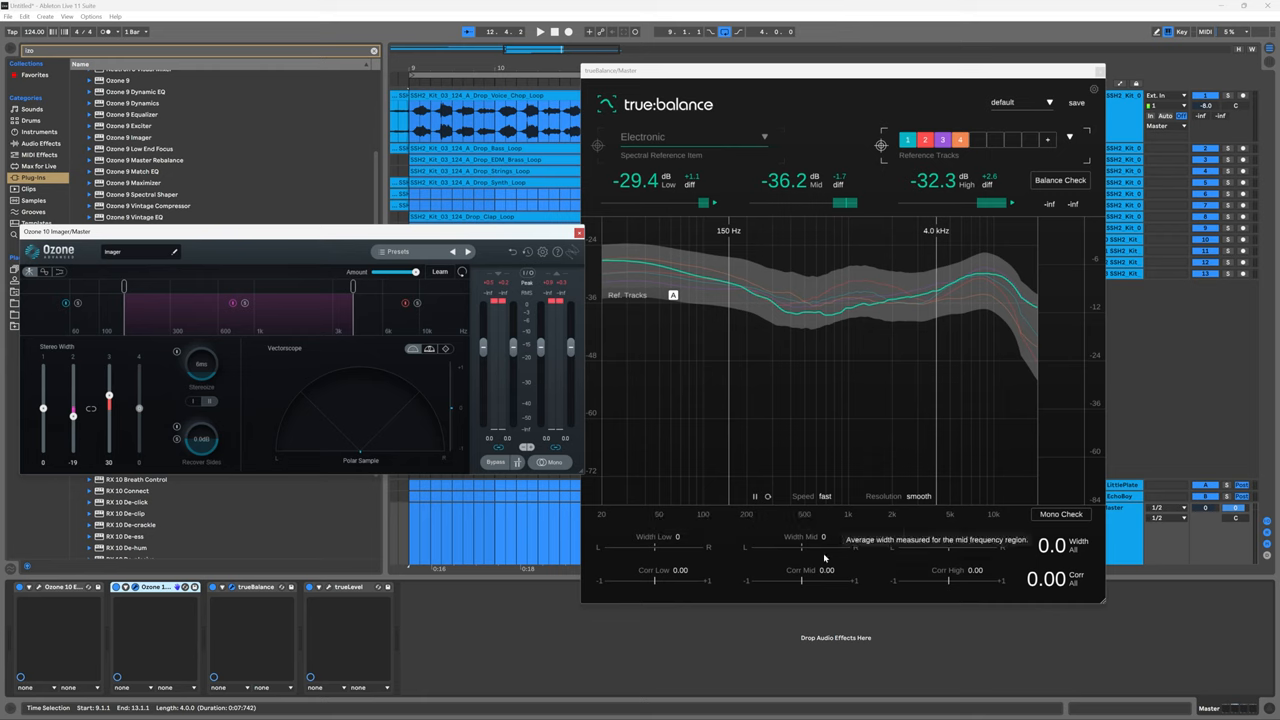
mouse_move(967, 558)
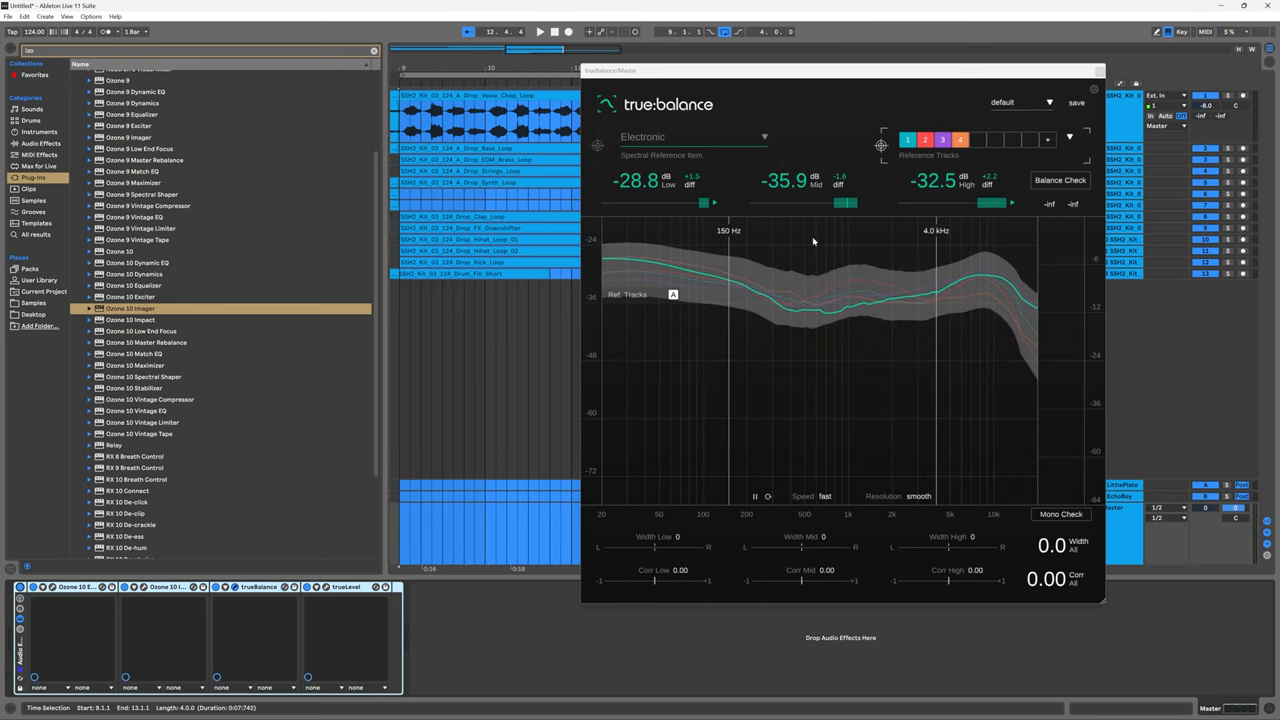
Open the trueLevel loudness analyser window from the master chain
left_click(345, 586)
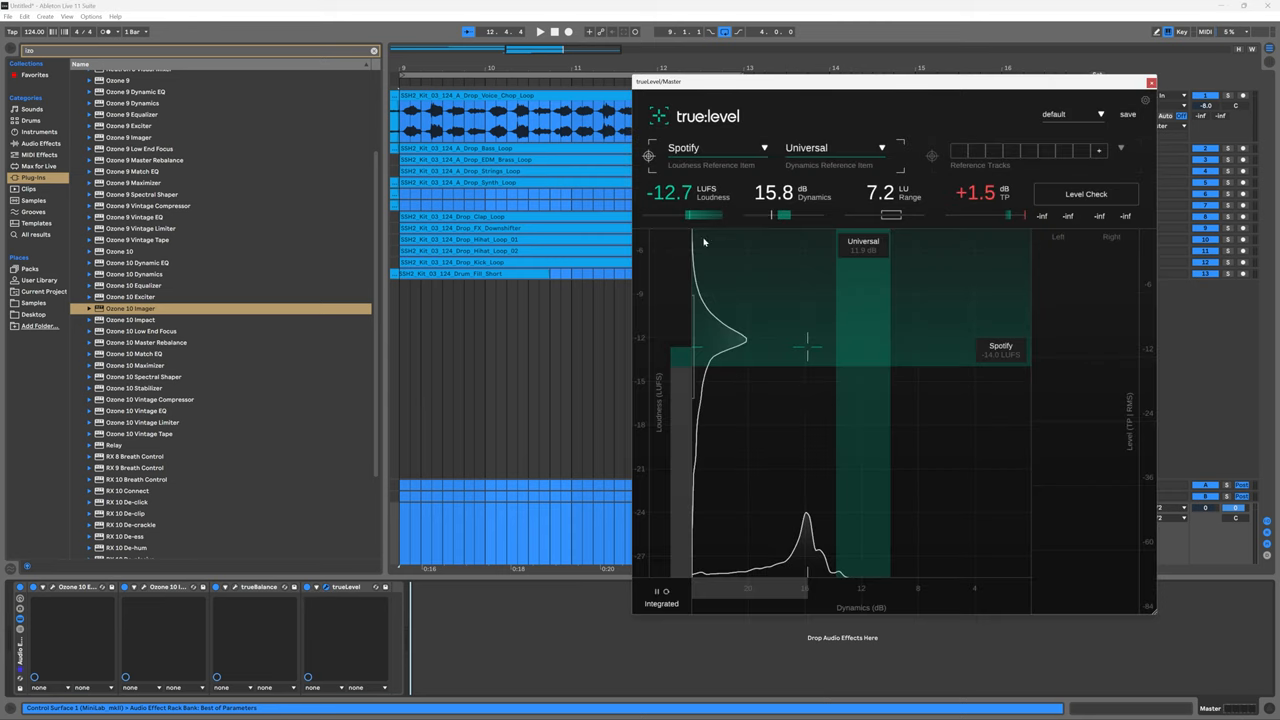
mouse_move(650, 246)
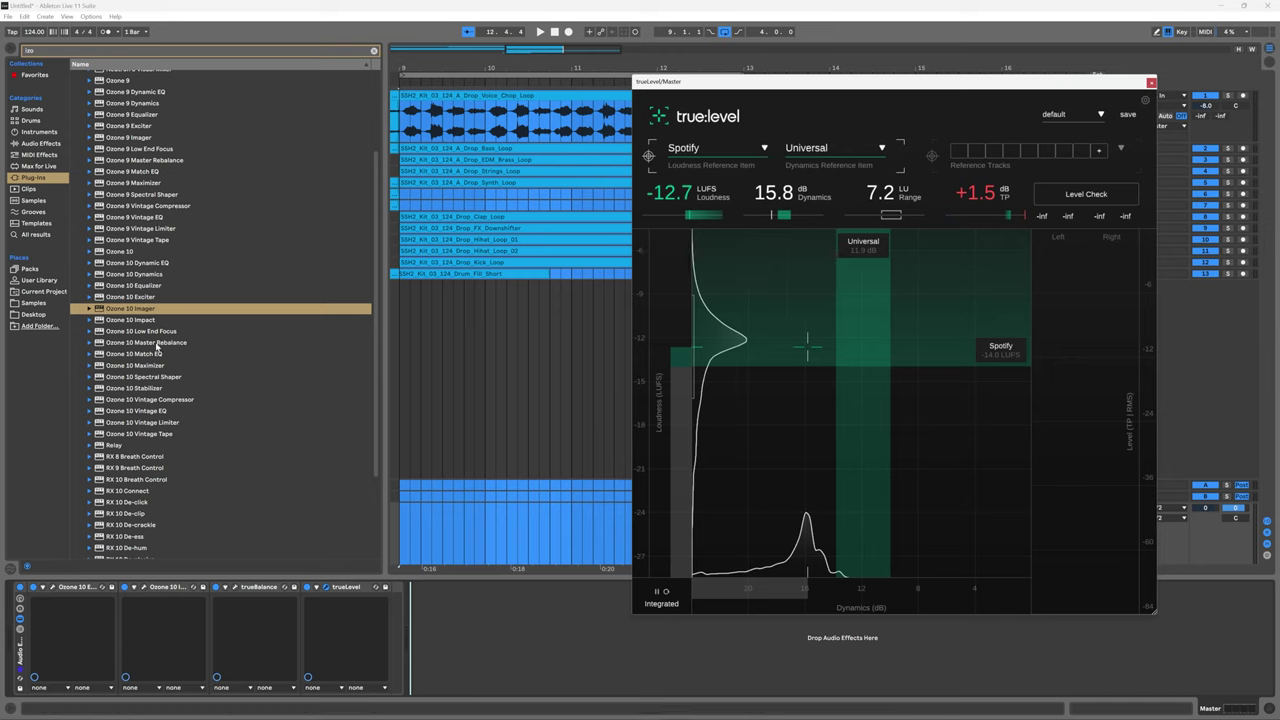
Add Ozone 10 Maximizer to the master rack and keep true:level's Universal genre target
left_click(145, 365)
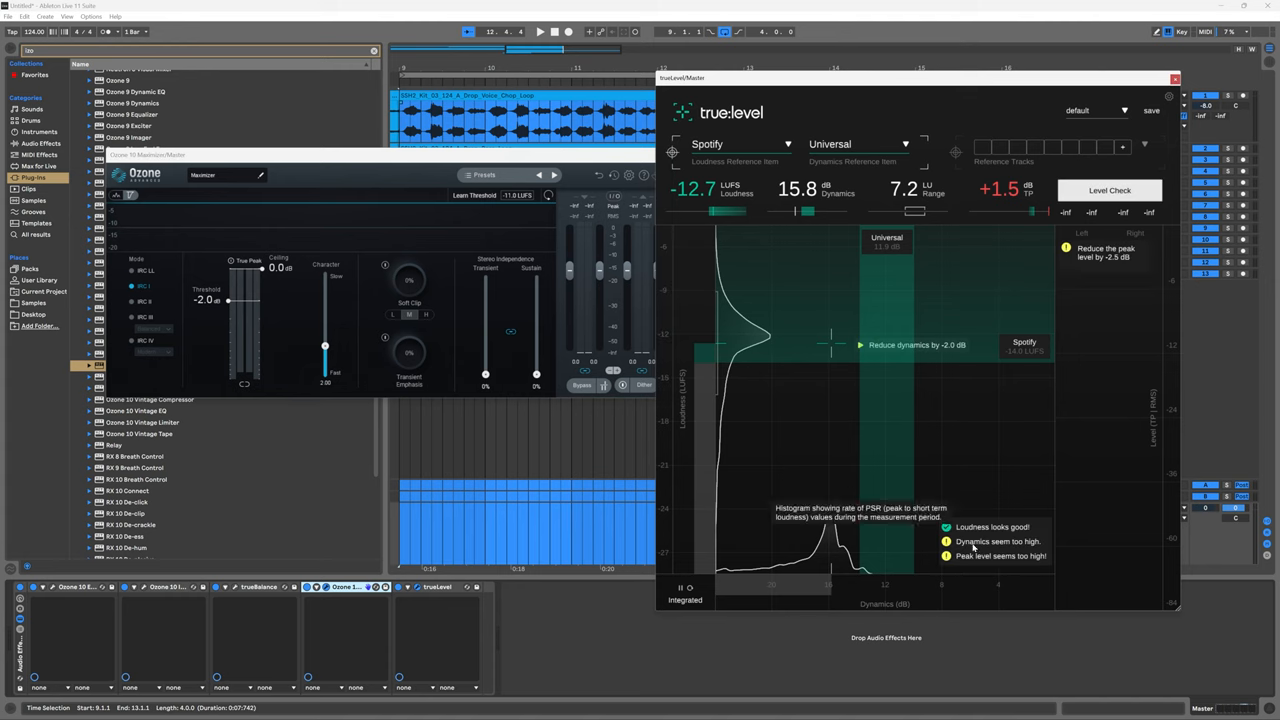
mouse_move(903, 313)
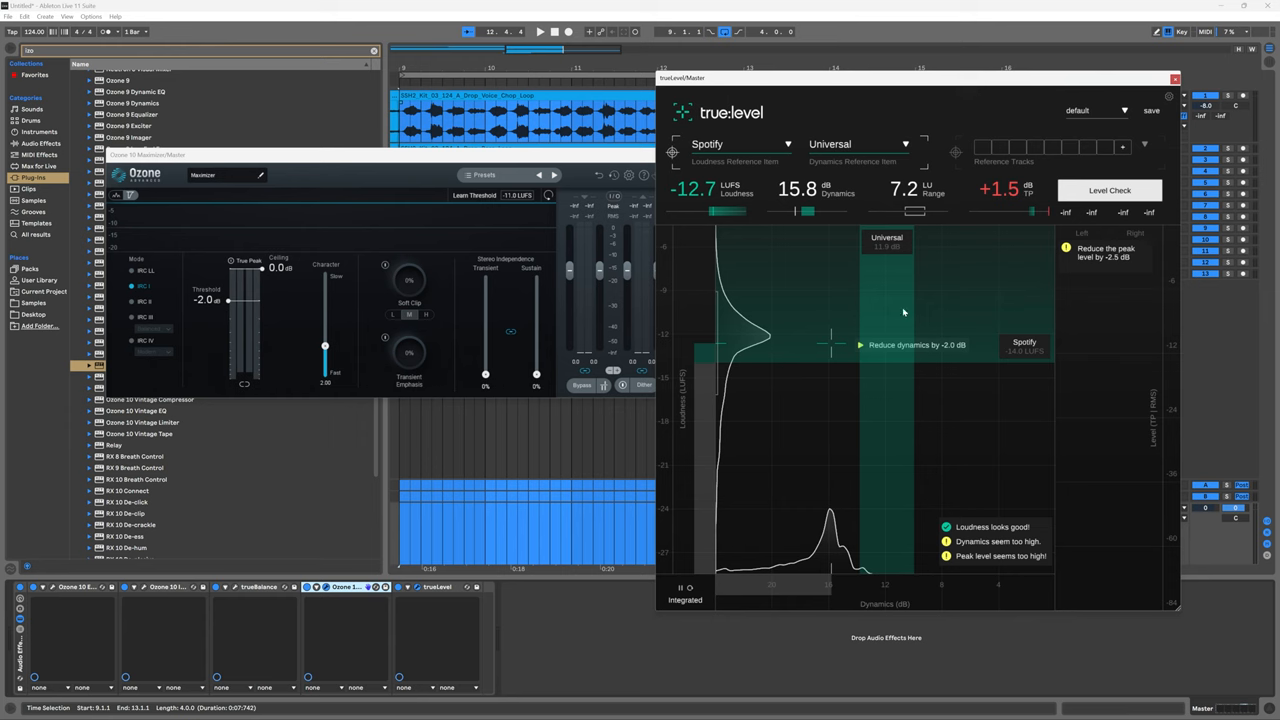
left_click(538, 31)
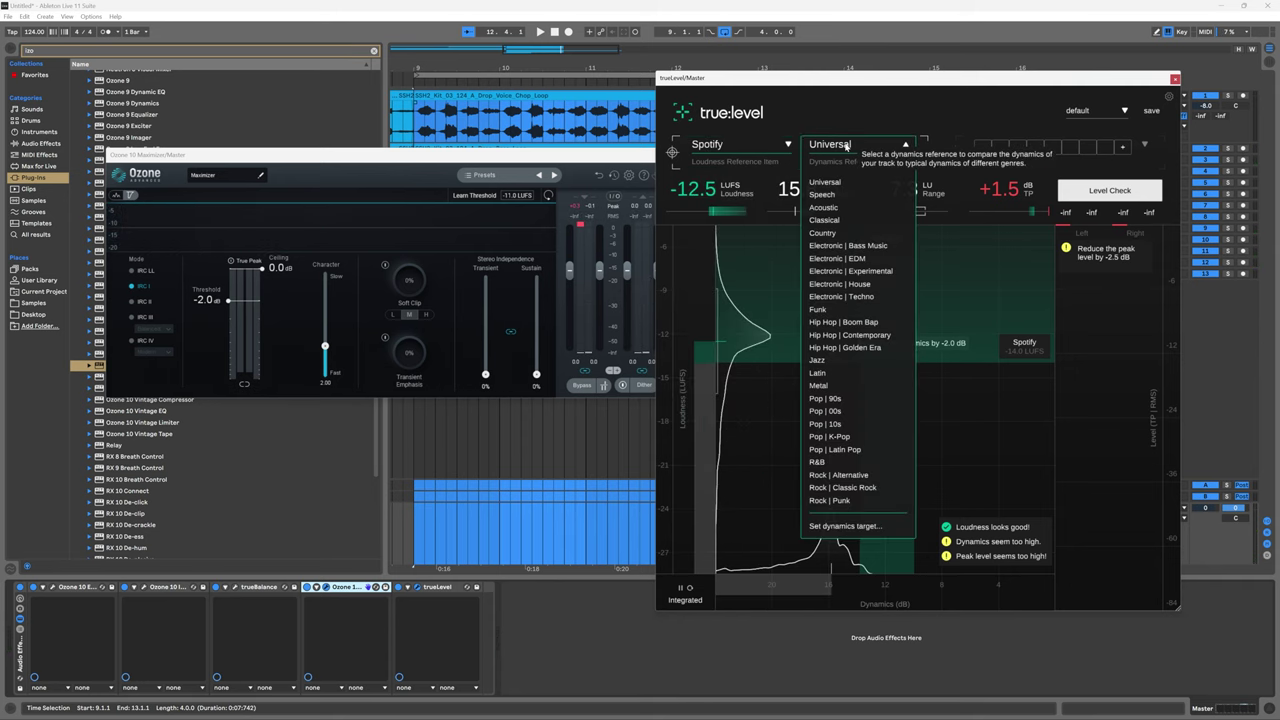
left_click(824, 181)
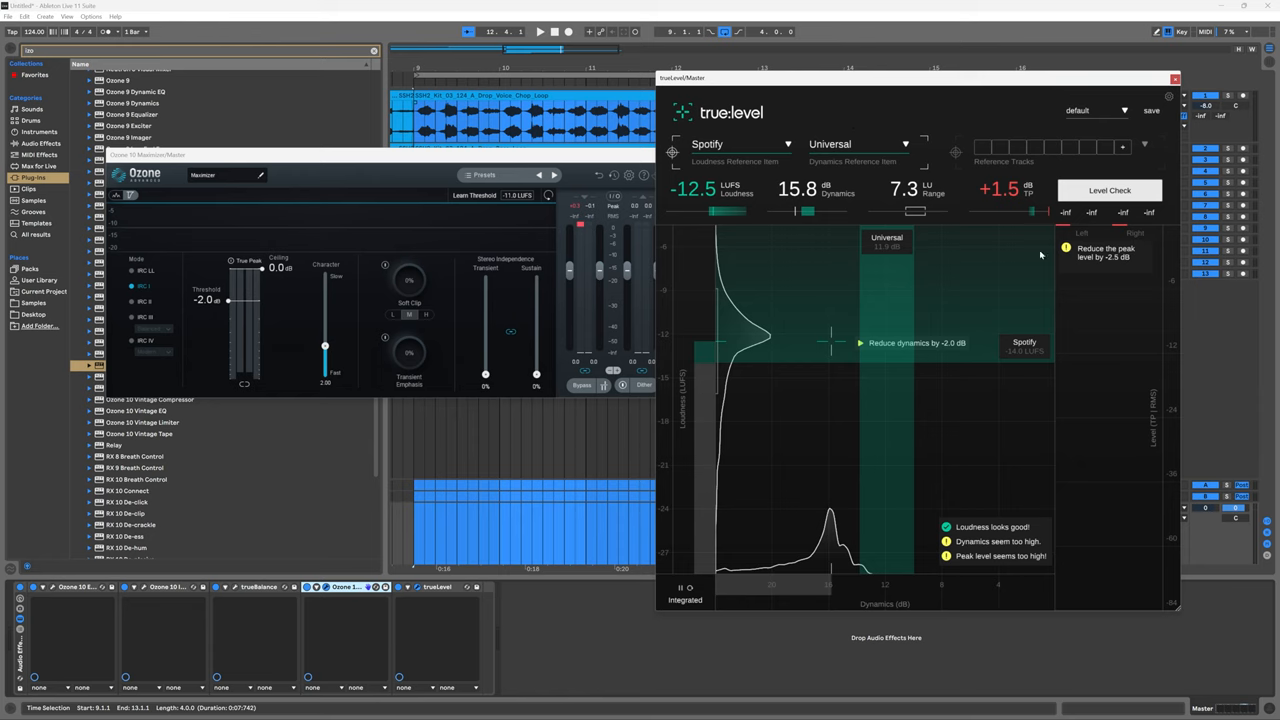
mouse_move(963, 577)
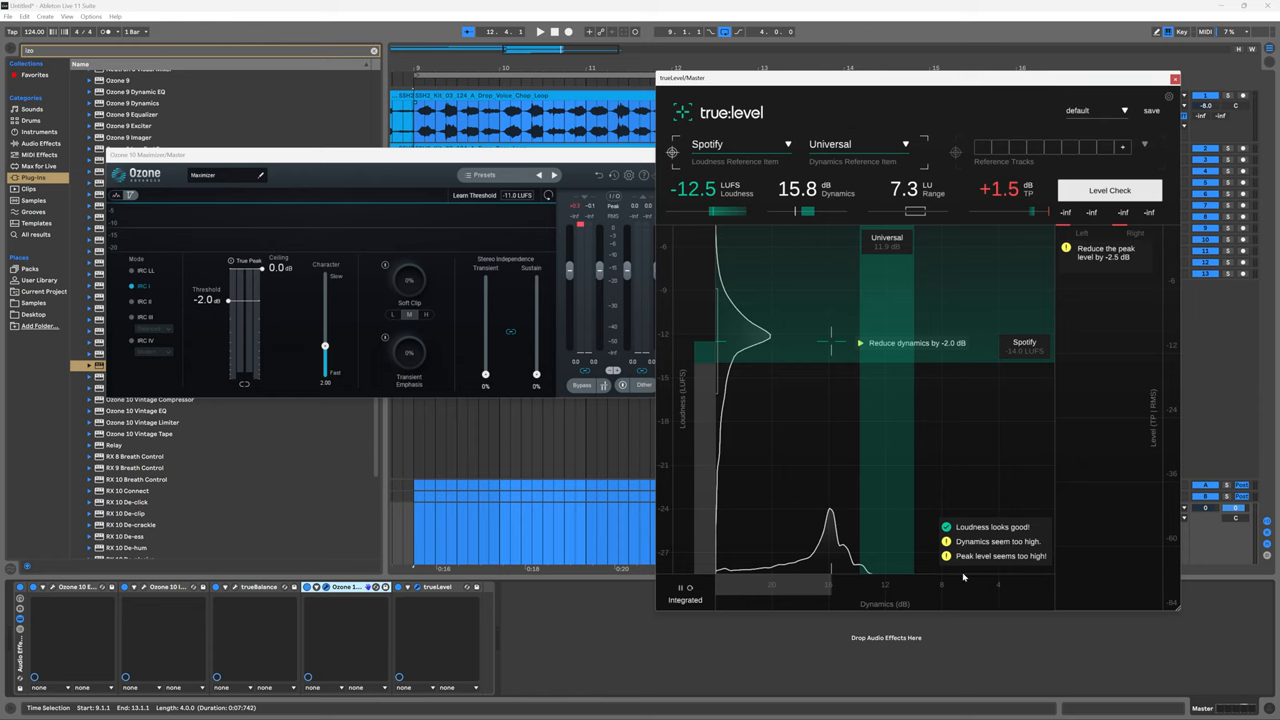
mouse_move(1070, 261)
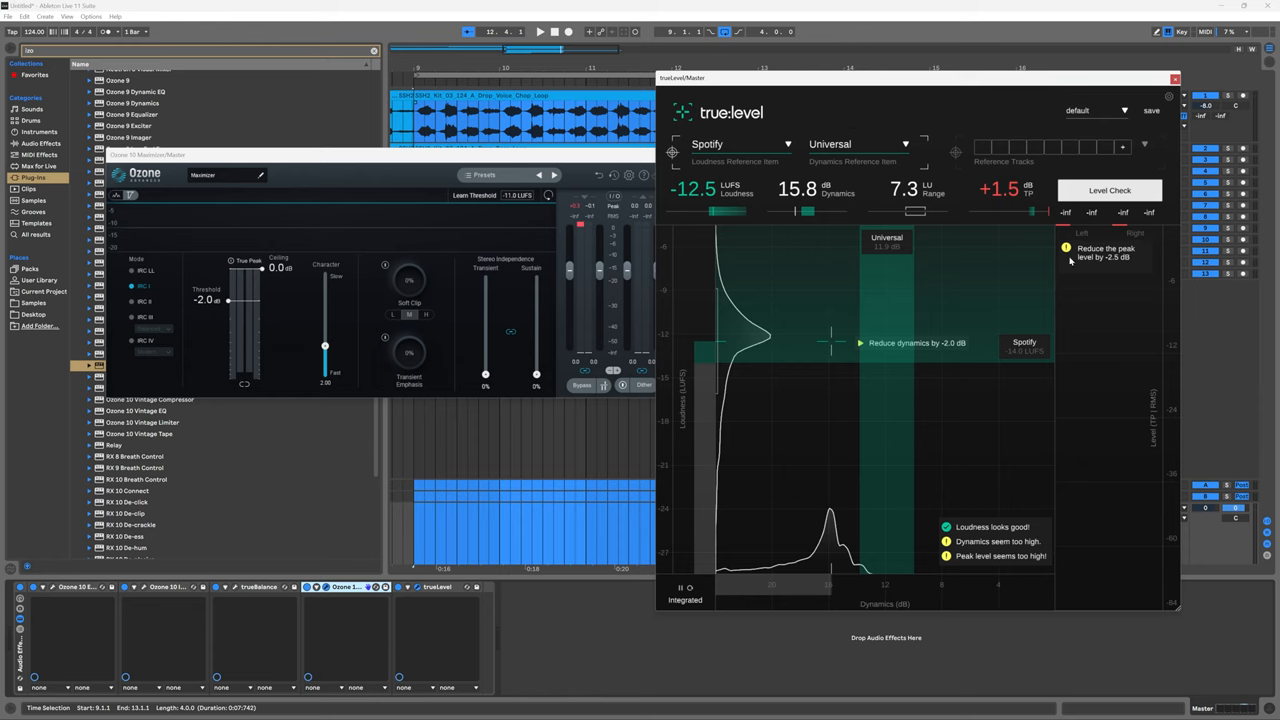
mouse_move(957, 555)
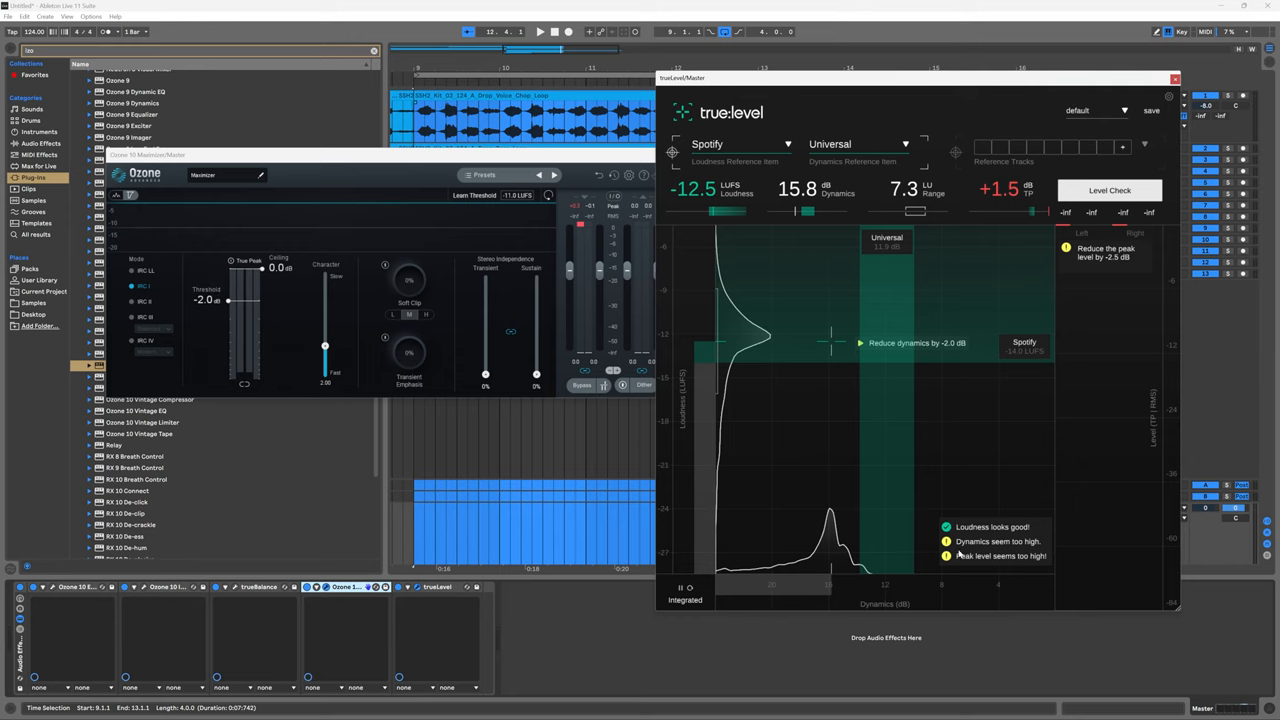
mouse_move(935, 490)
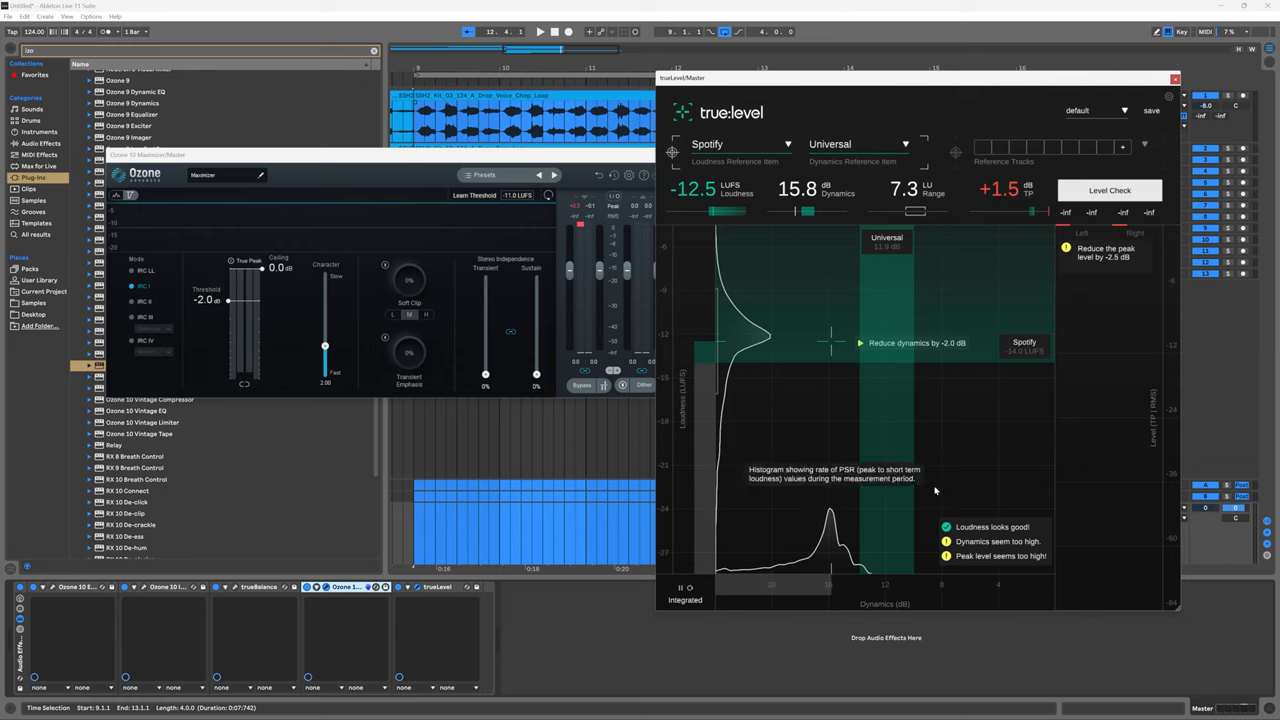
mouse_move(950, 503)
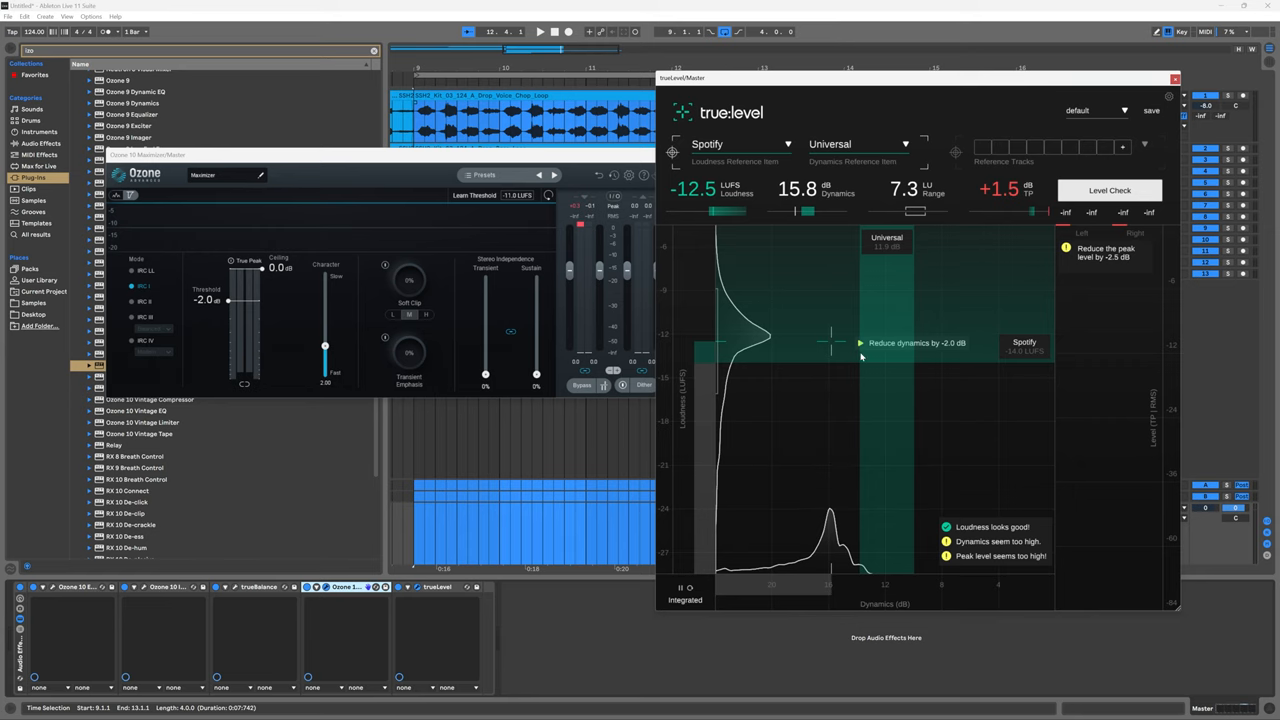
mouse_move(870, 360)
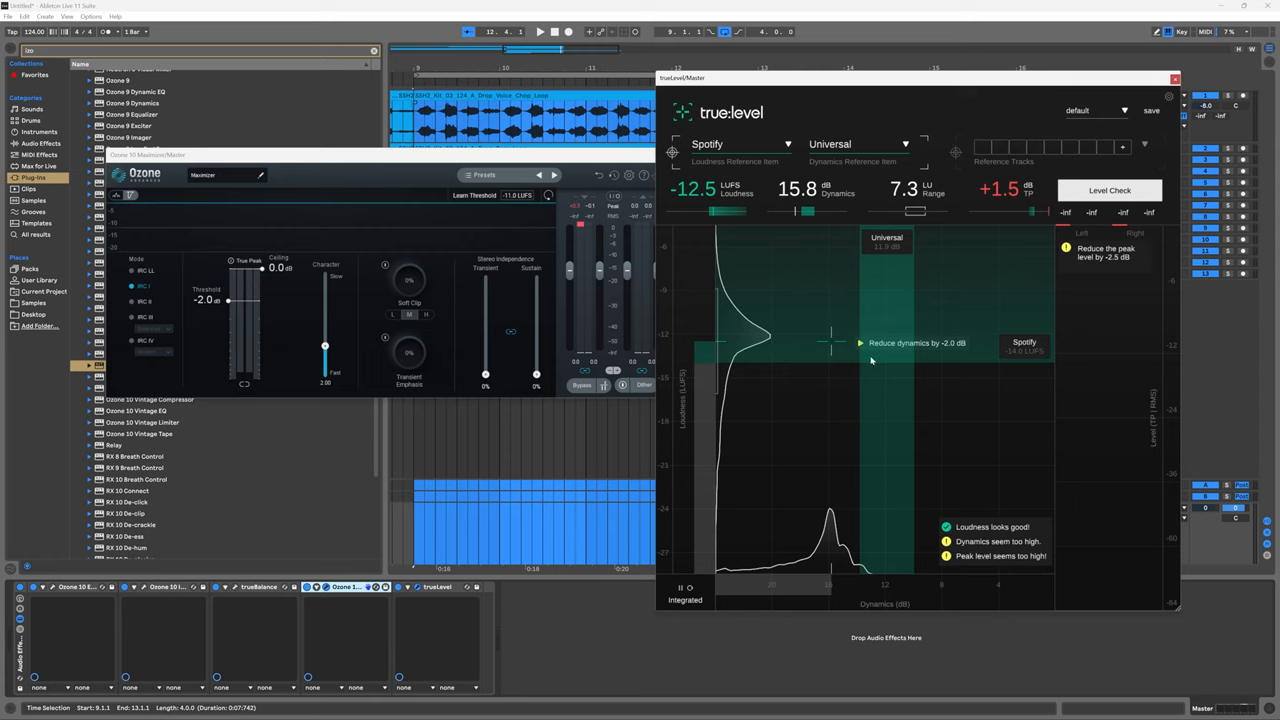
mouse_move(1121, 273)
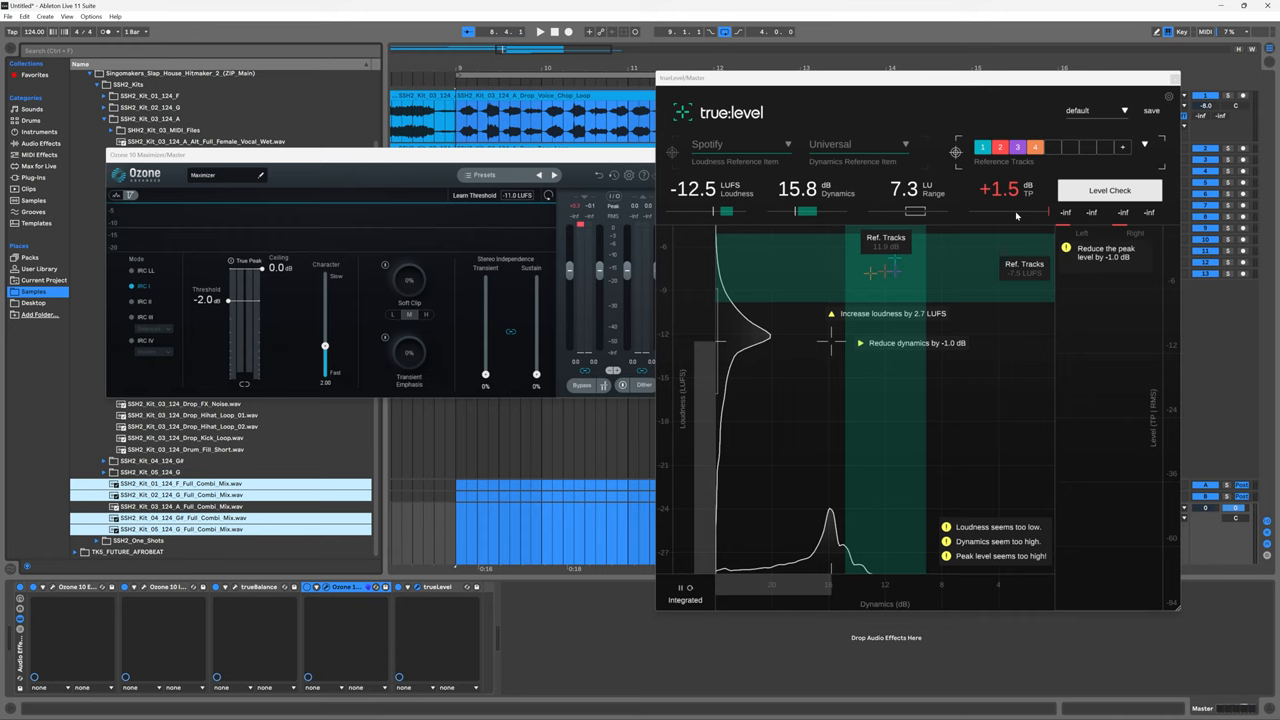
mouse_move(884, 270)
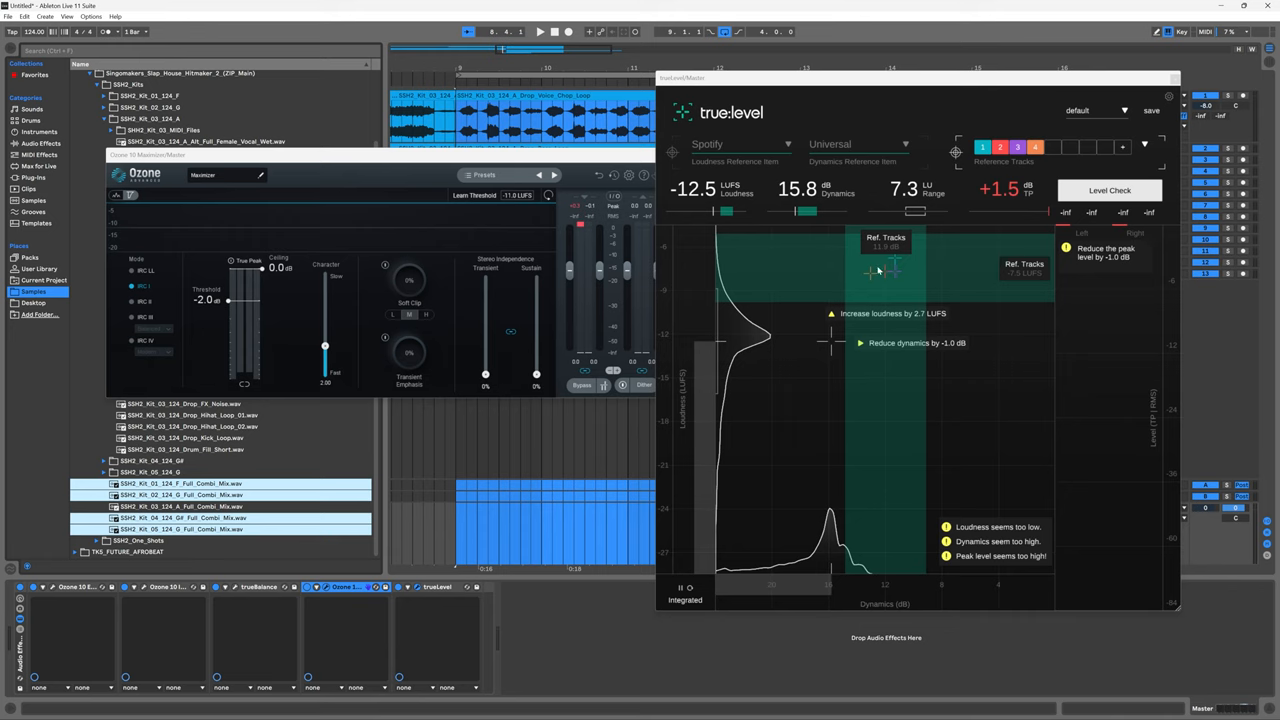
Reset true:level to clear the earlier loudness measurement results
left_click(540, 31)
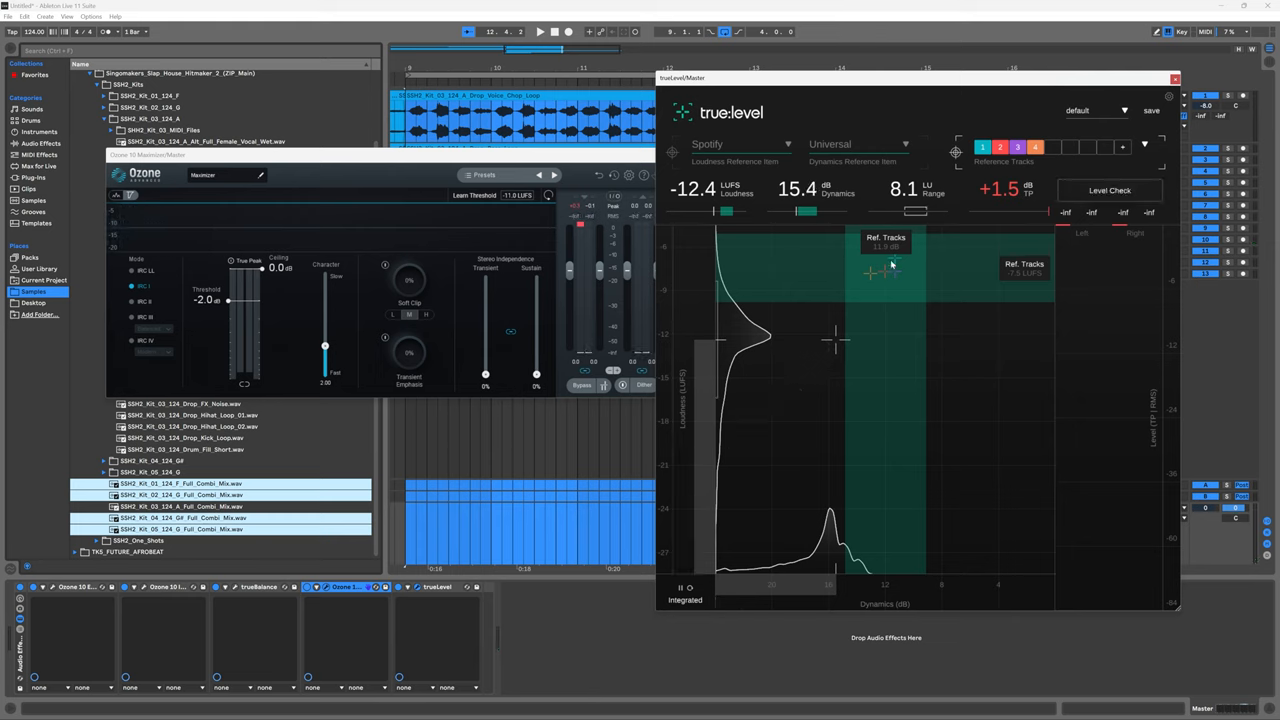
mouse_move(525, 332)
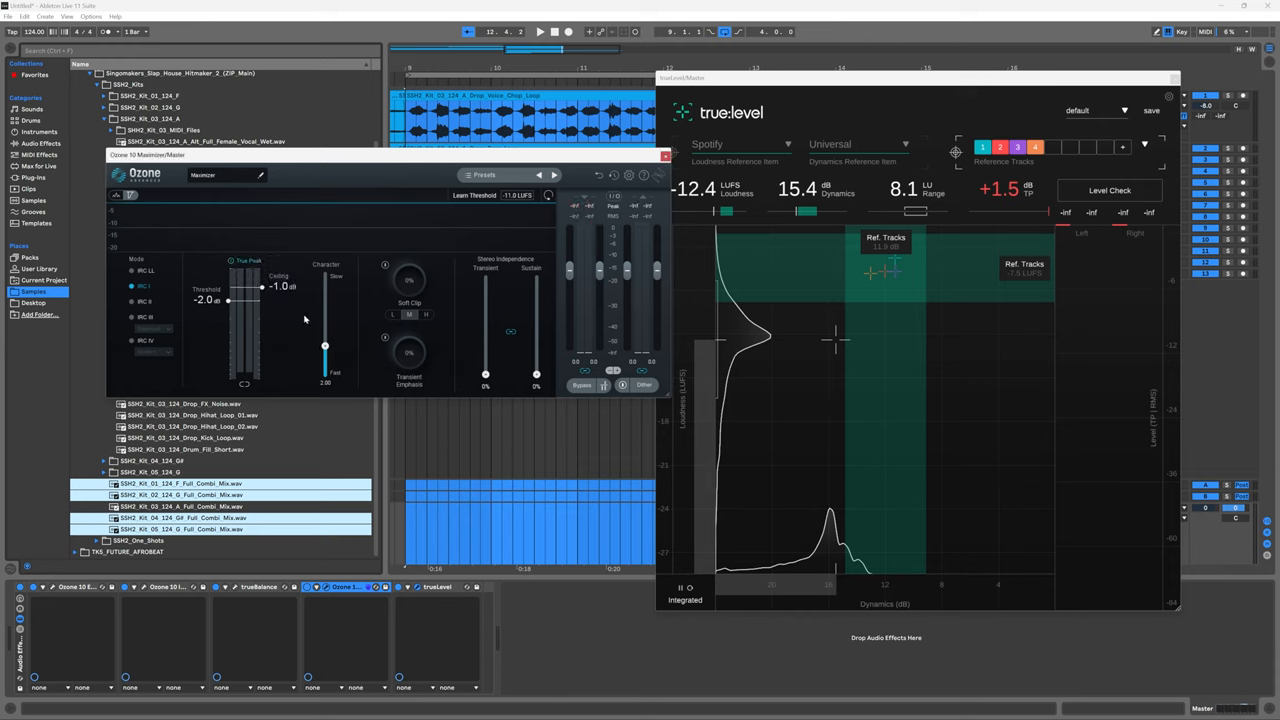
Restart true:level measuring with the Maximizer ceiling at -1.0 dB
left_click(538, 31)
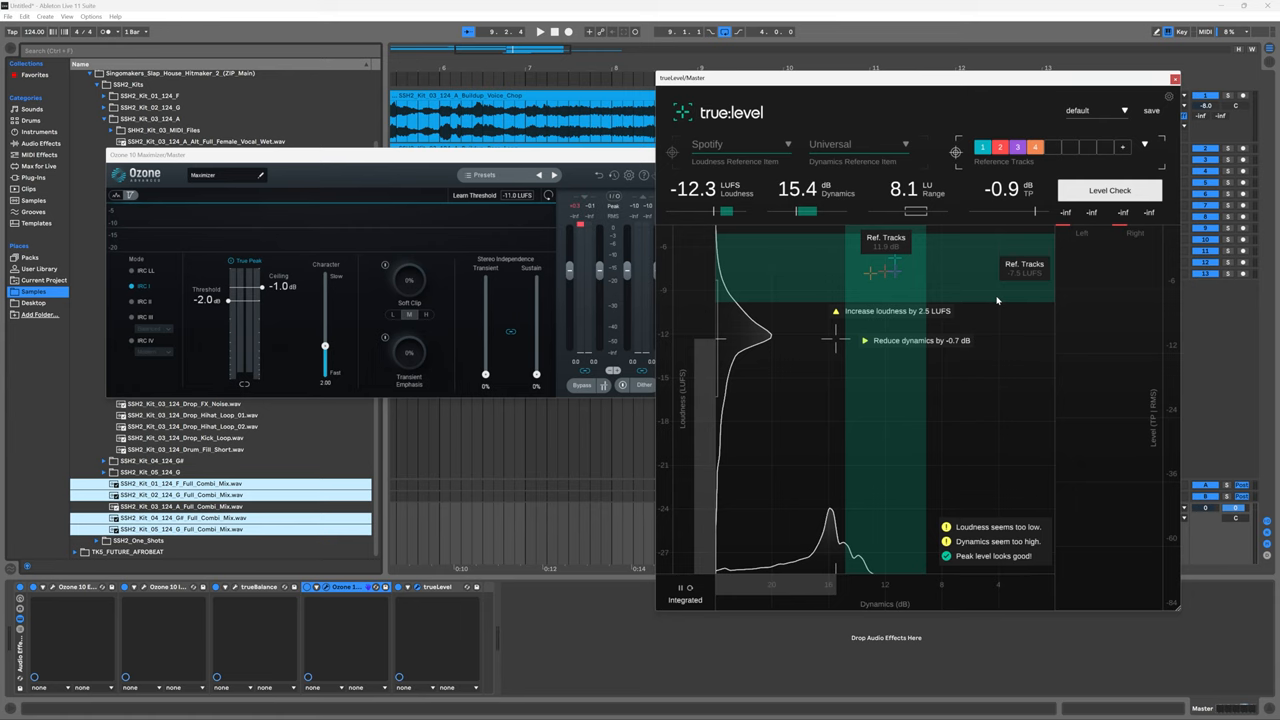
mouse_move(983, 270)
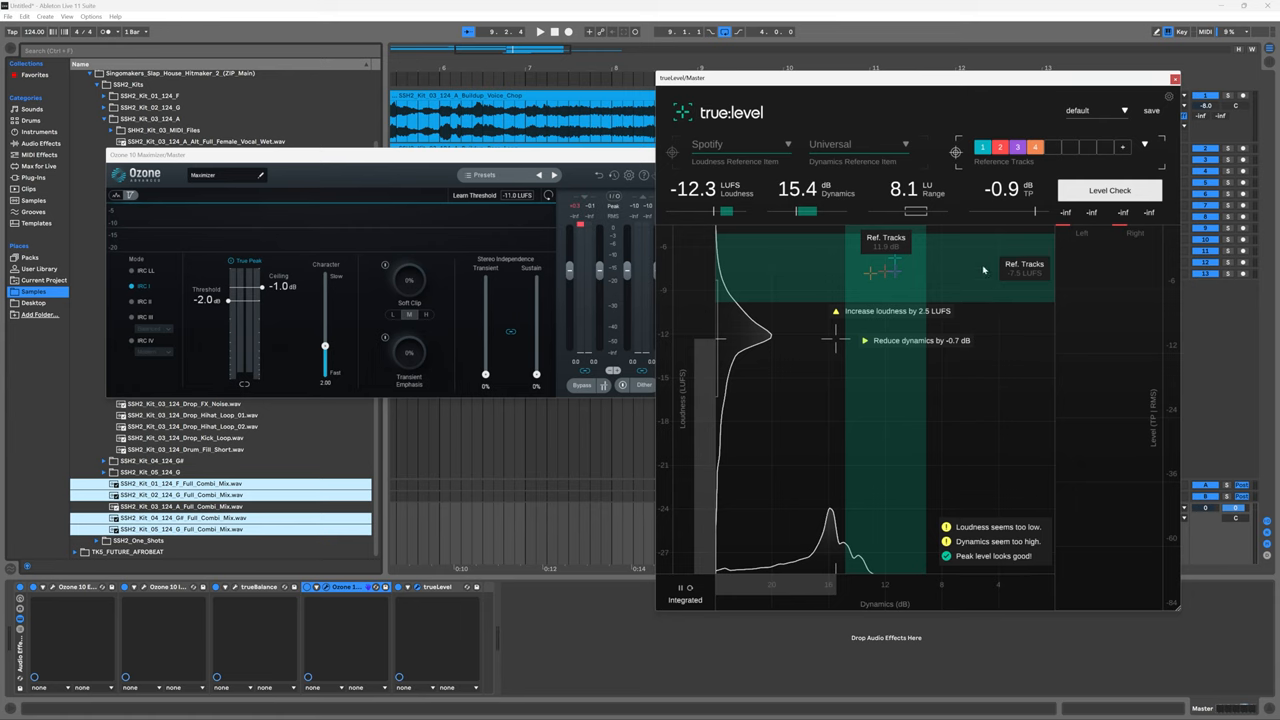
mouse_move(1033, 195)
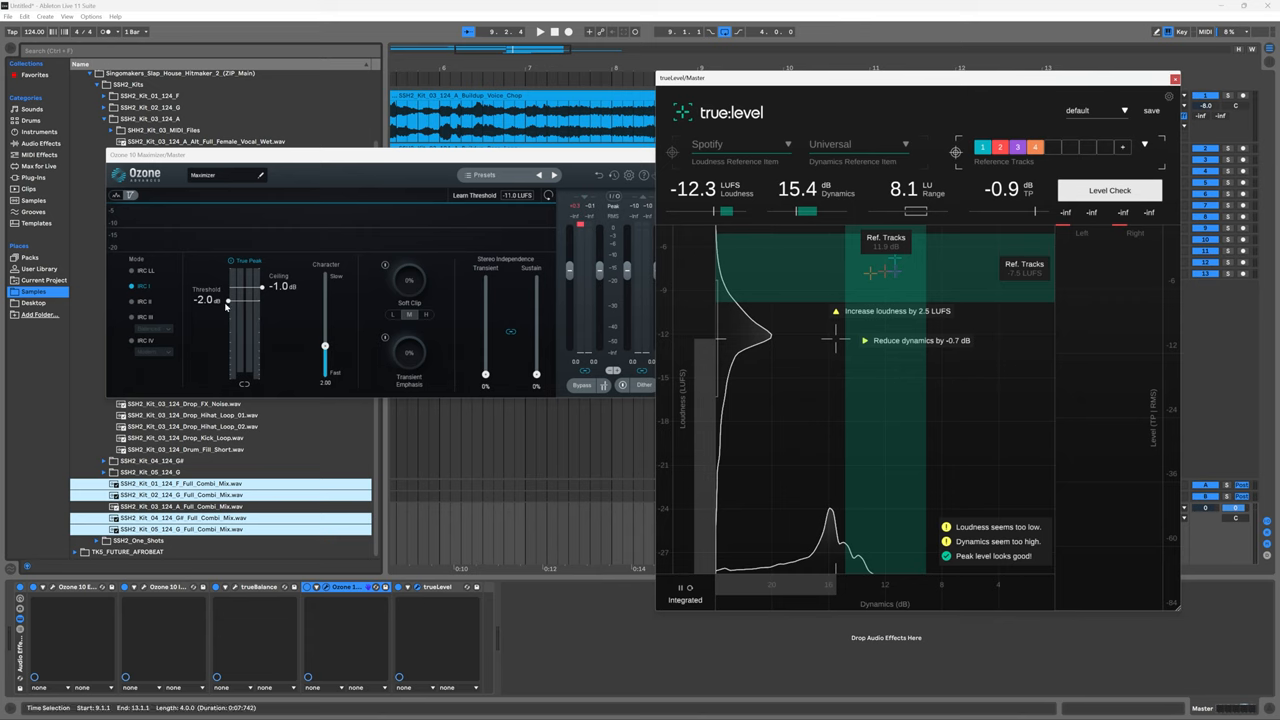
mouse_move(835, 340)
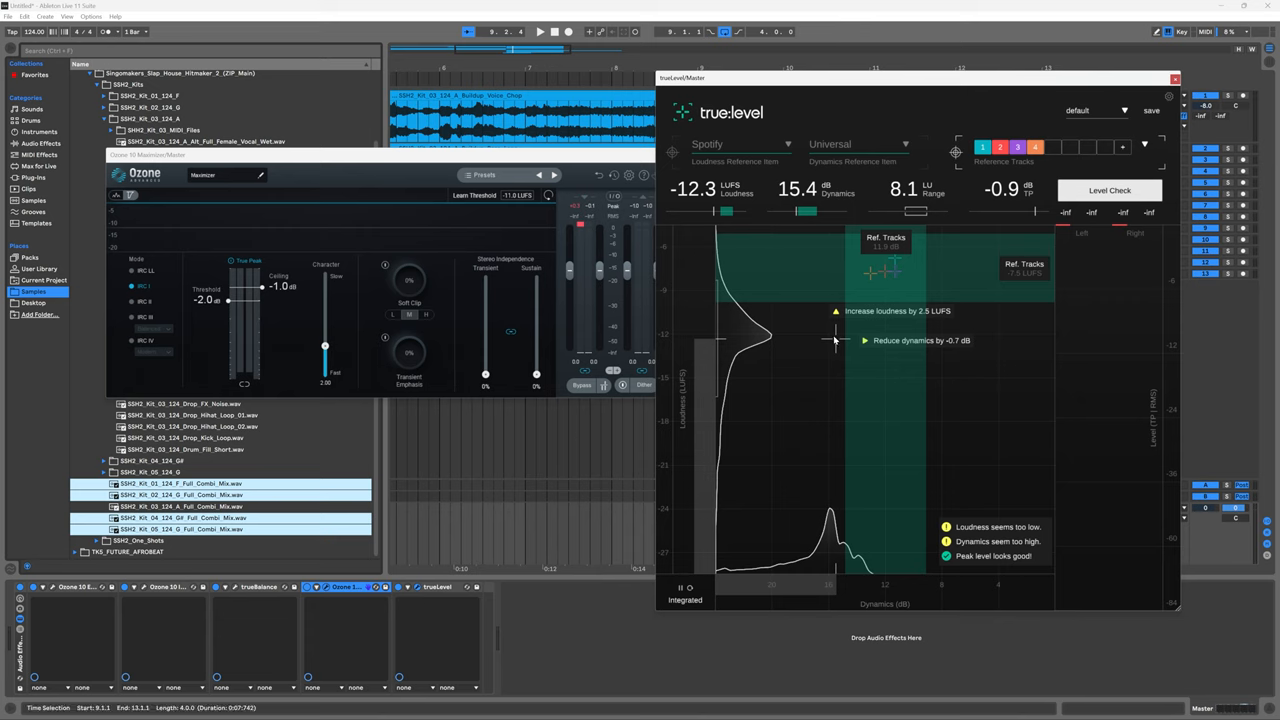
mouse_move(838, 345)
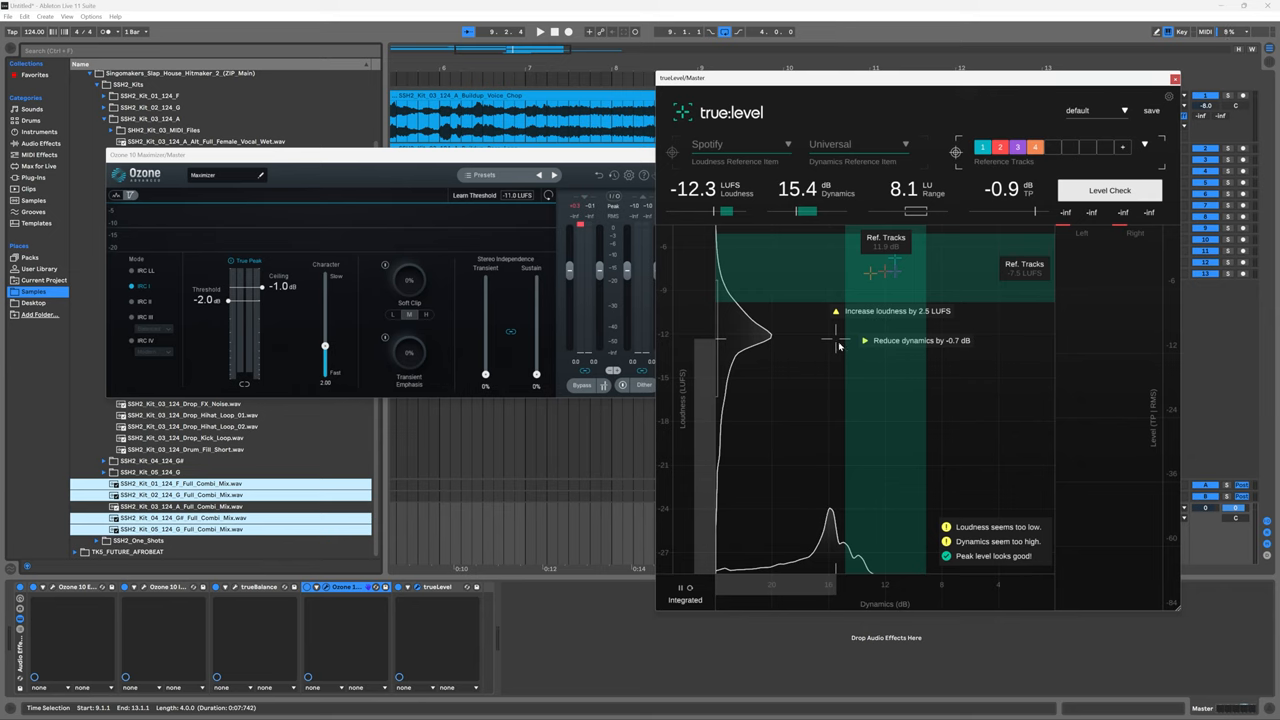
mouse_move(895, 350)
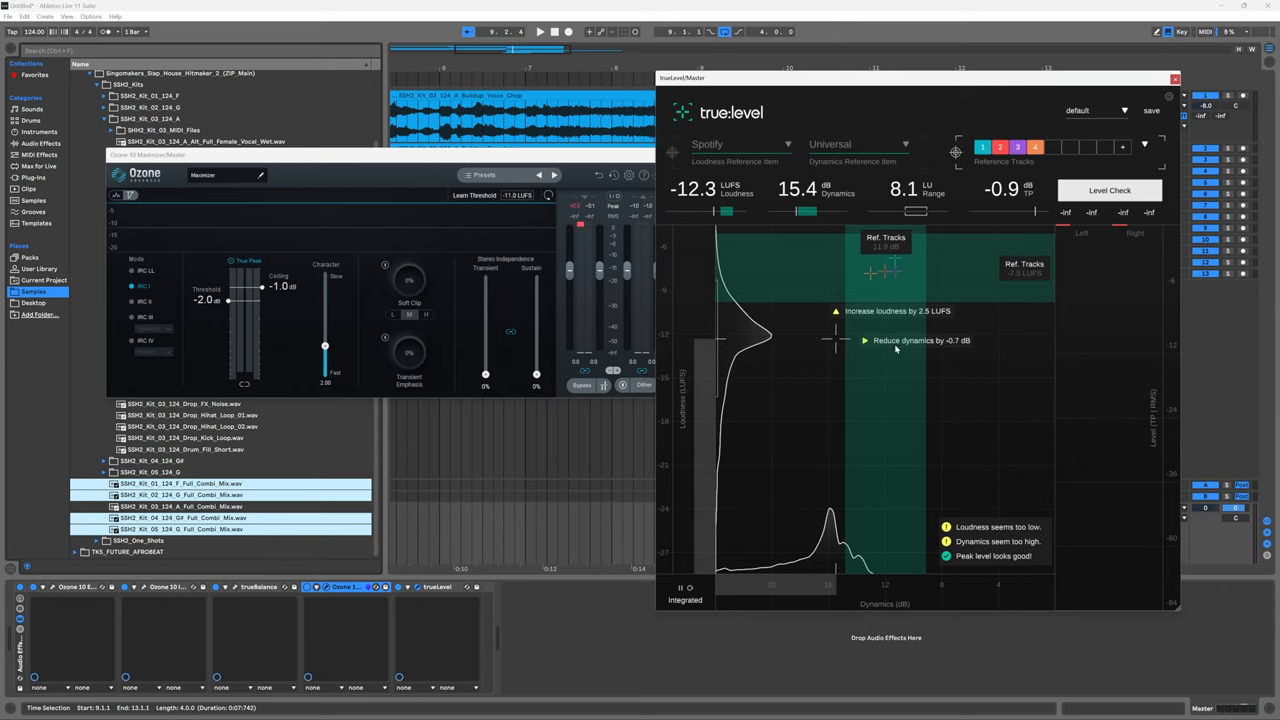
mouse_move(906, 503)
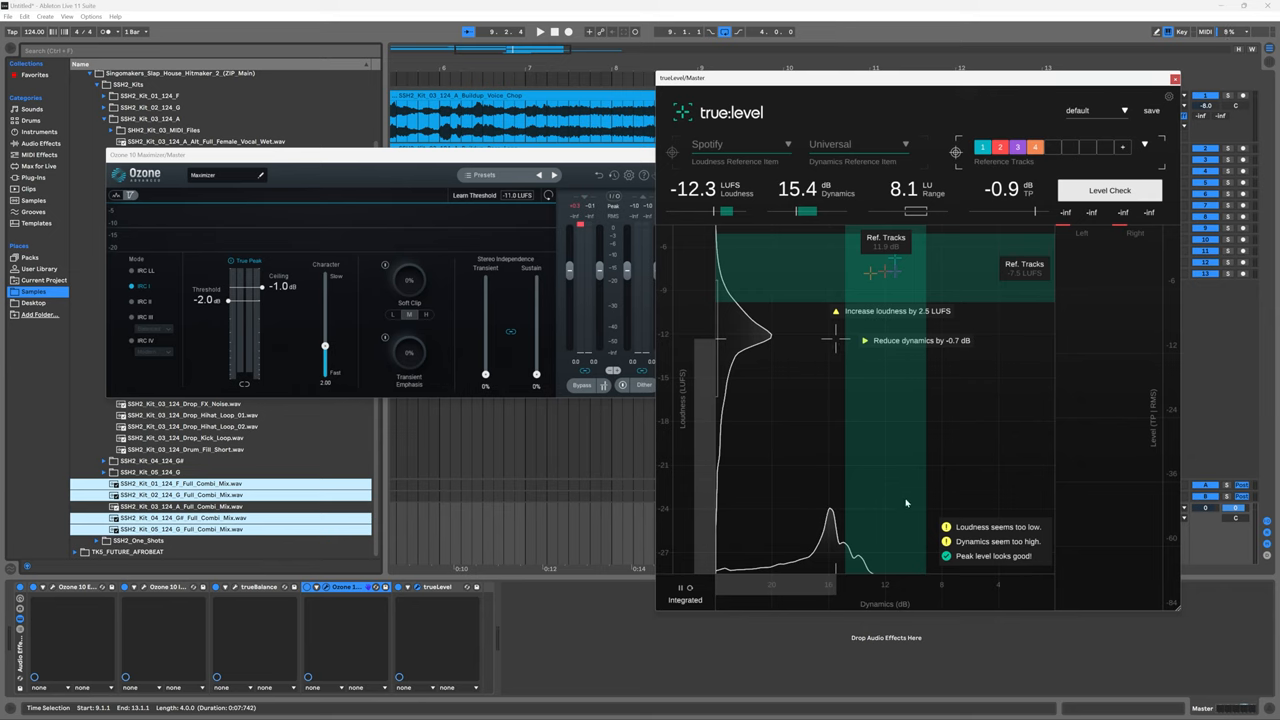
mouse_move(878, 604)
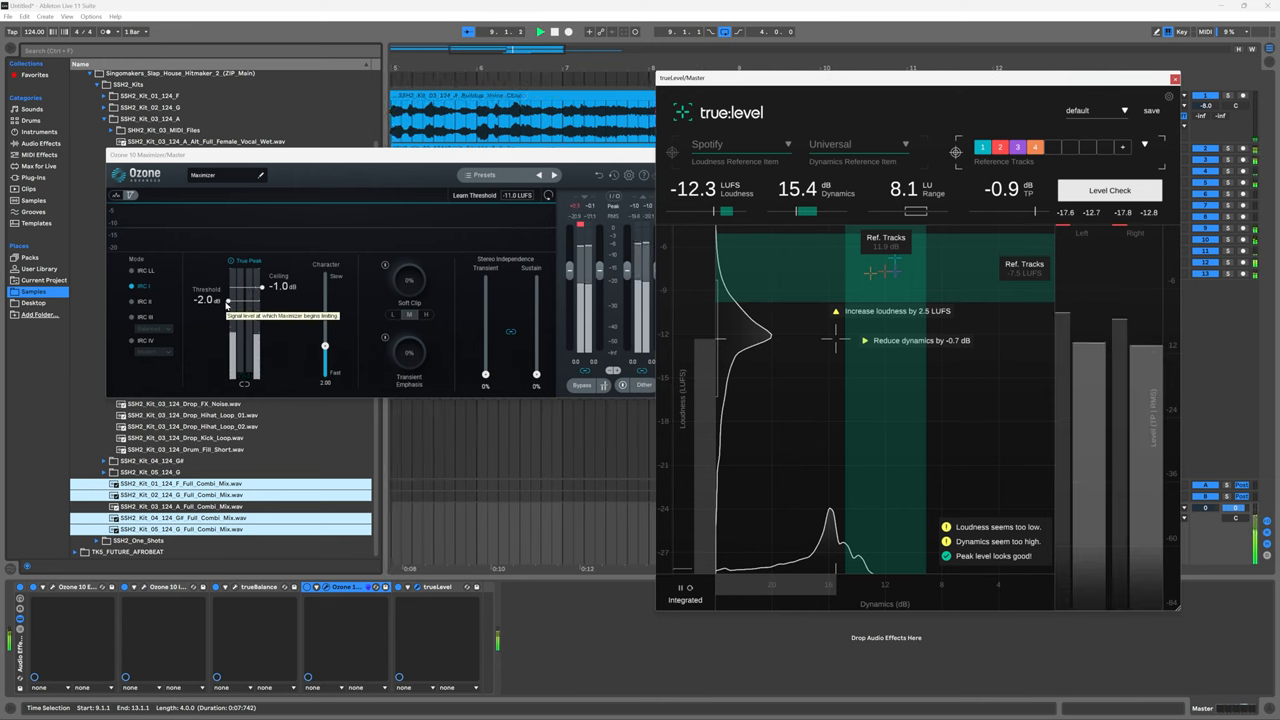
Lower the Maximizer threshold to about -3.9 dB and add 16% soft clip
left_click_drag(228, 301, 231, 322)
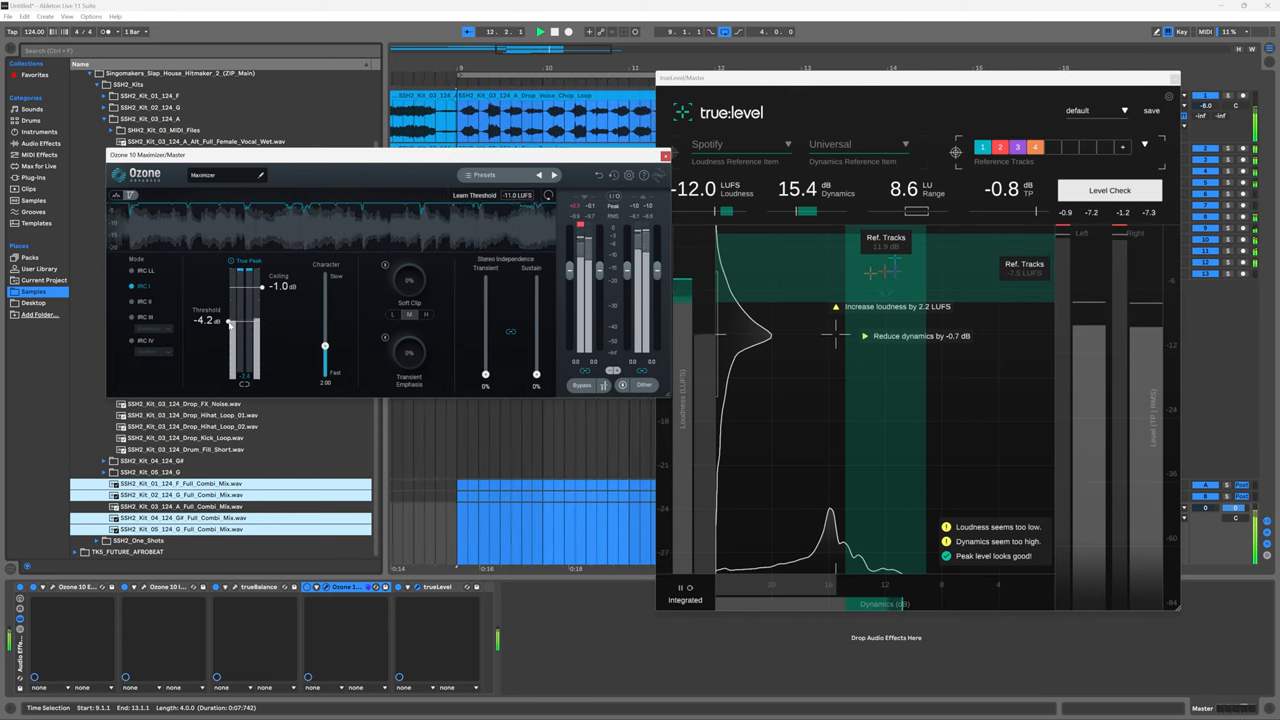
left_click_drag(229, 322, 229, 325)
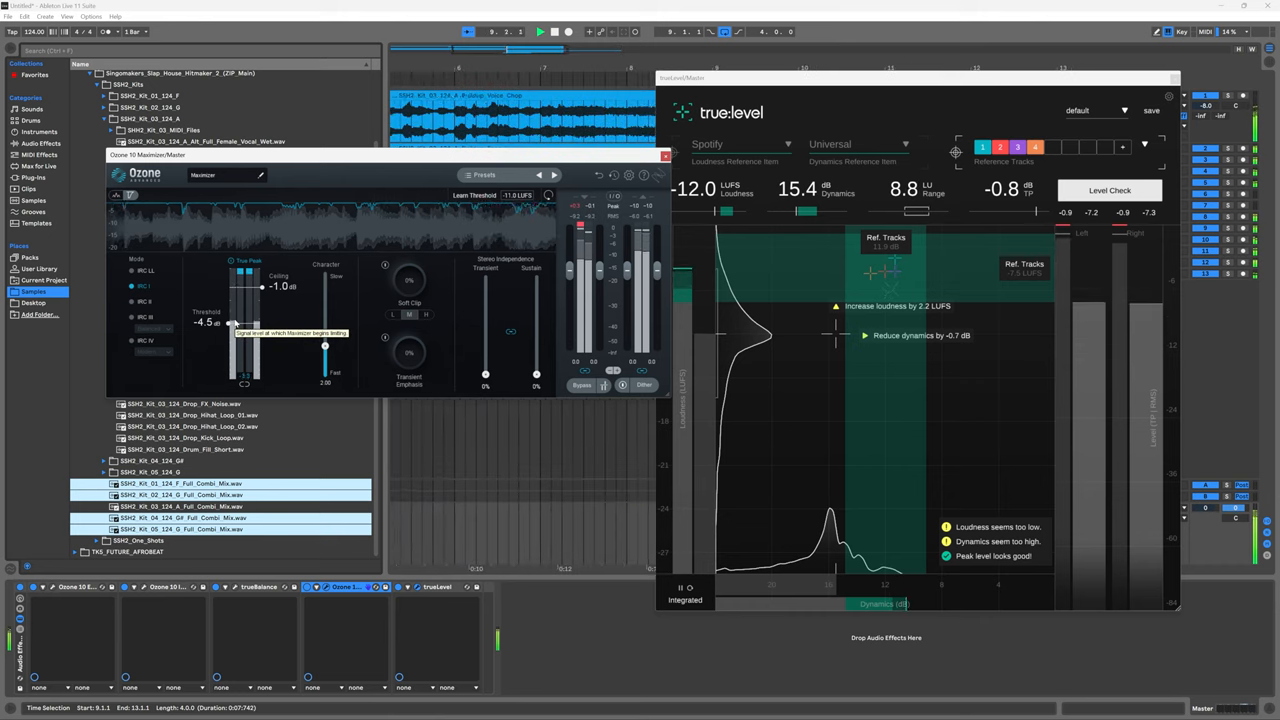
left_click_drag(230, 324, 247, 318)
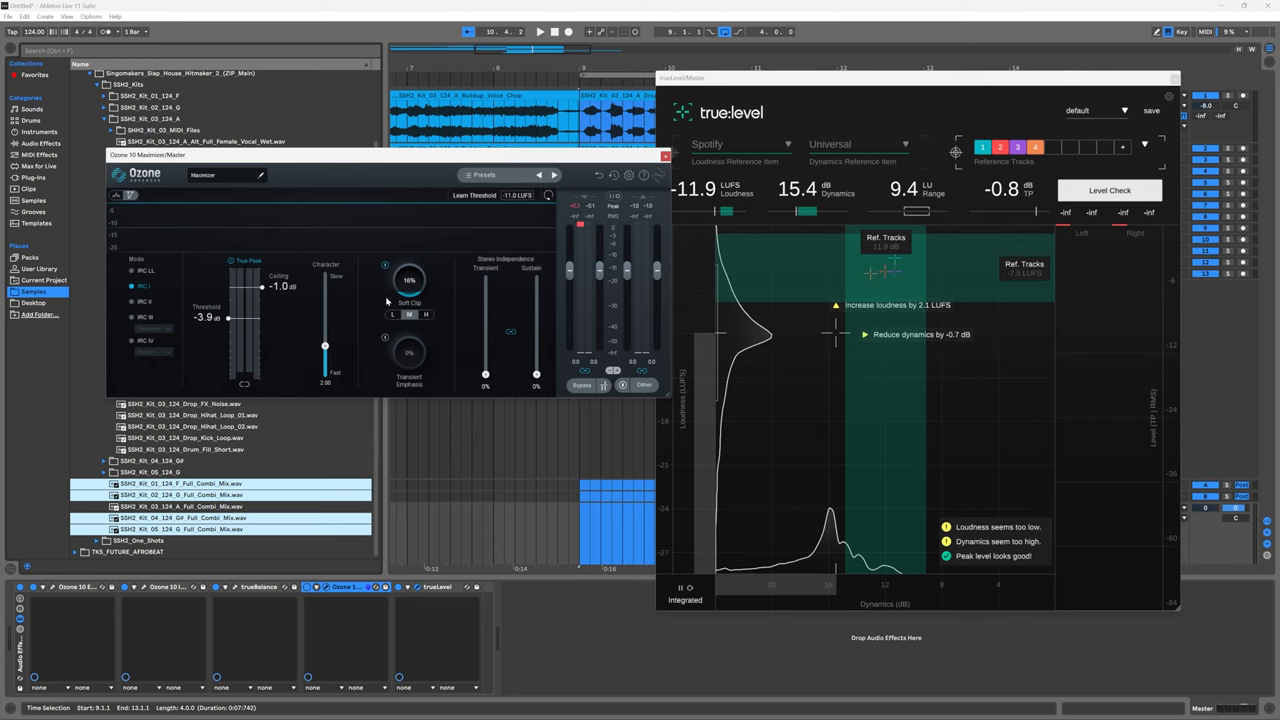
Audition playback while raising Soft Clip to 46% and setting threshold to -3.7 dB
left_click(539, 31)
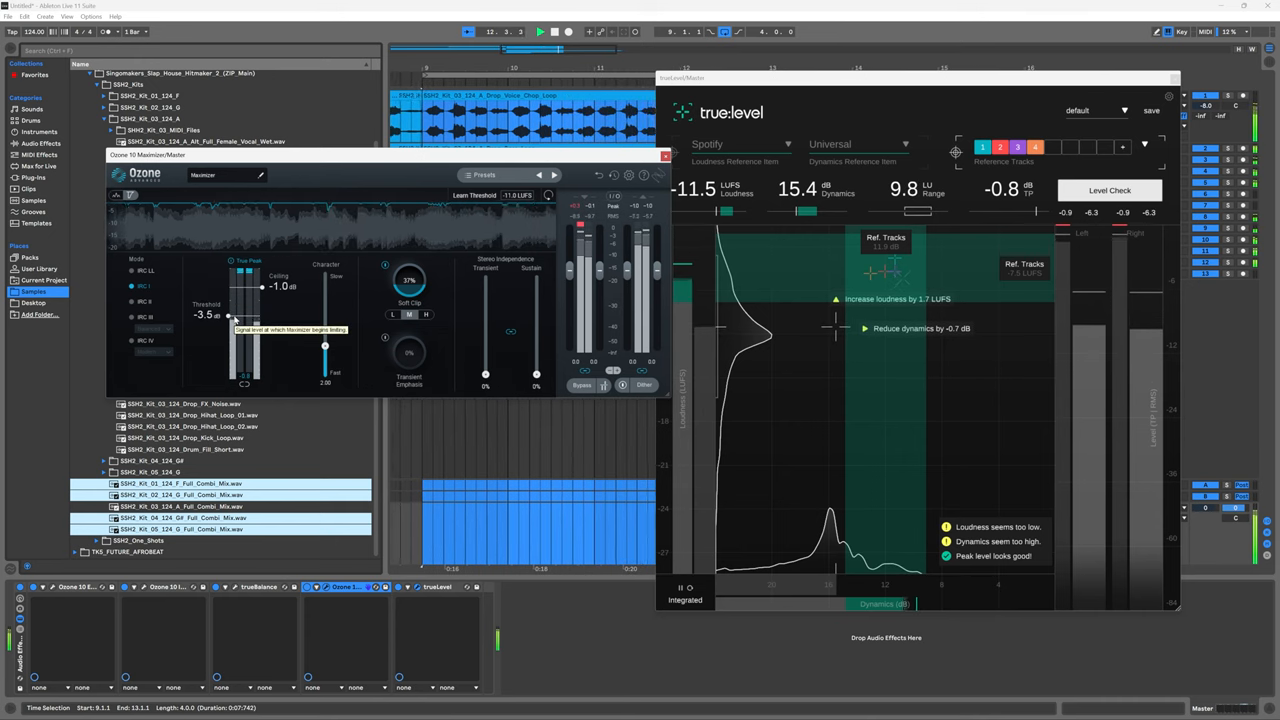
left_click_drag(228, 315, 240, 315)
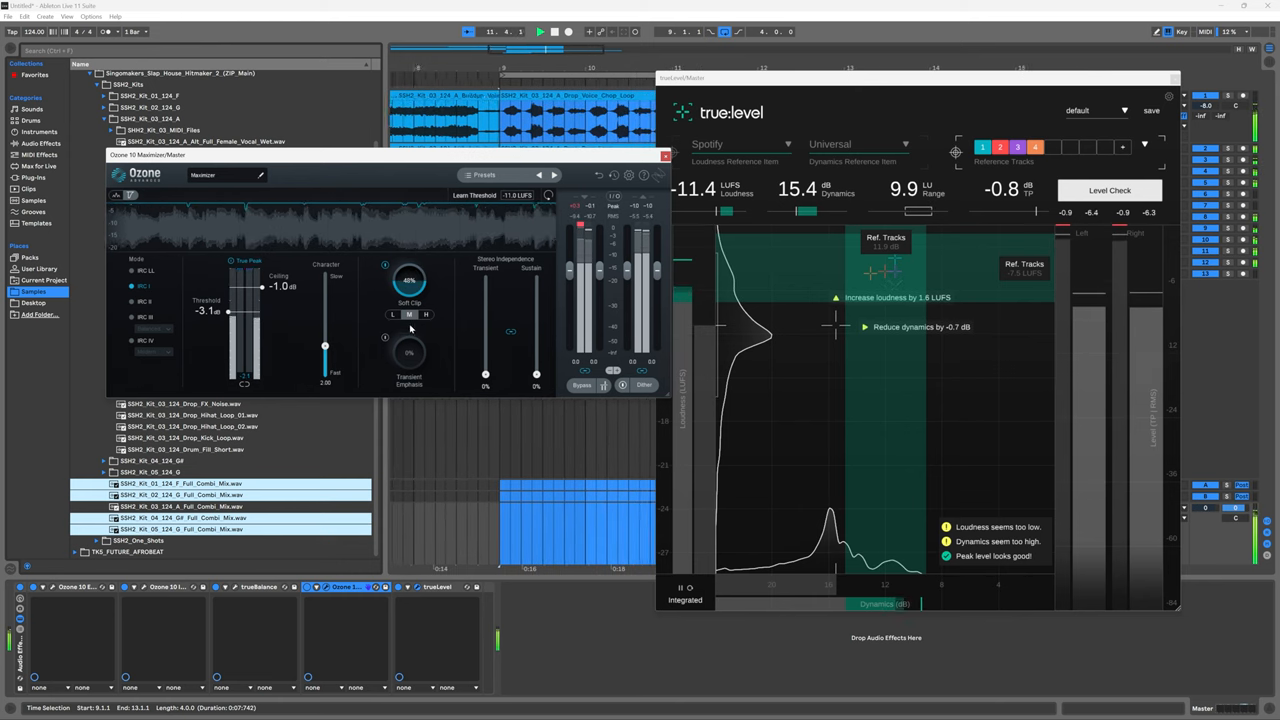
left_click_drag(228, 312, 228, 318)
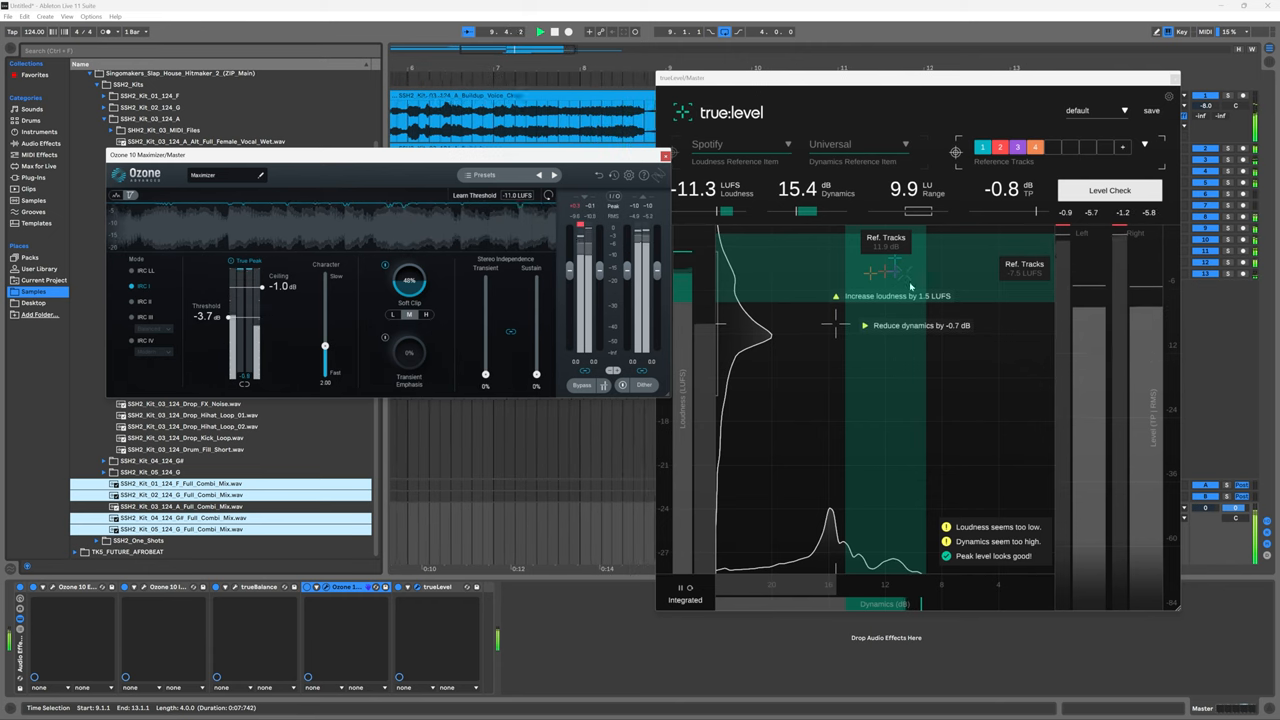
left_click(539, 31)
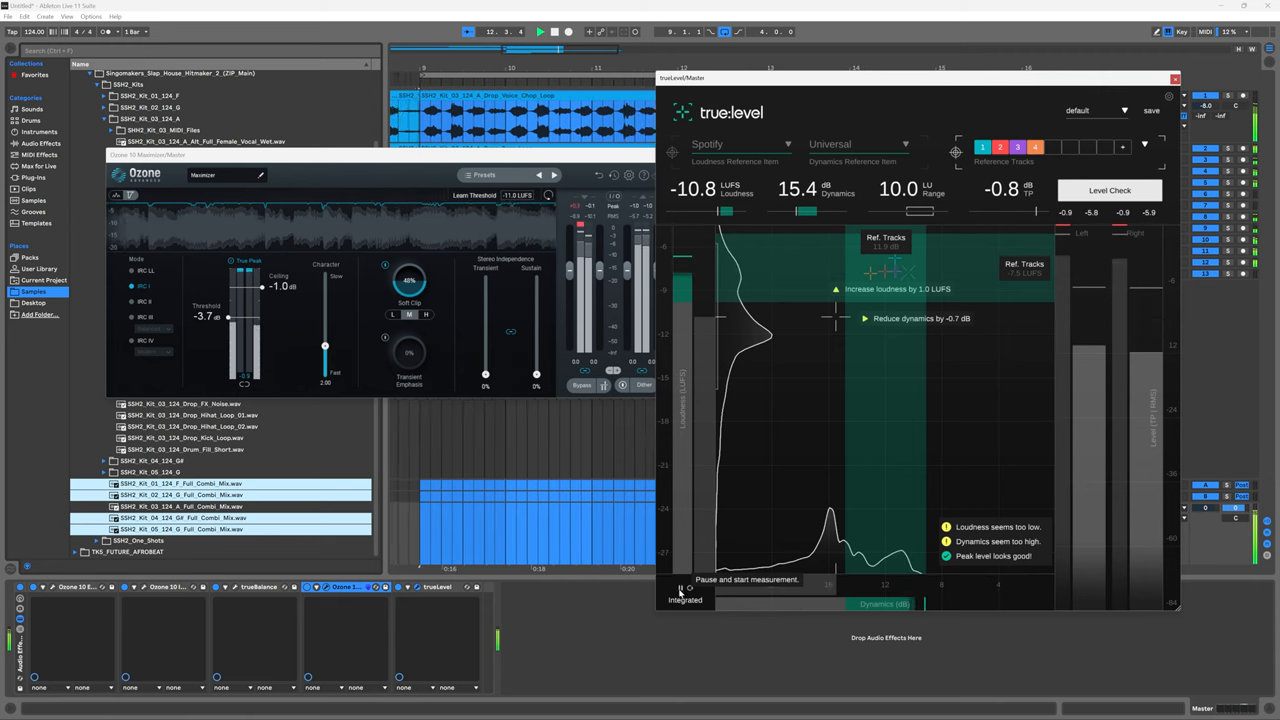
Reset and rerun true:level Level Check during playback, reaching -8.0 LUFS with all checks good
left_click(685, 588)
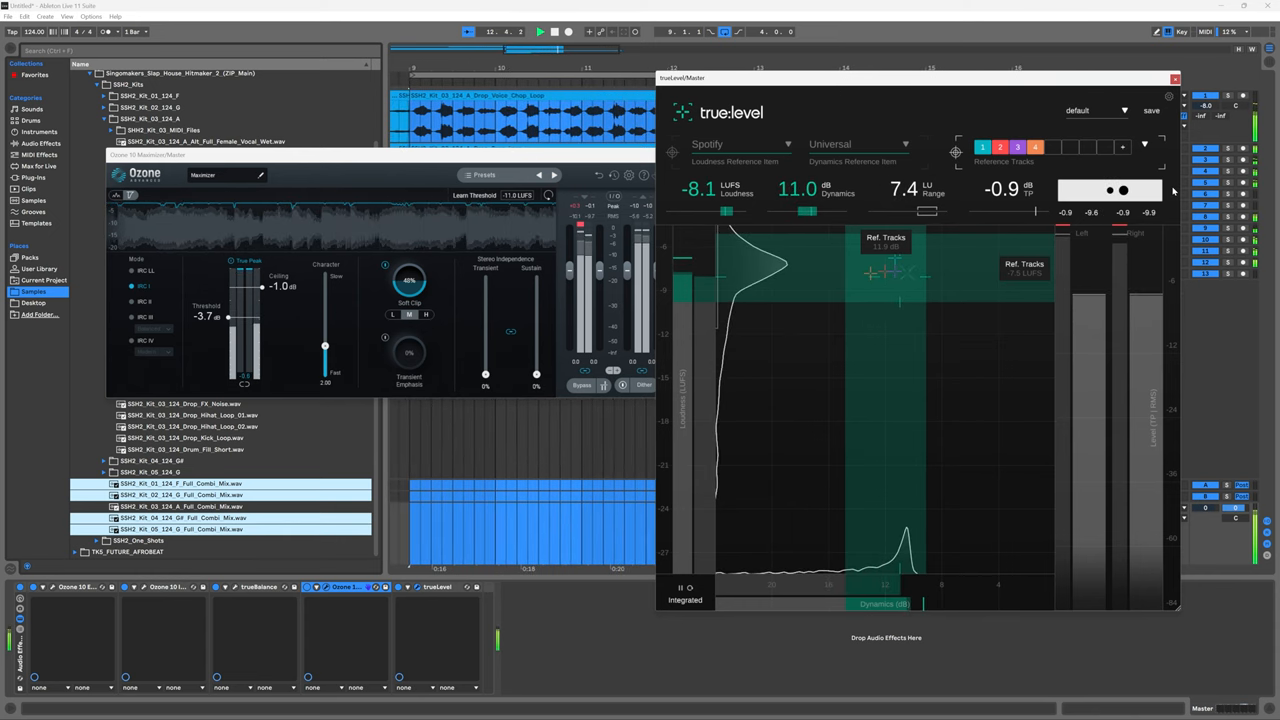
left_click(1110, 190)
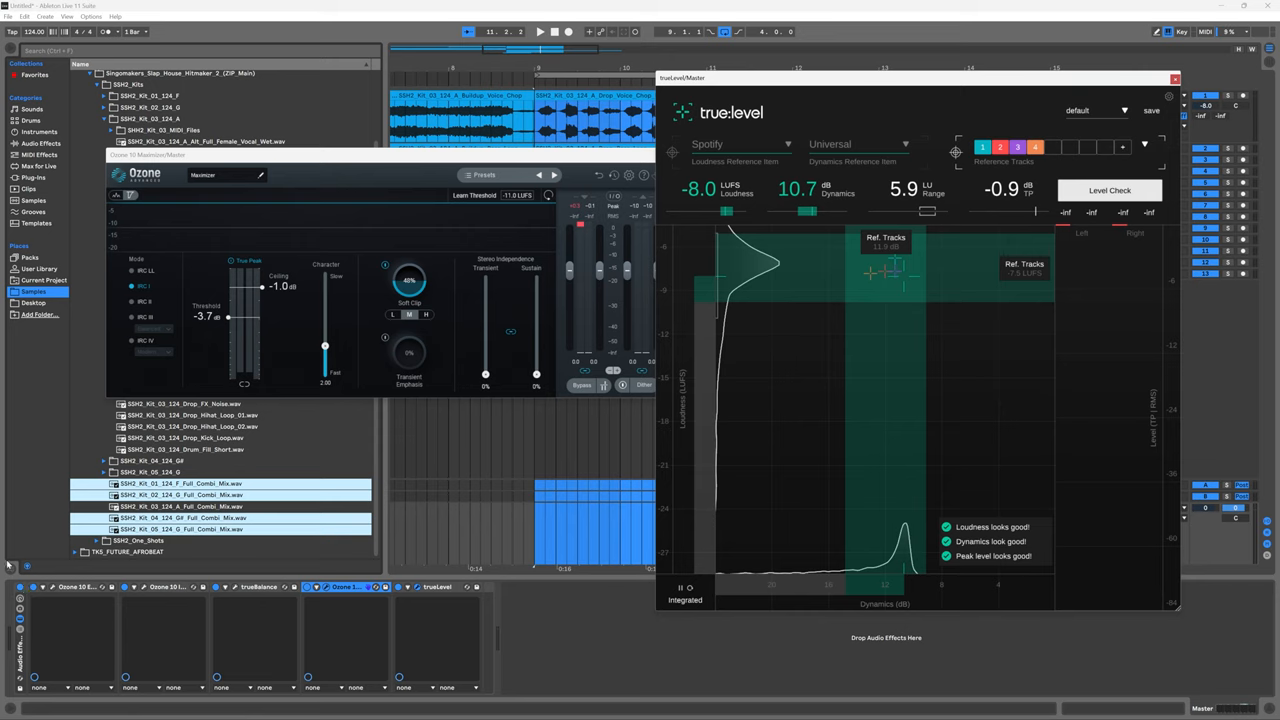
left_click(539, 31)
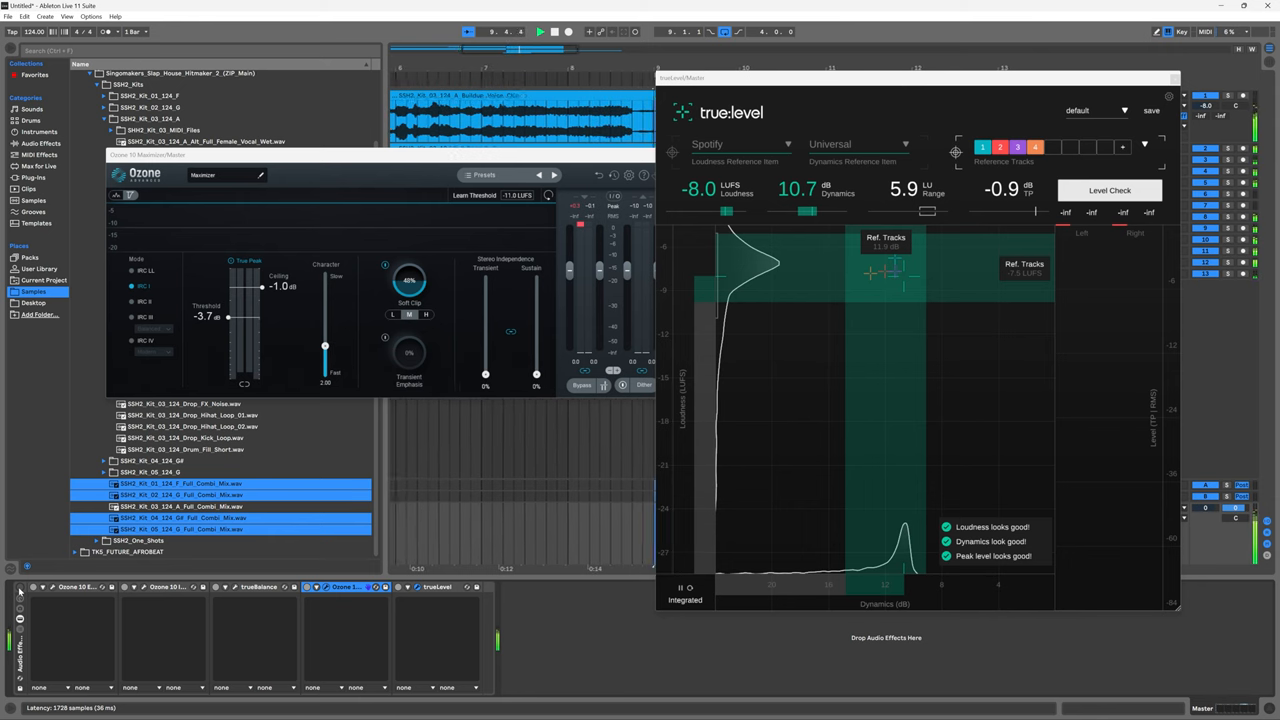